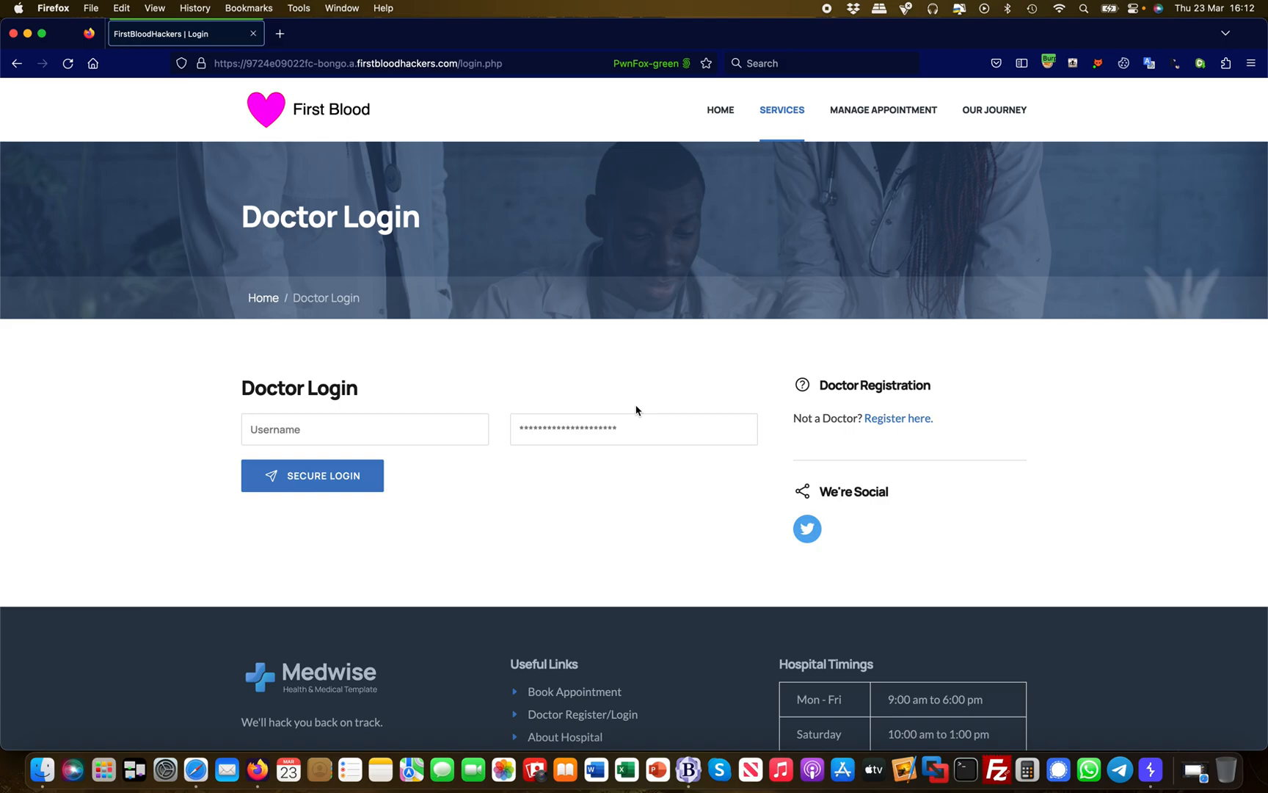
mouse_move(404, 374)
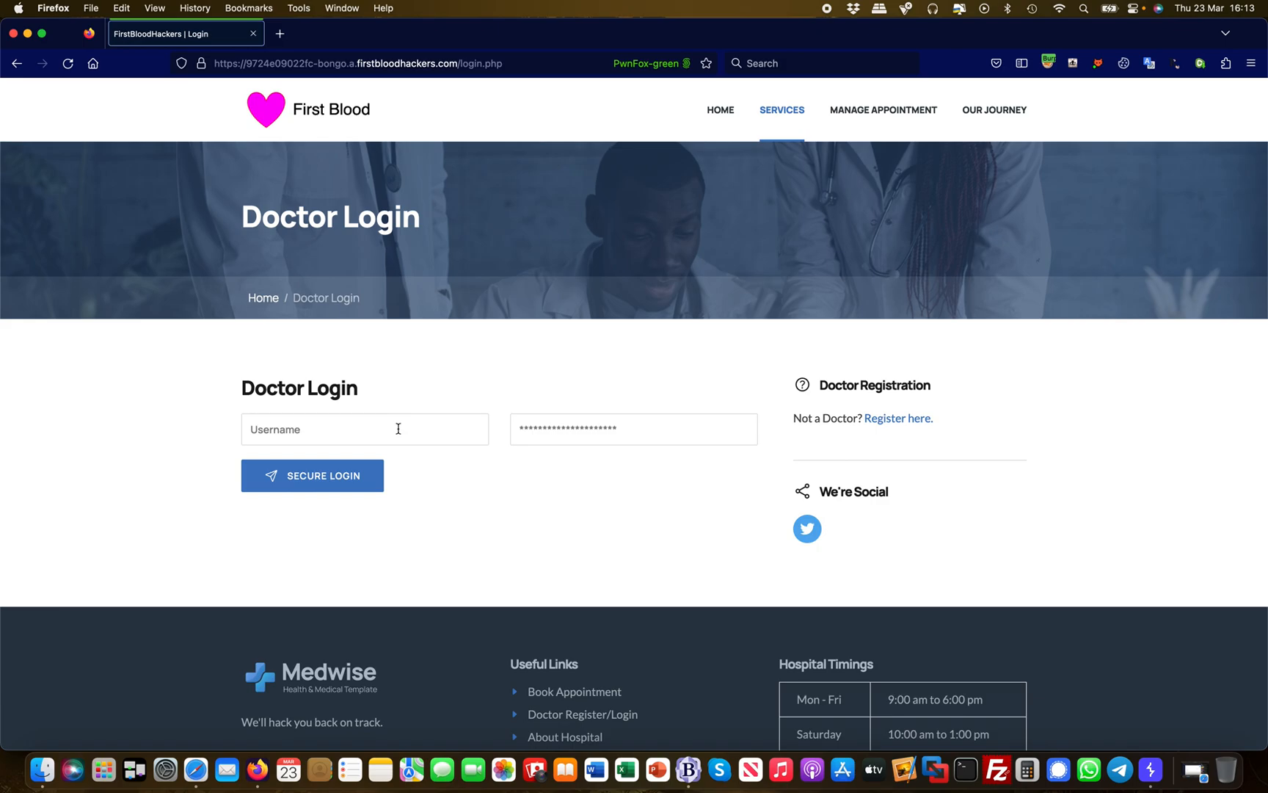
- Sign in as drAdmin with its password to reach the doctor management dashboard
click(364, 429)
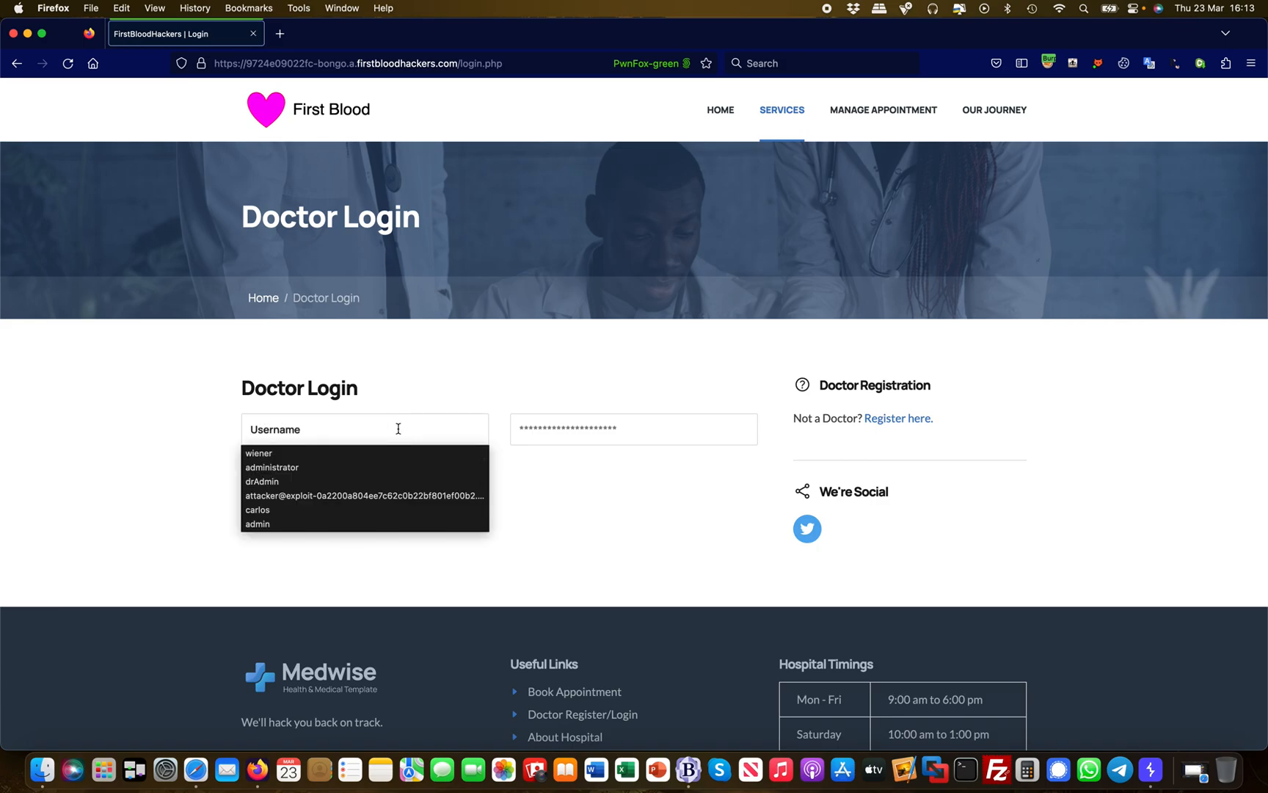
text(drAdmin)
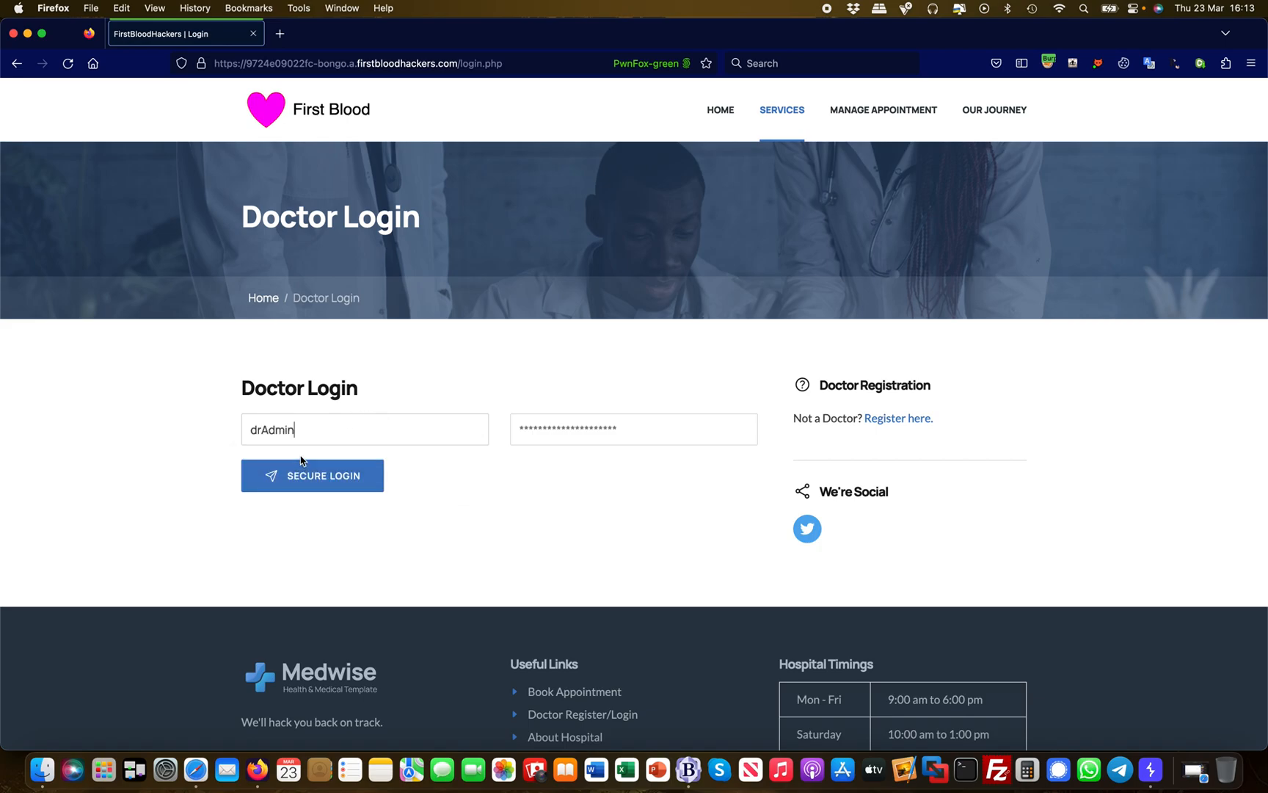
click(634, 429)
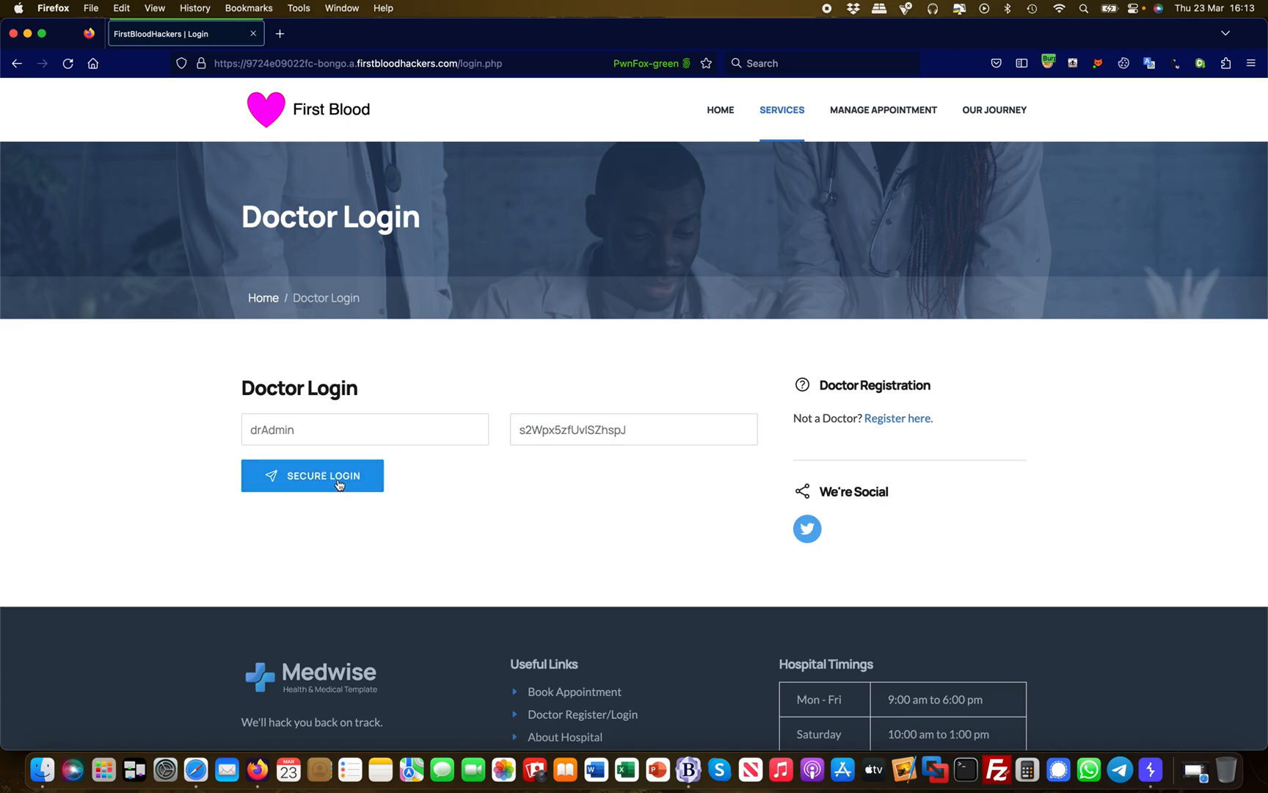
click(312, 476)
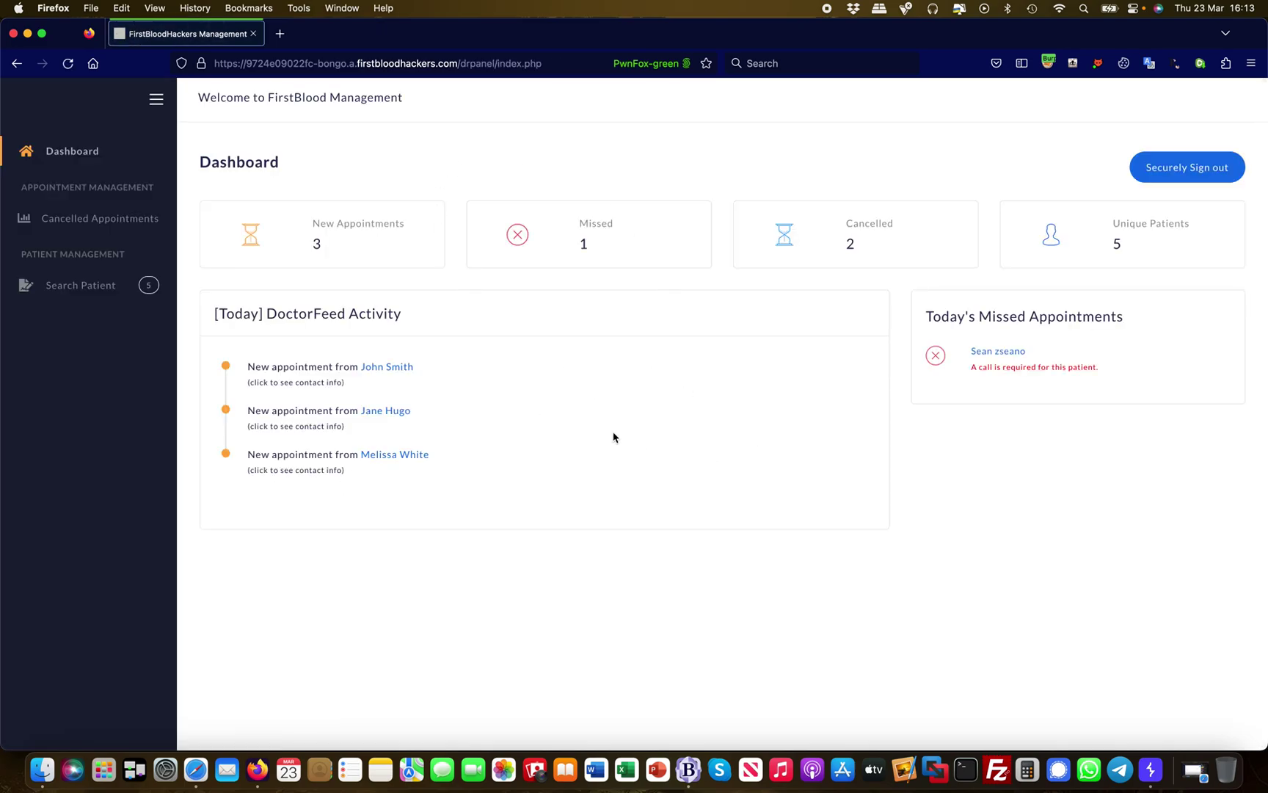
mouse_move(838, 510)
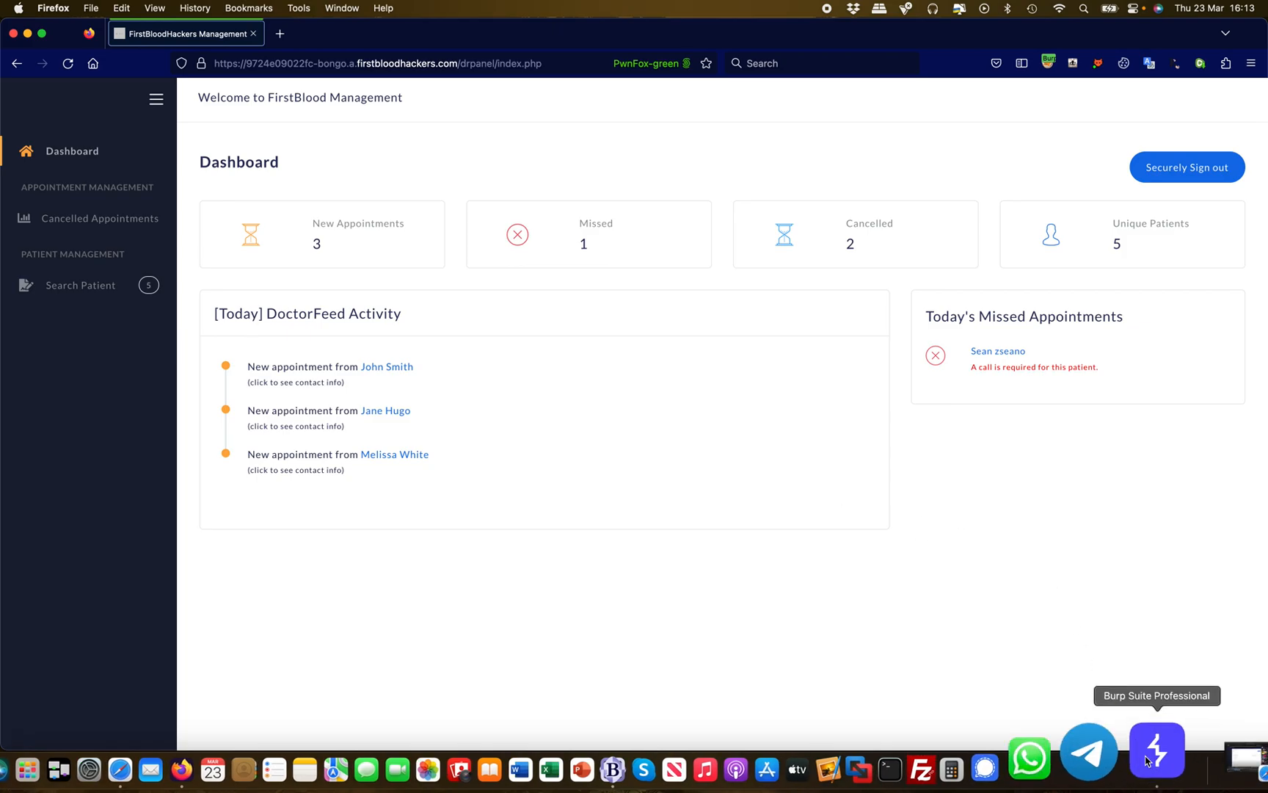
- In Proxy HTTP history, inspect the GET /login.php request and render its response as a page
click(1156, 751)
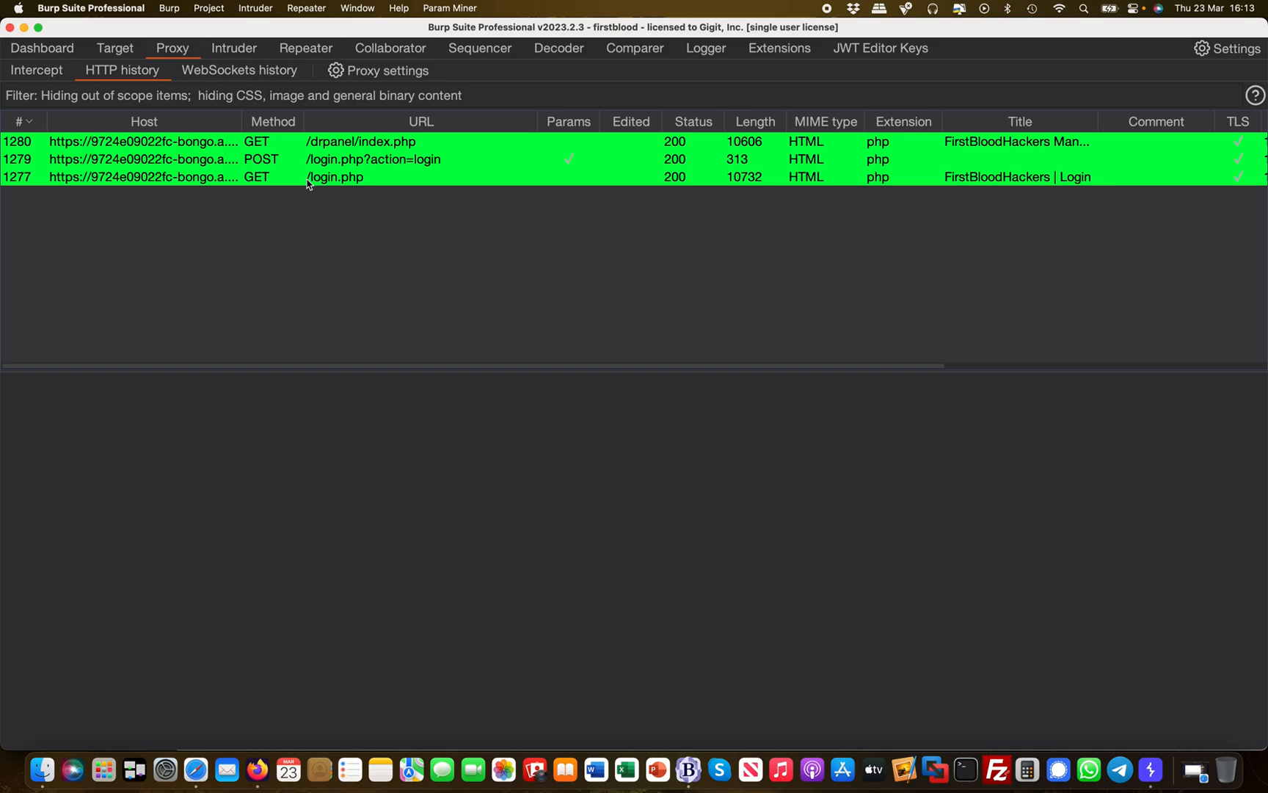
click(324, 176)
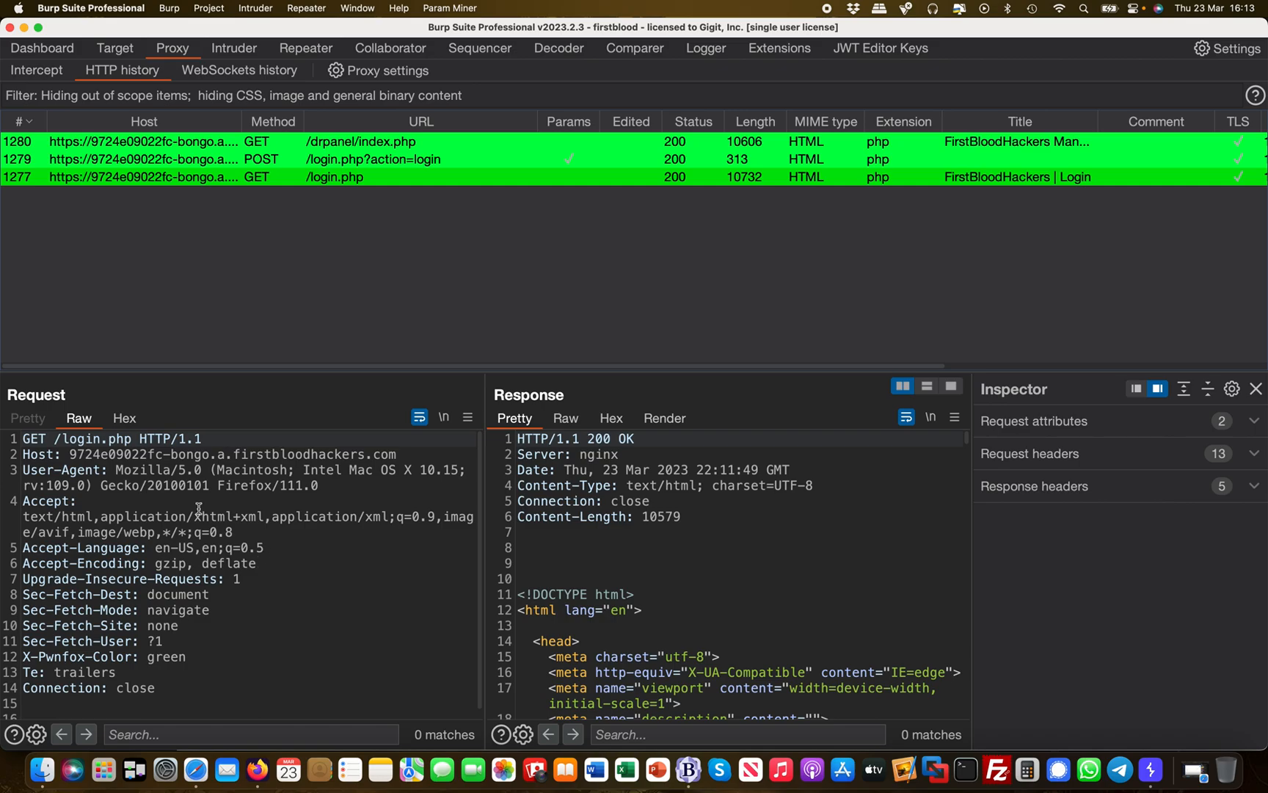
mouse_move(141, 439)
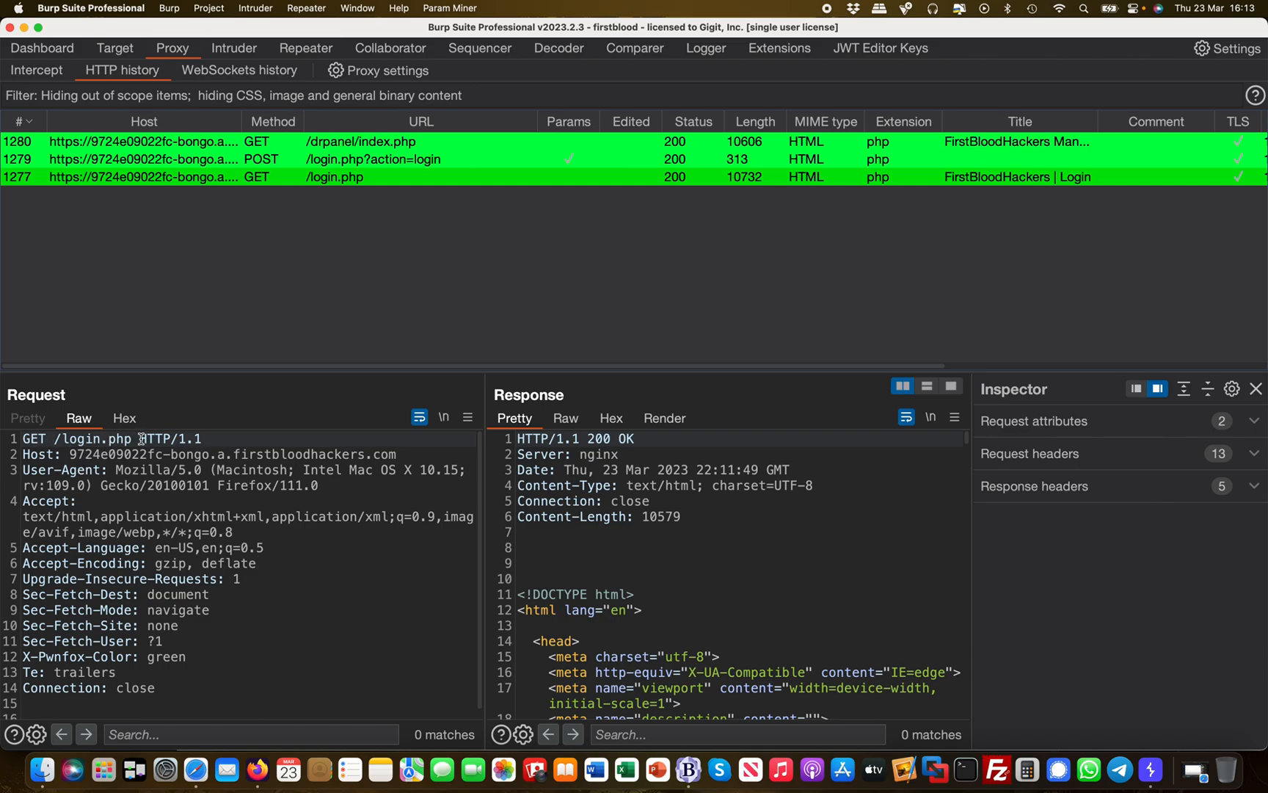
mouse_move(417, 582)
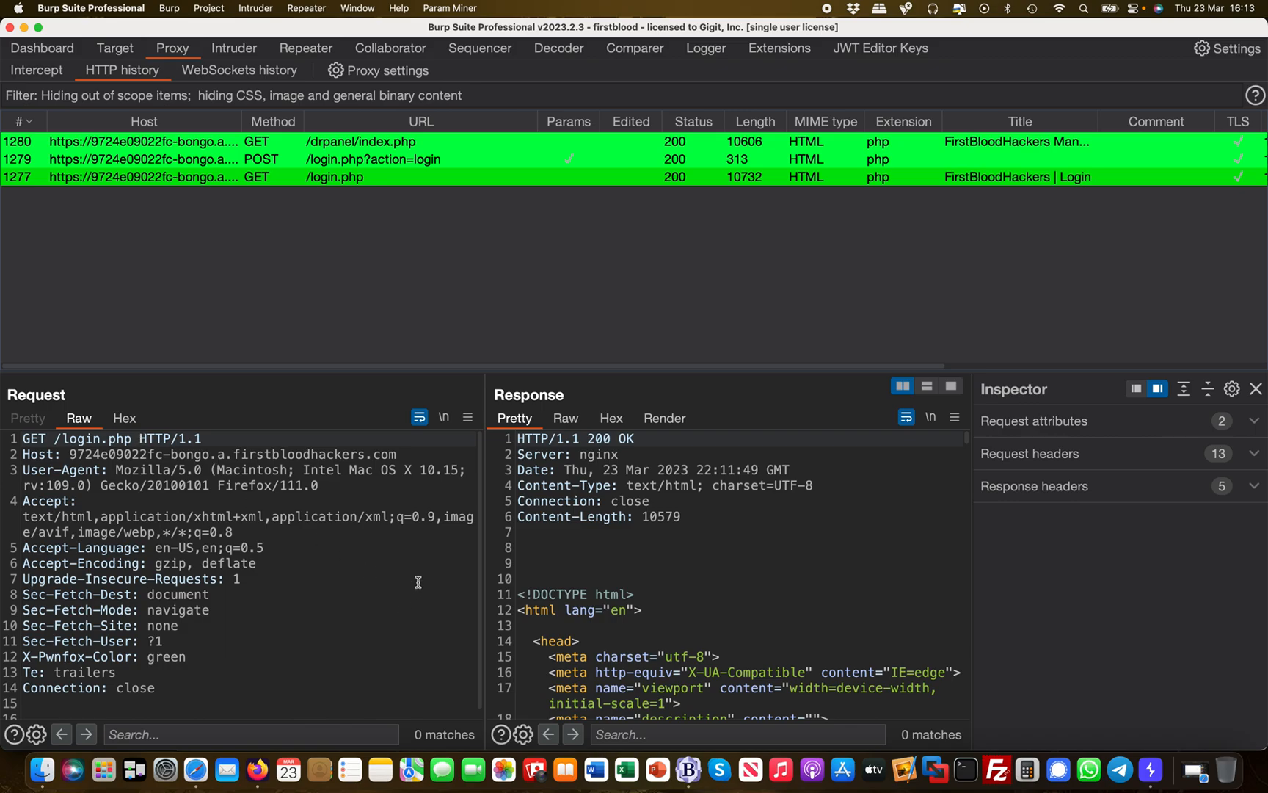
mouse_move(329, 554)
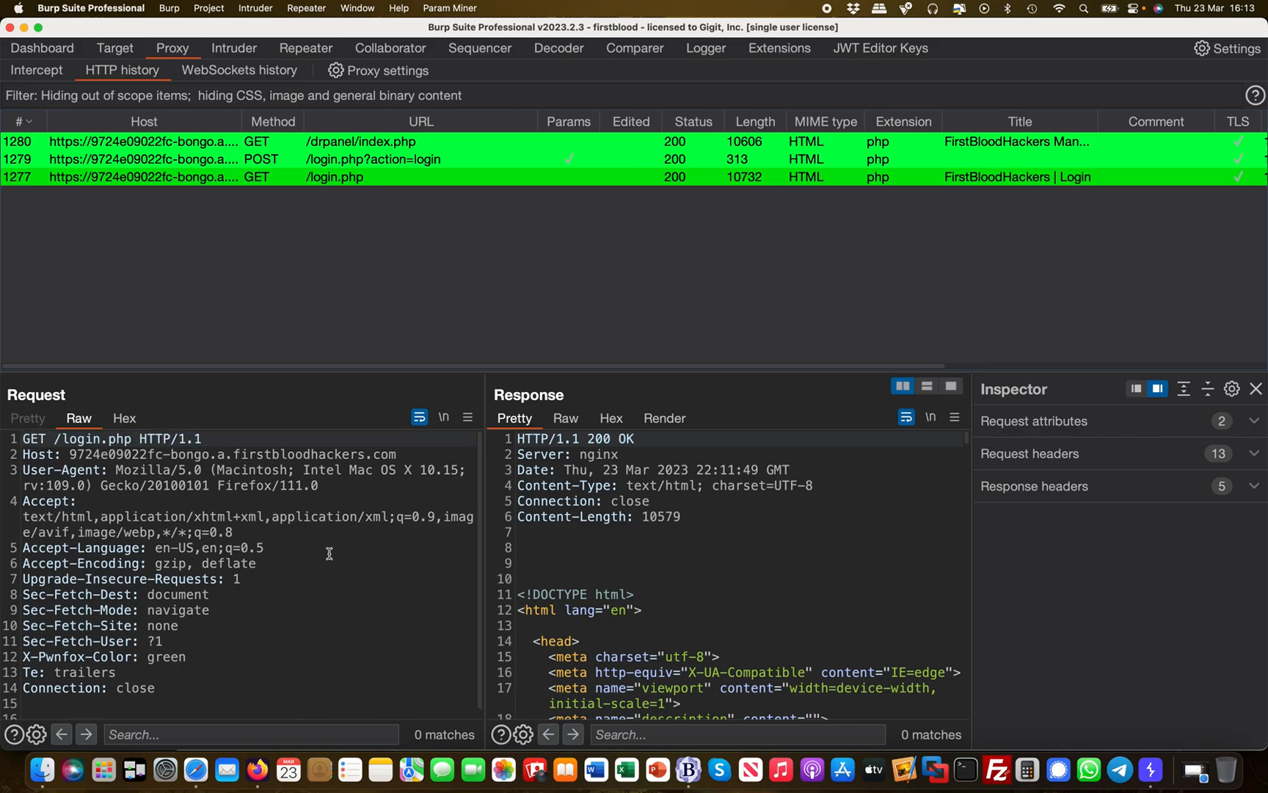
scroll(down, 3)
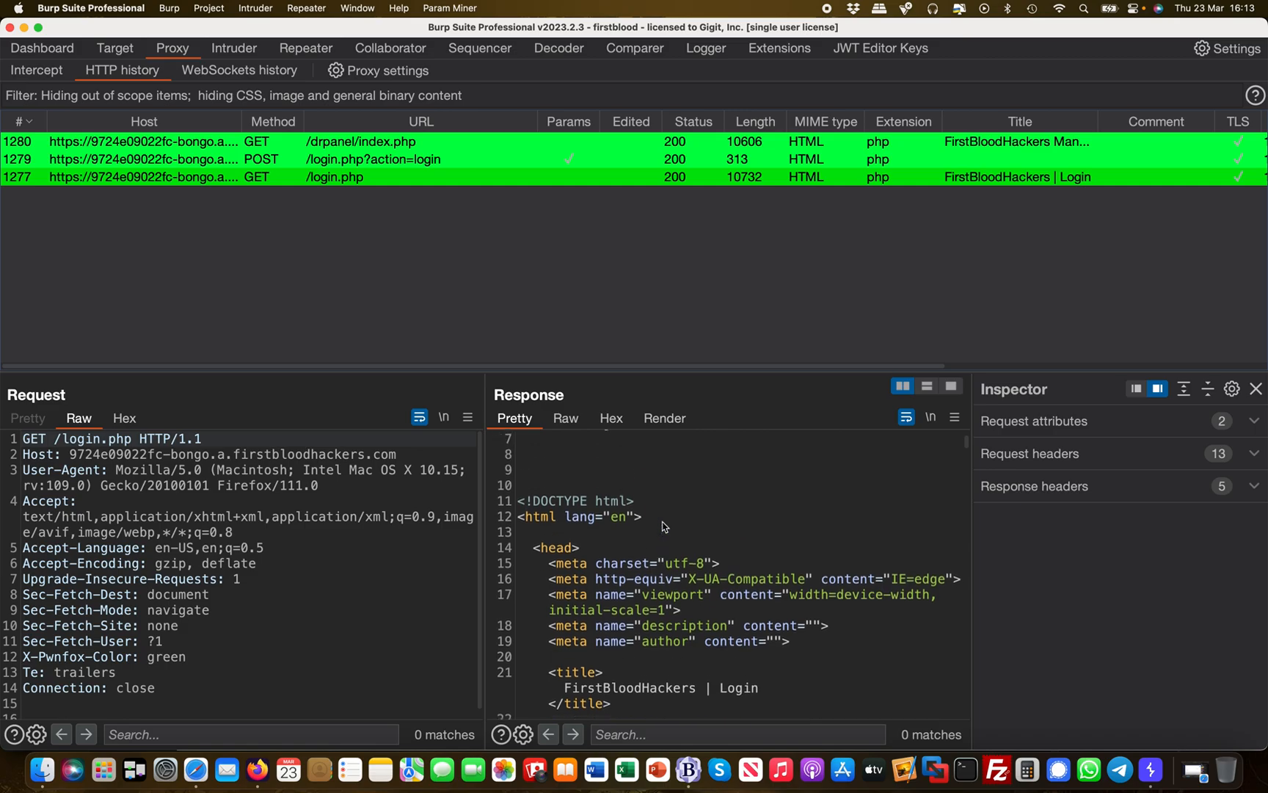
scroll(down, 3)
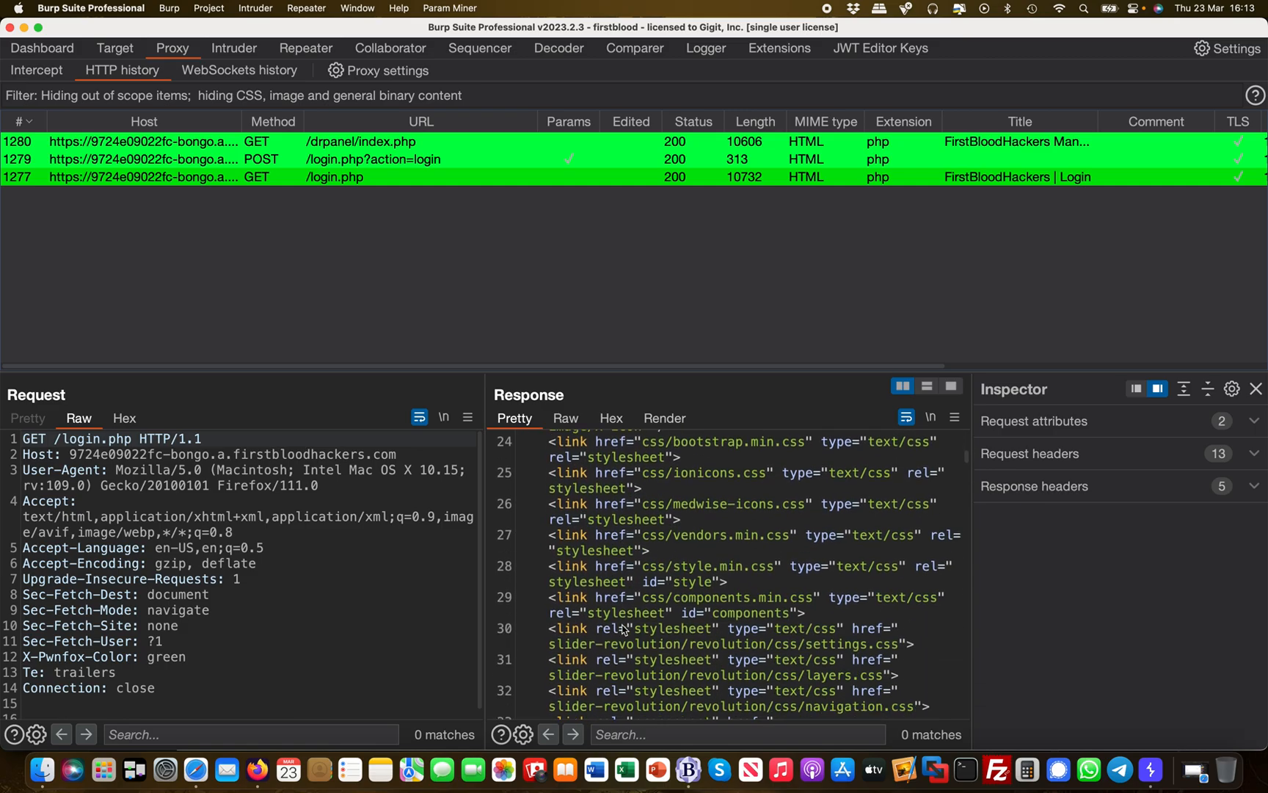
scroll(down, 3)
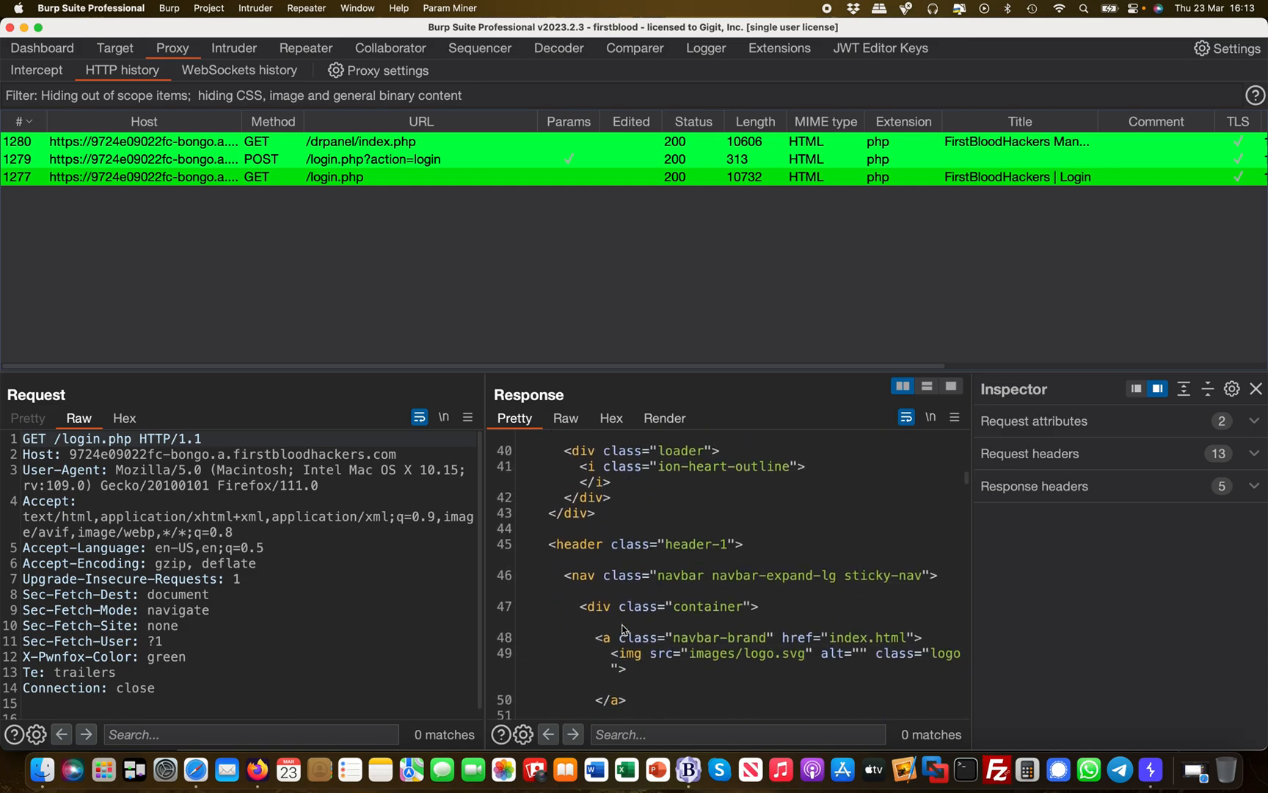
scroll(down, 3)
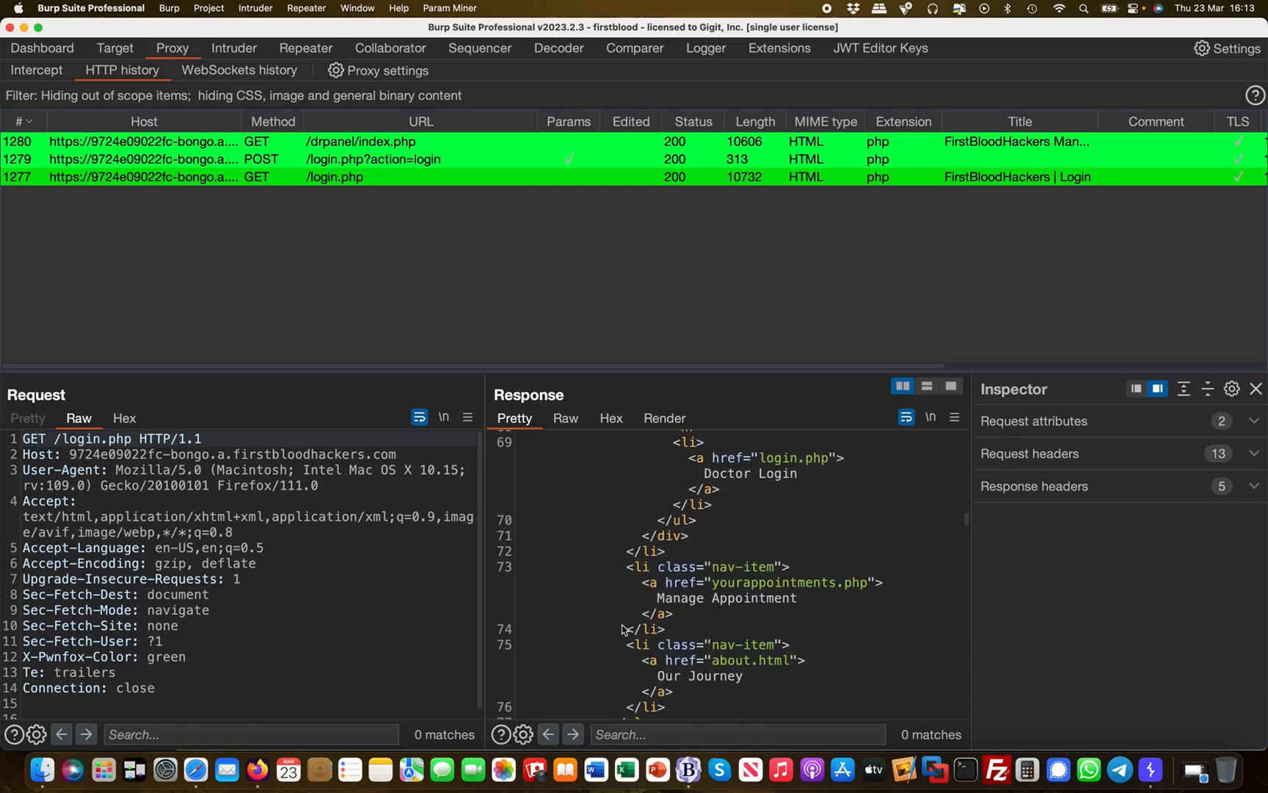
click(665, 418)
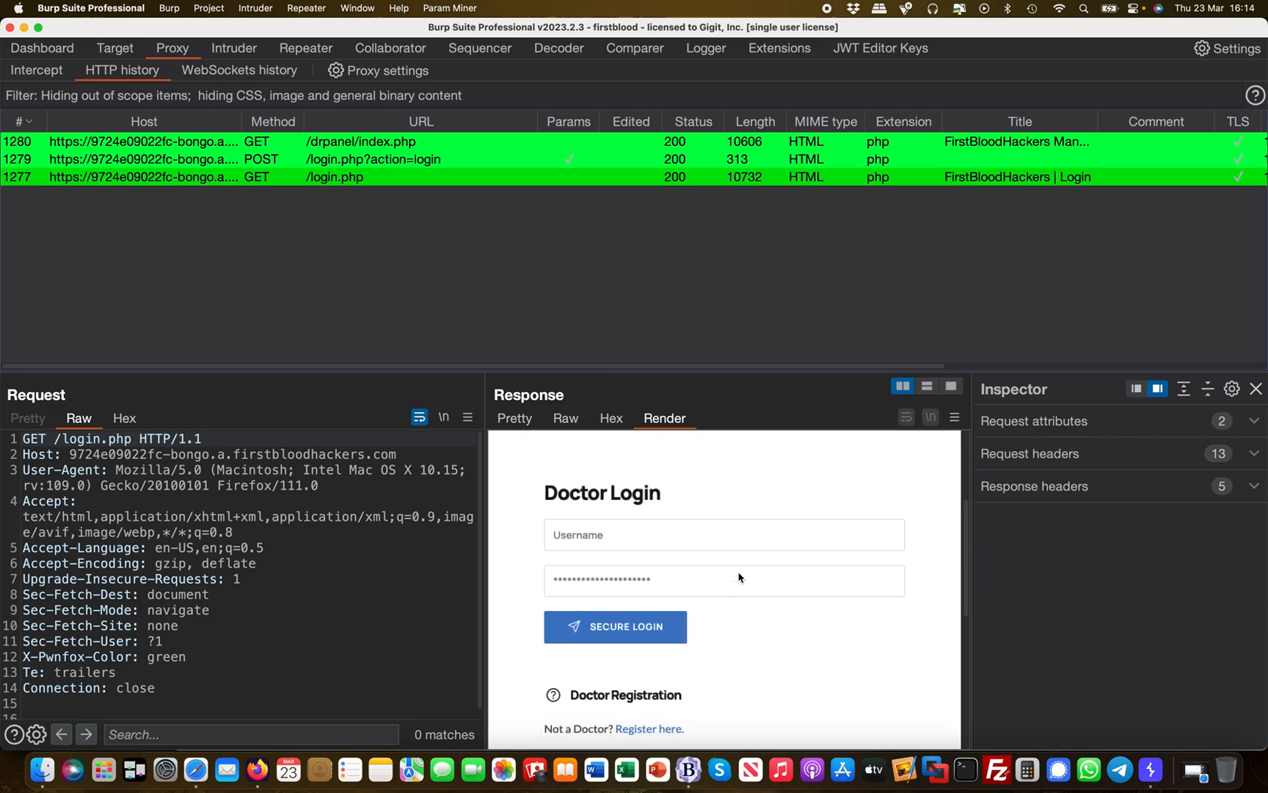
- Select POST /login.php?action=login to see its session-cookie response
click(513, 418)
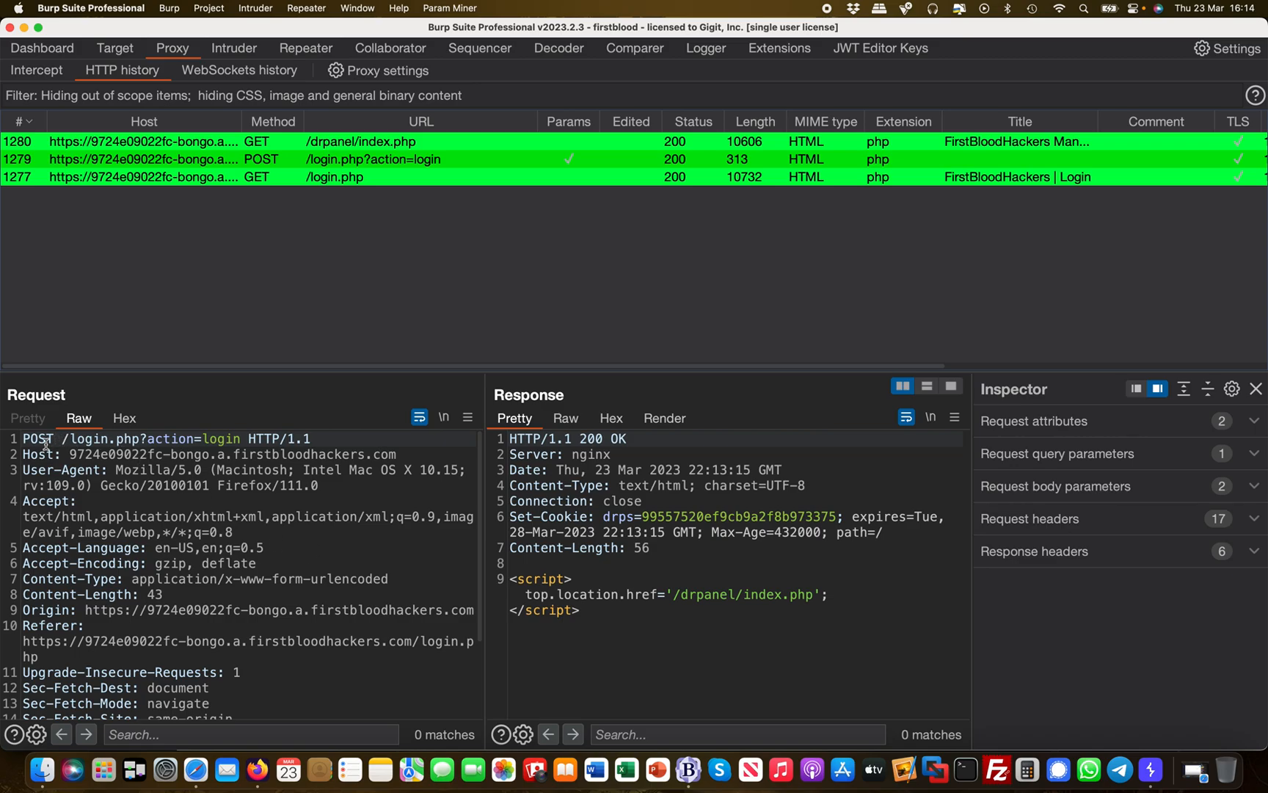
mouse_move(219, 485)
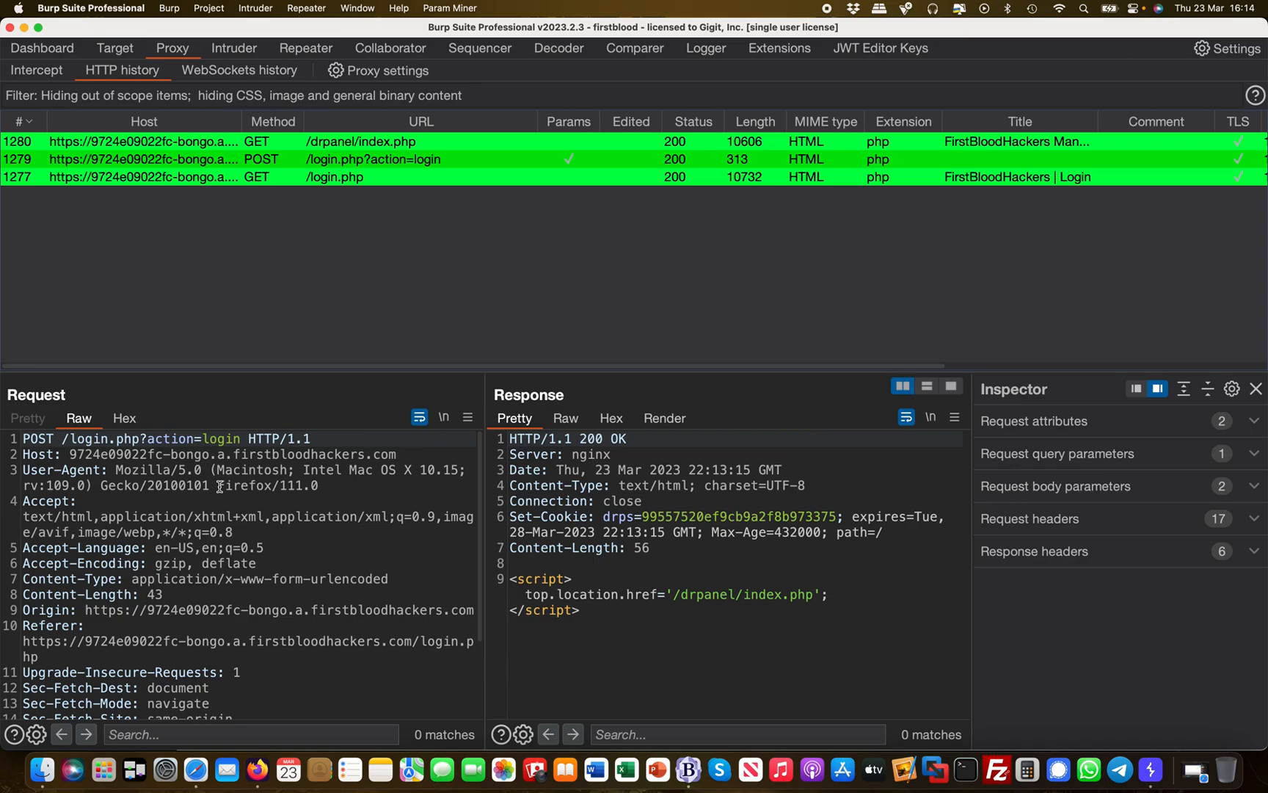
scroll(down, 3)
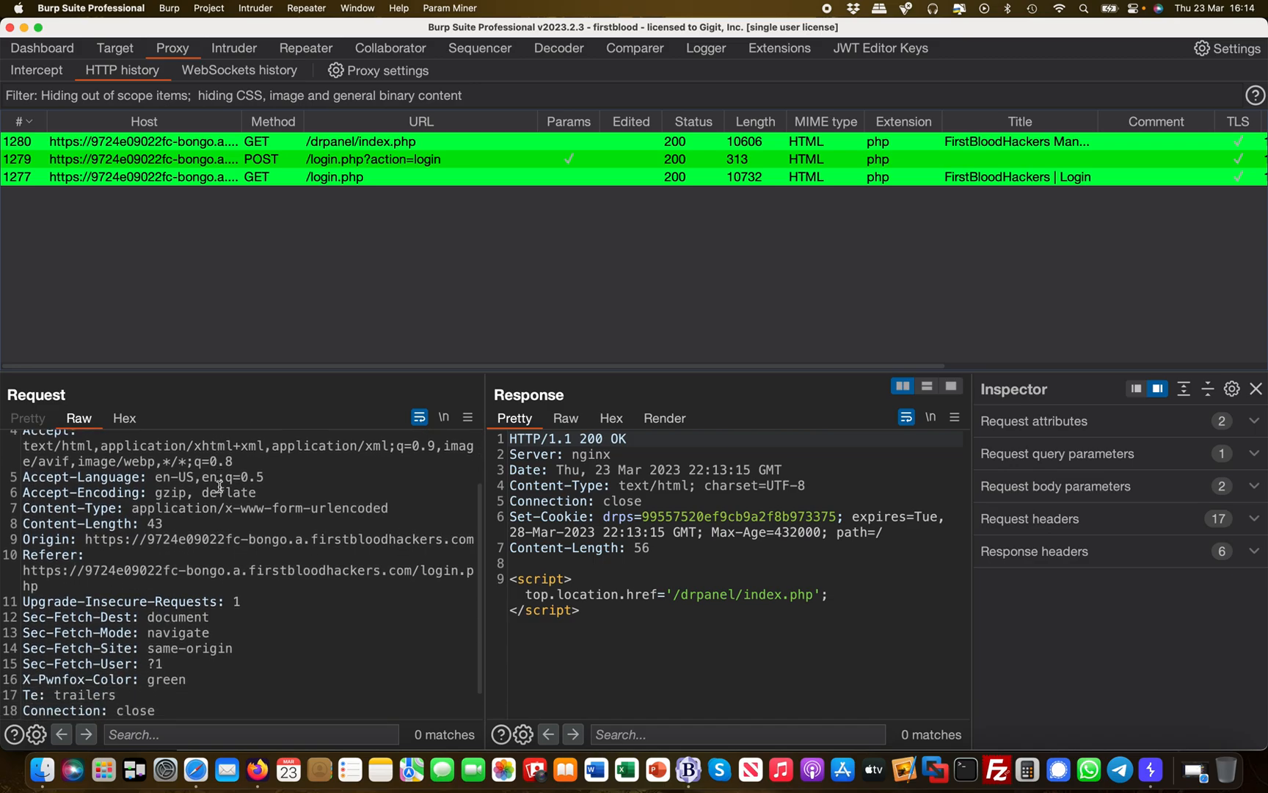
scroll(down, 3)
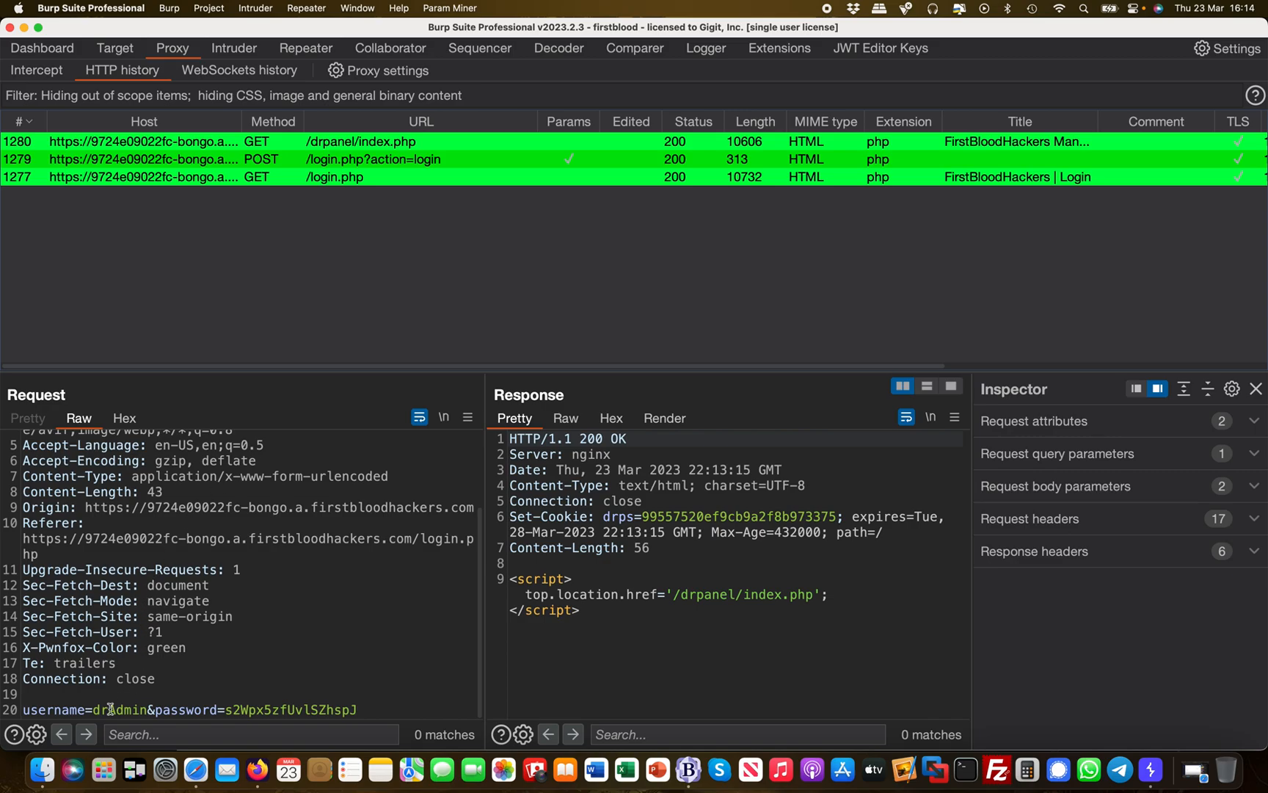
double_click(110, 709)
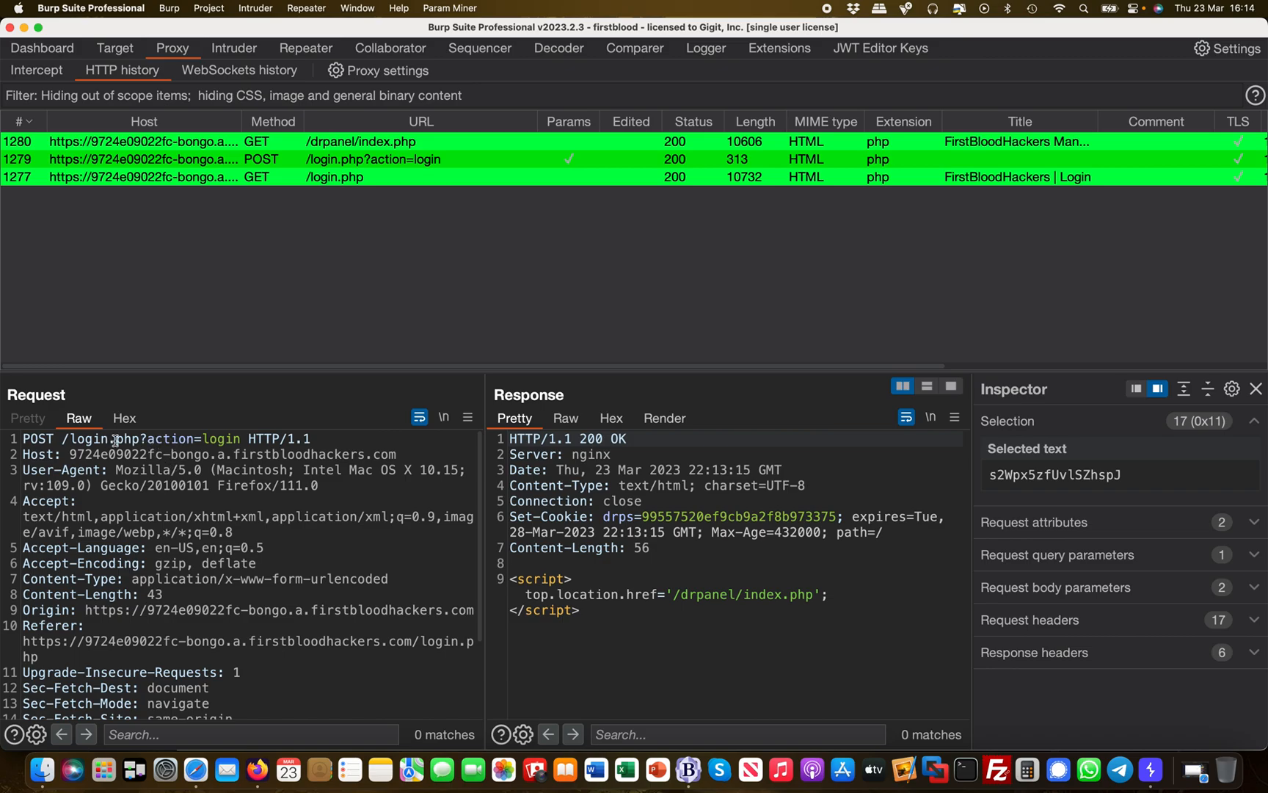
scroll(down, 3)
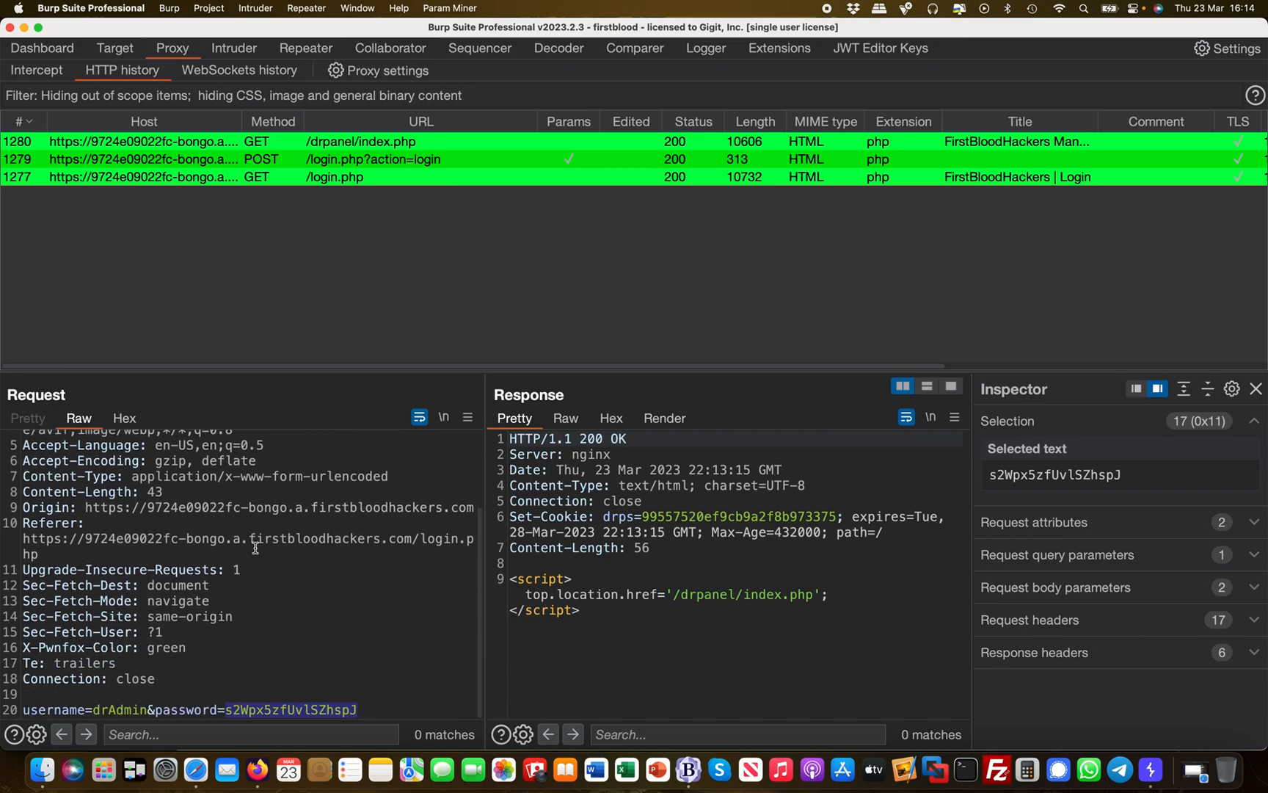
mouse_move(655, 522)
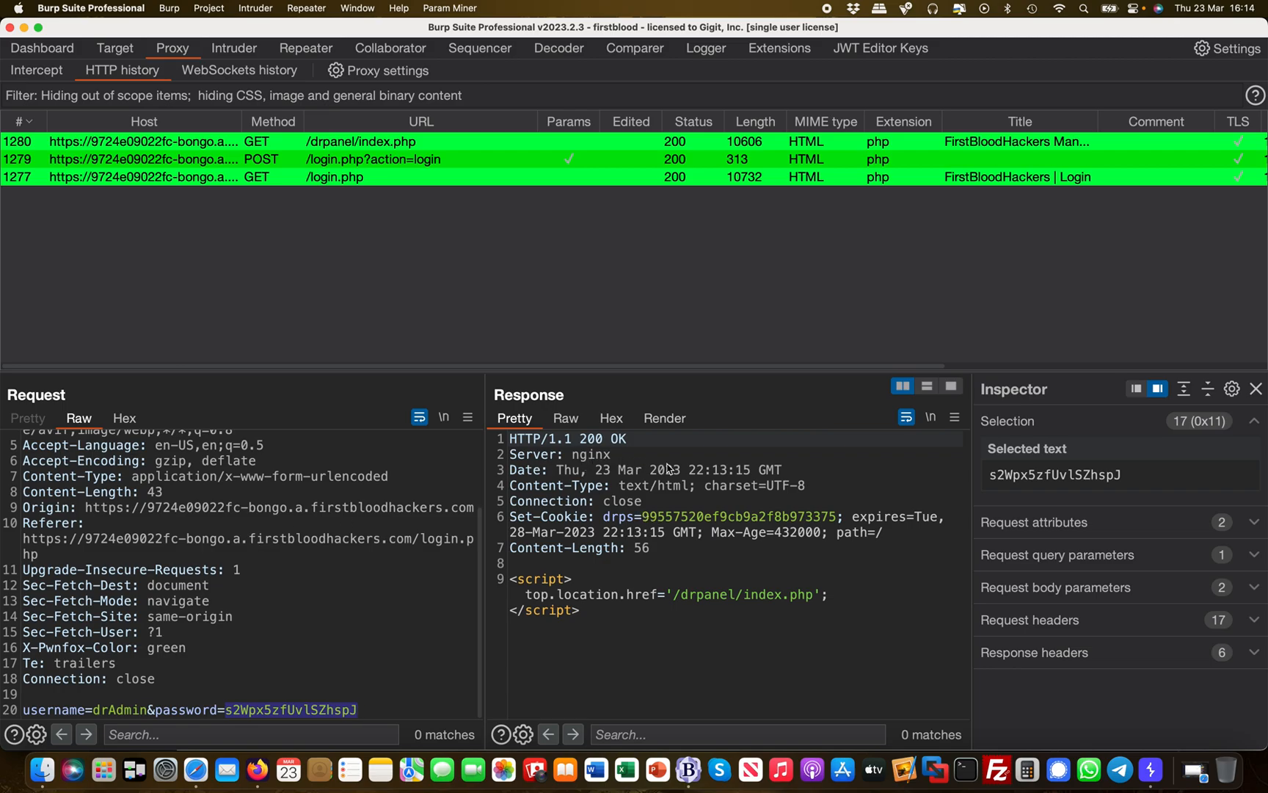
mouse_move(745, 524)
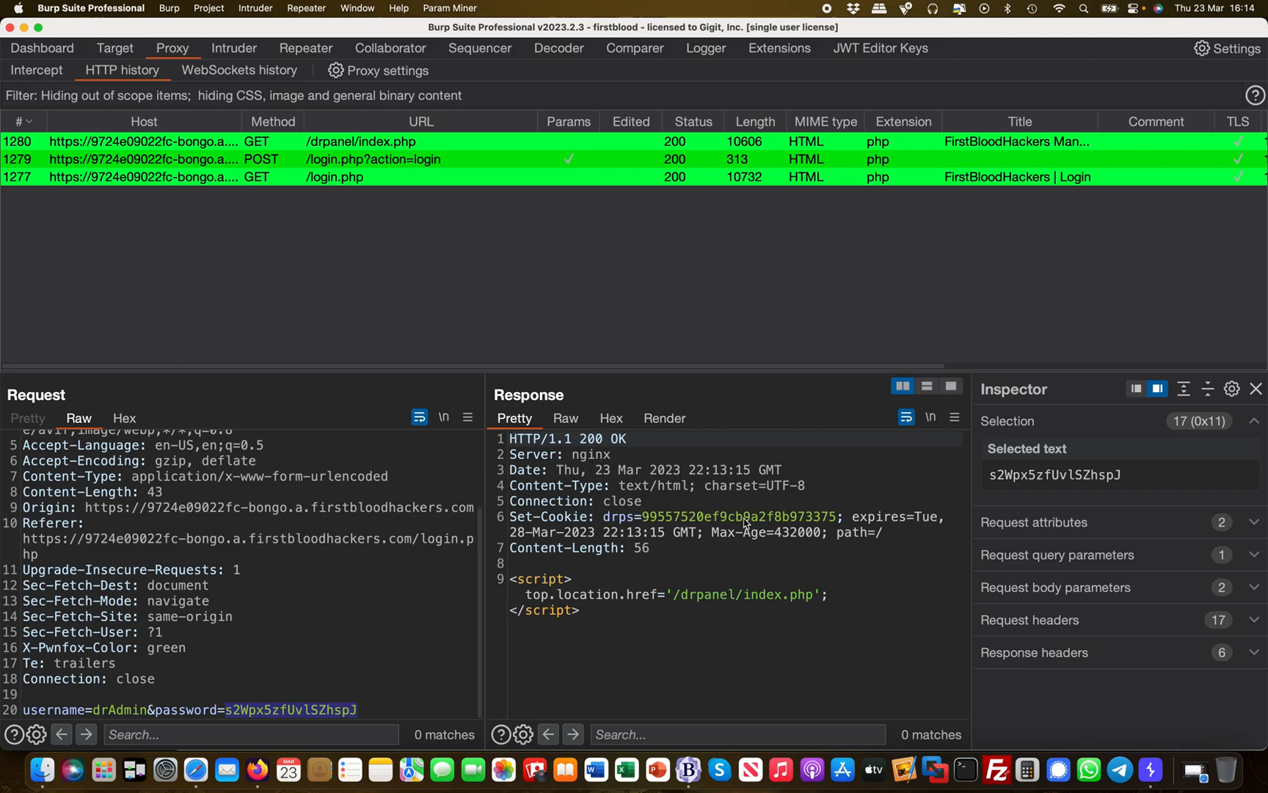
mouse_move(633, 555)
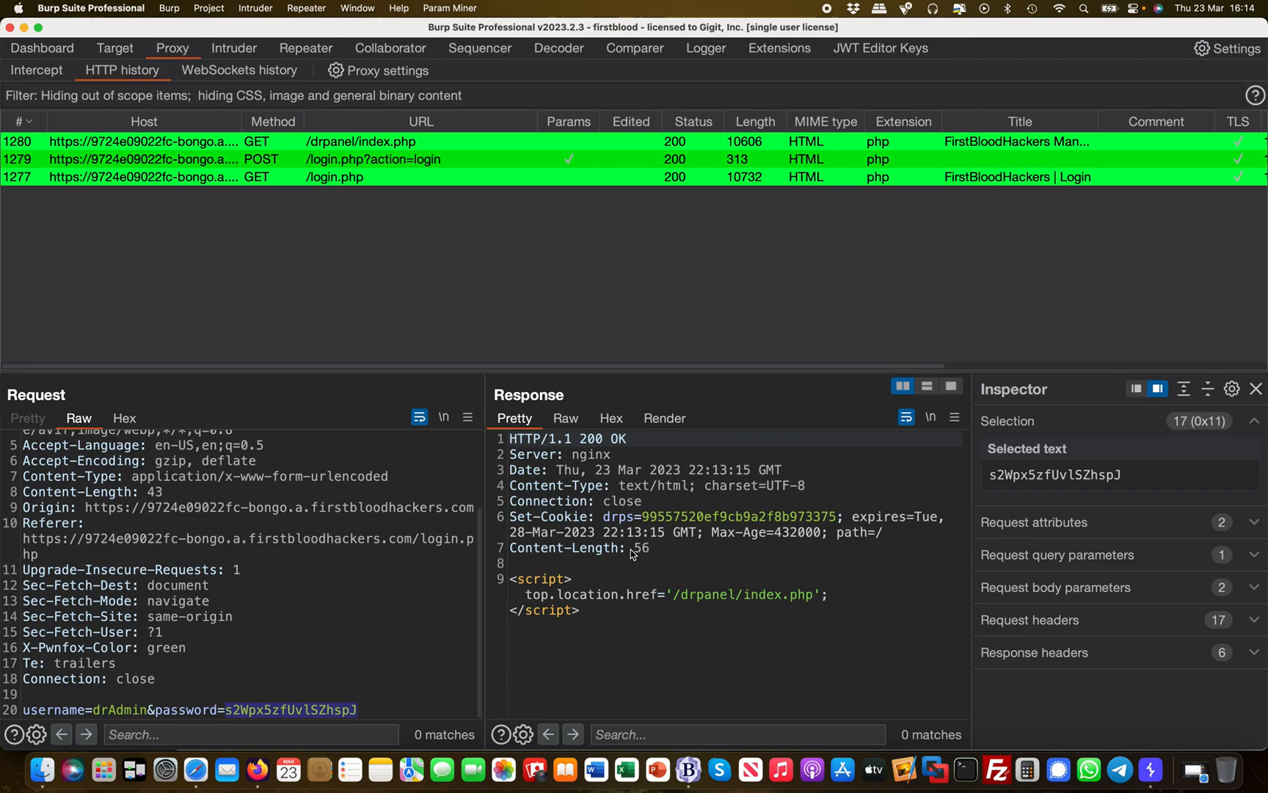
mouse_move(632, 521)
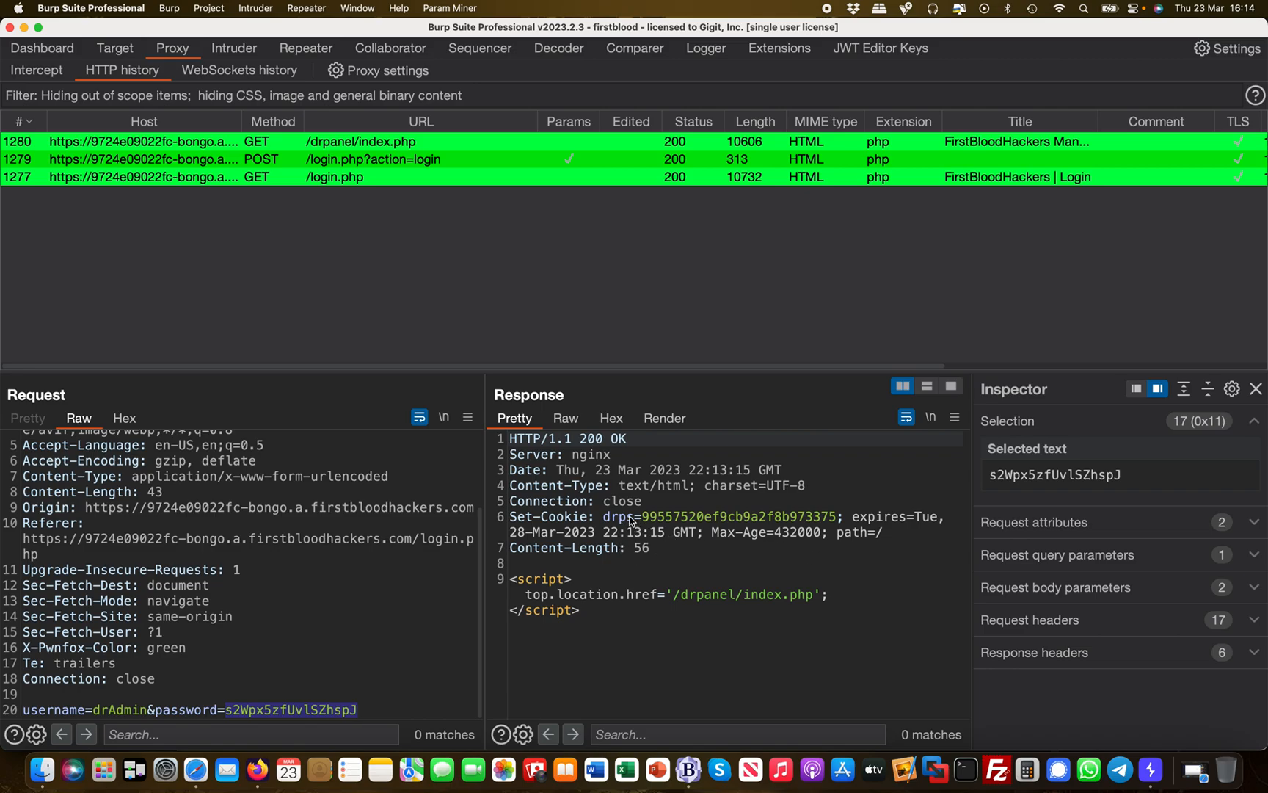
scroll(up, 3)
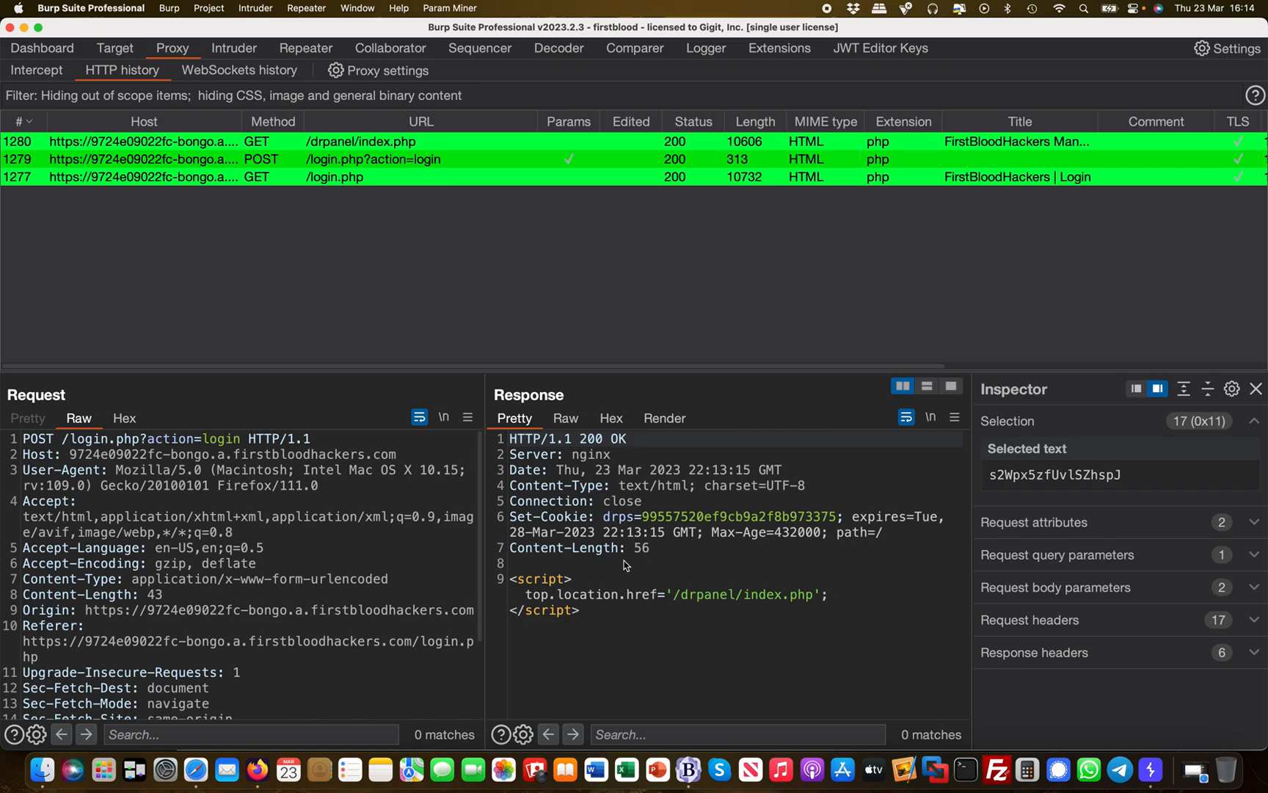
mouse_move(577, 521)
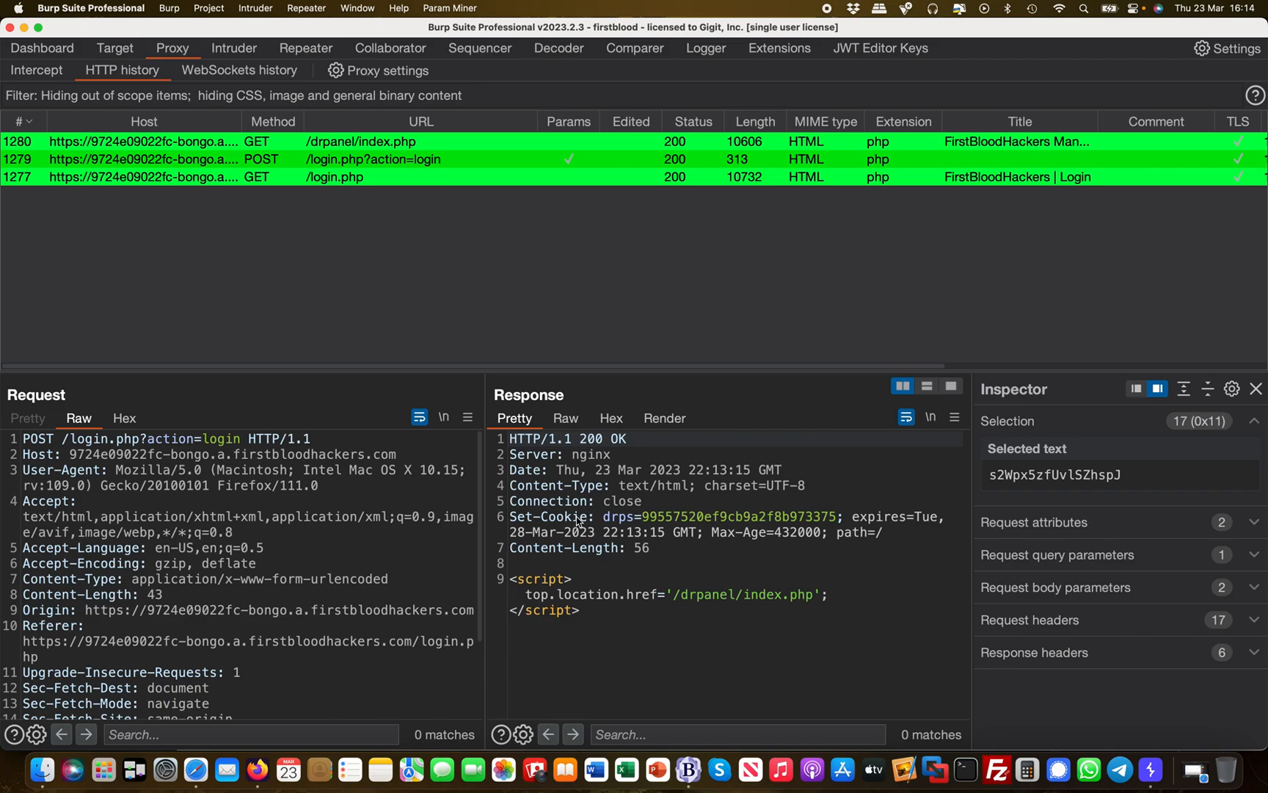
mouse_move(509, 517)
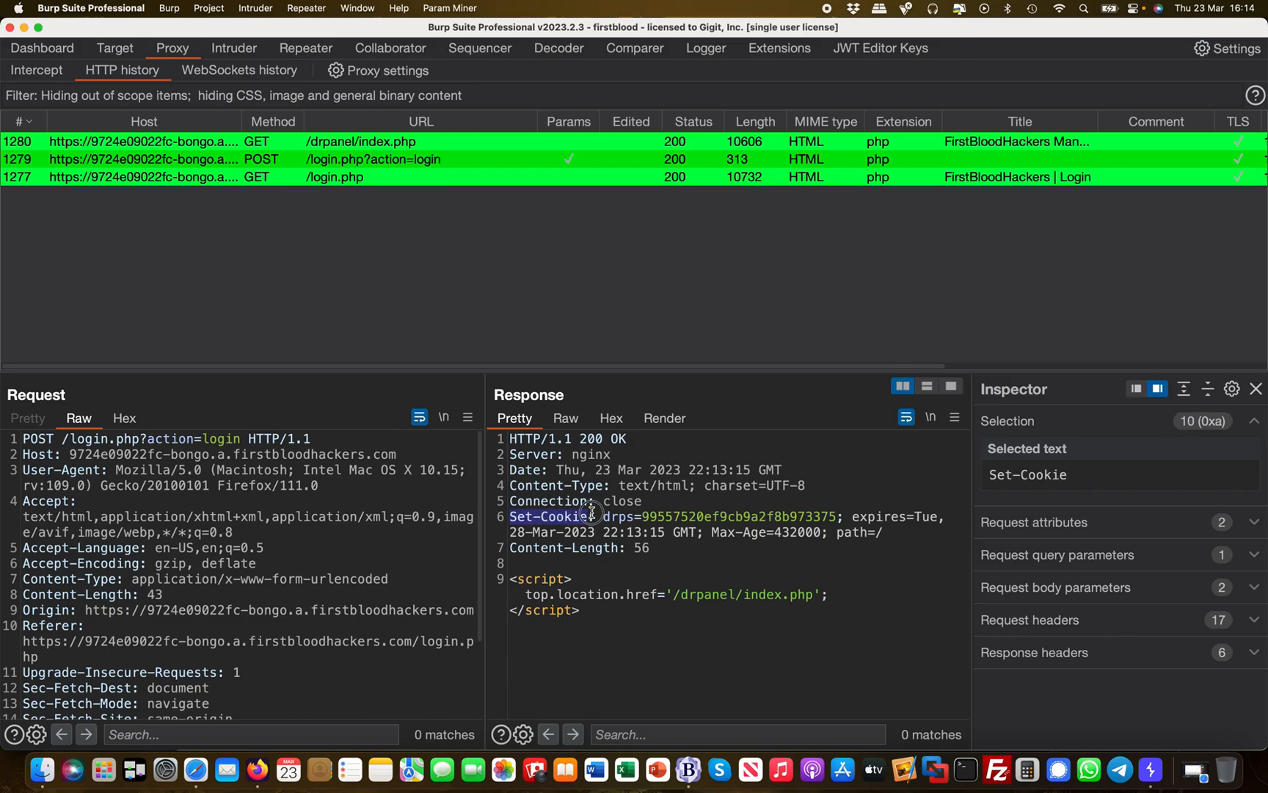
scroll(down, 3)
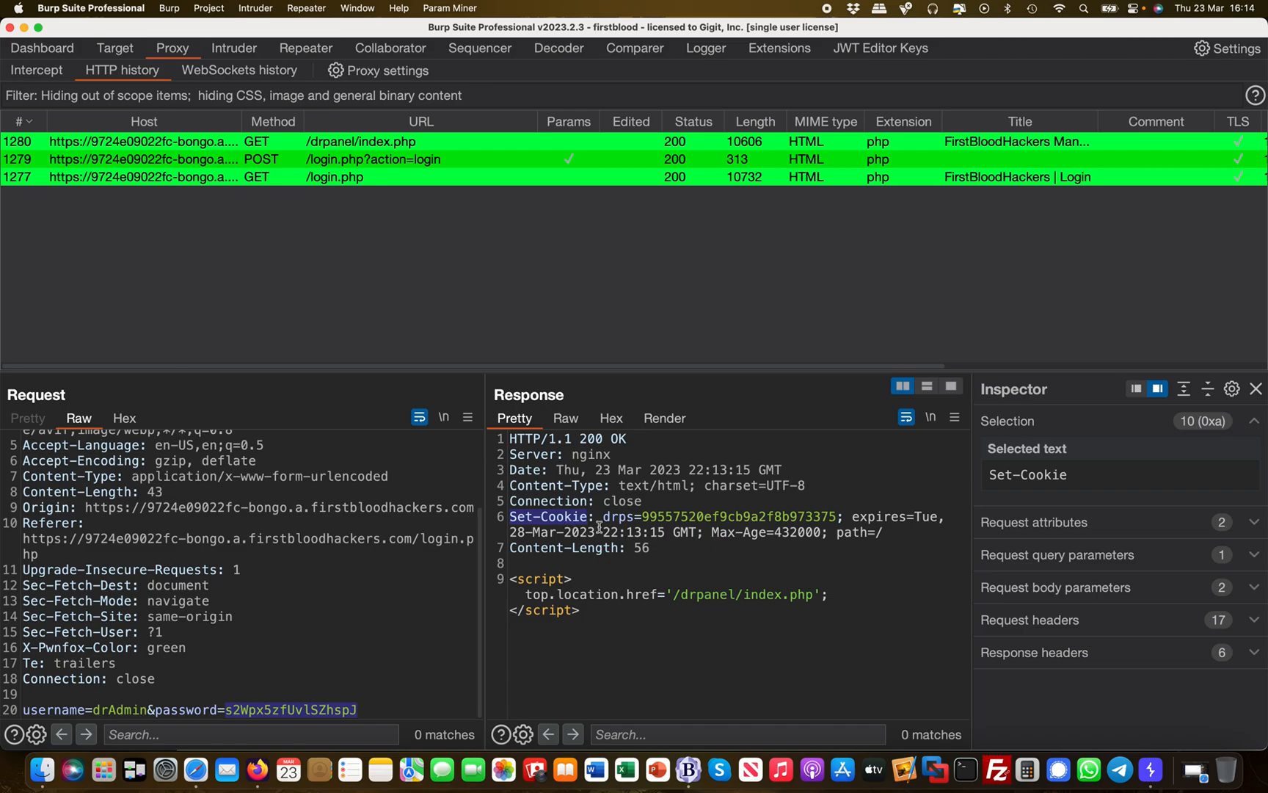
double_click(616, 517)
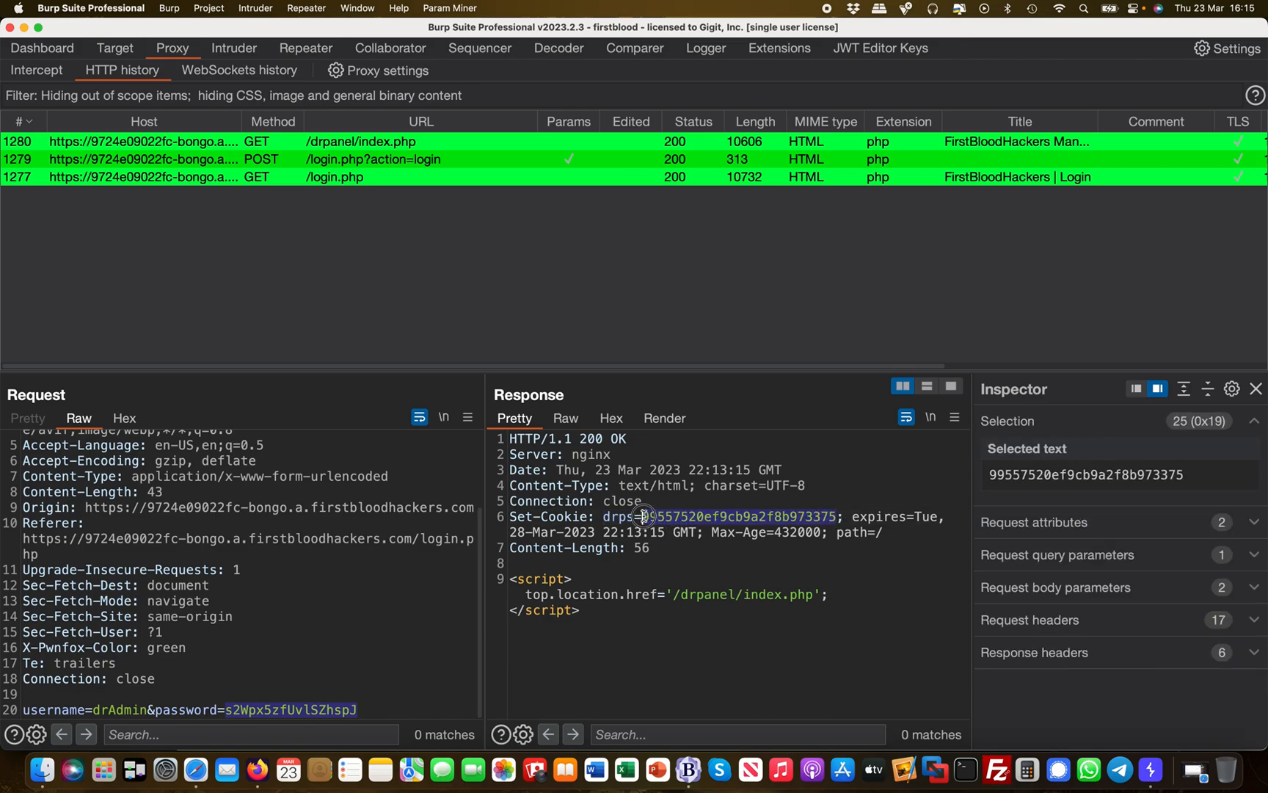
mouse_move(818, 618)
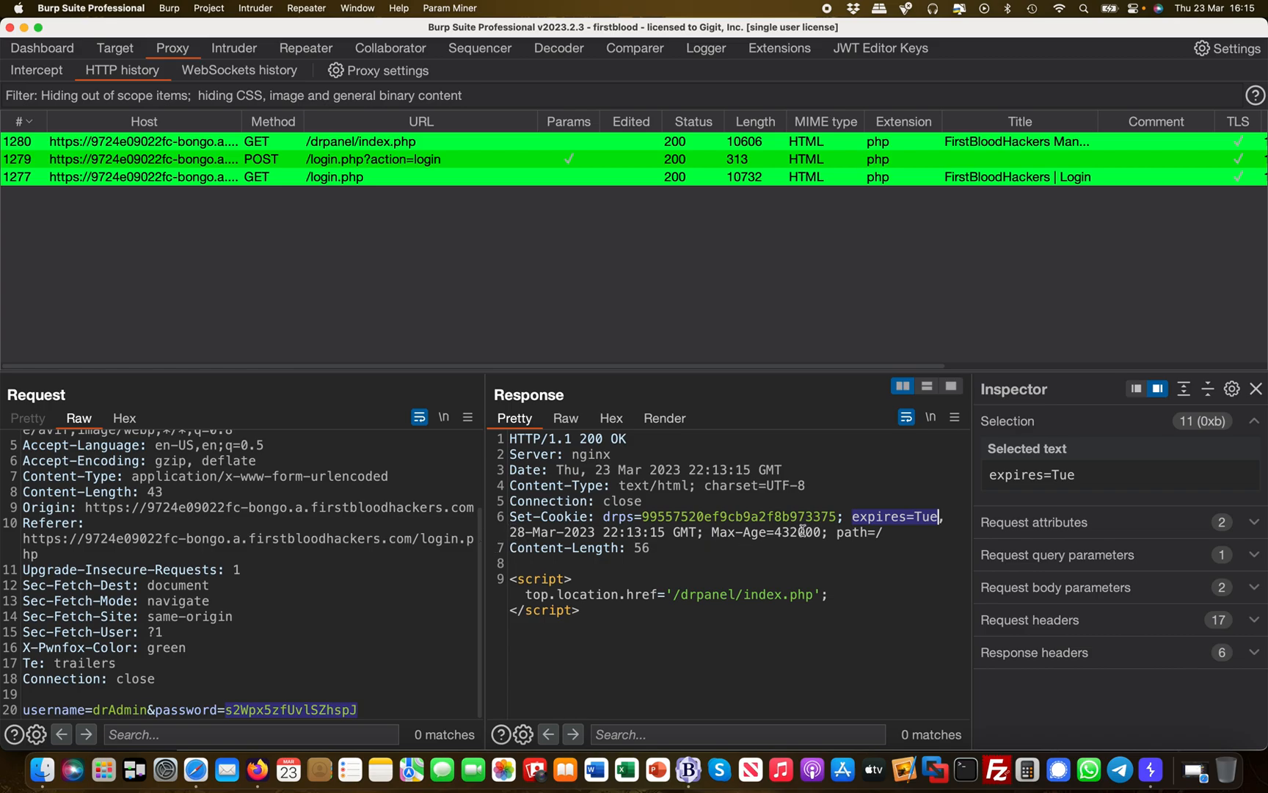
mouse_move(862, 552)
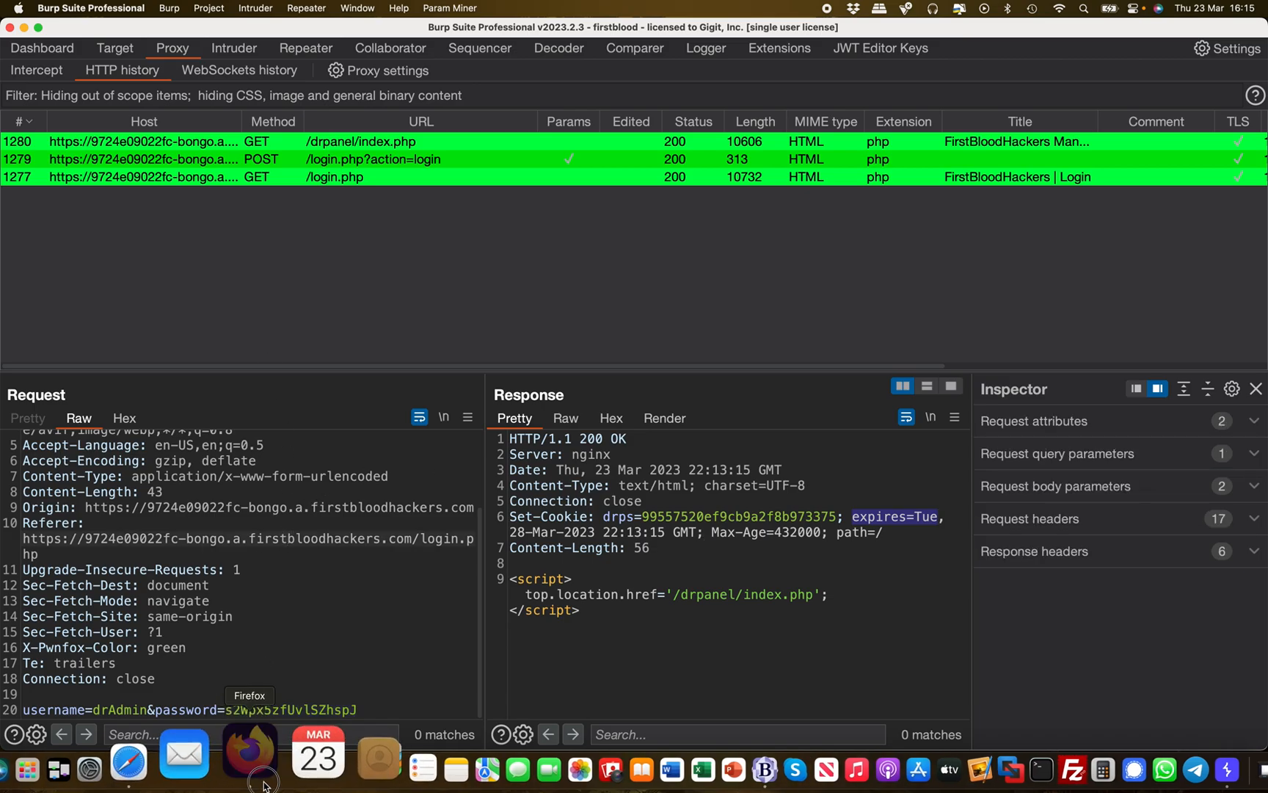
- Back in the dashboard, show John Smith's contact-info alert from the DoctorFeed Activity panel
click(257, 767)
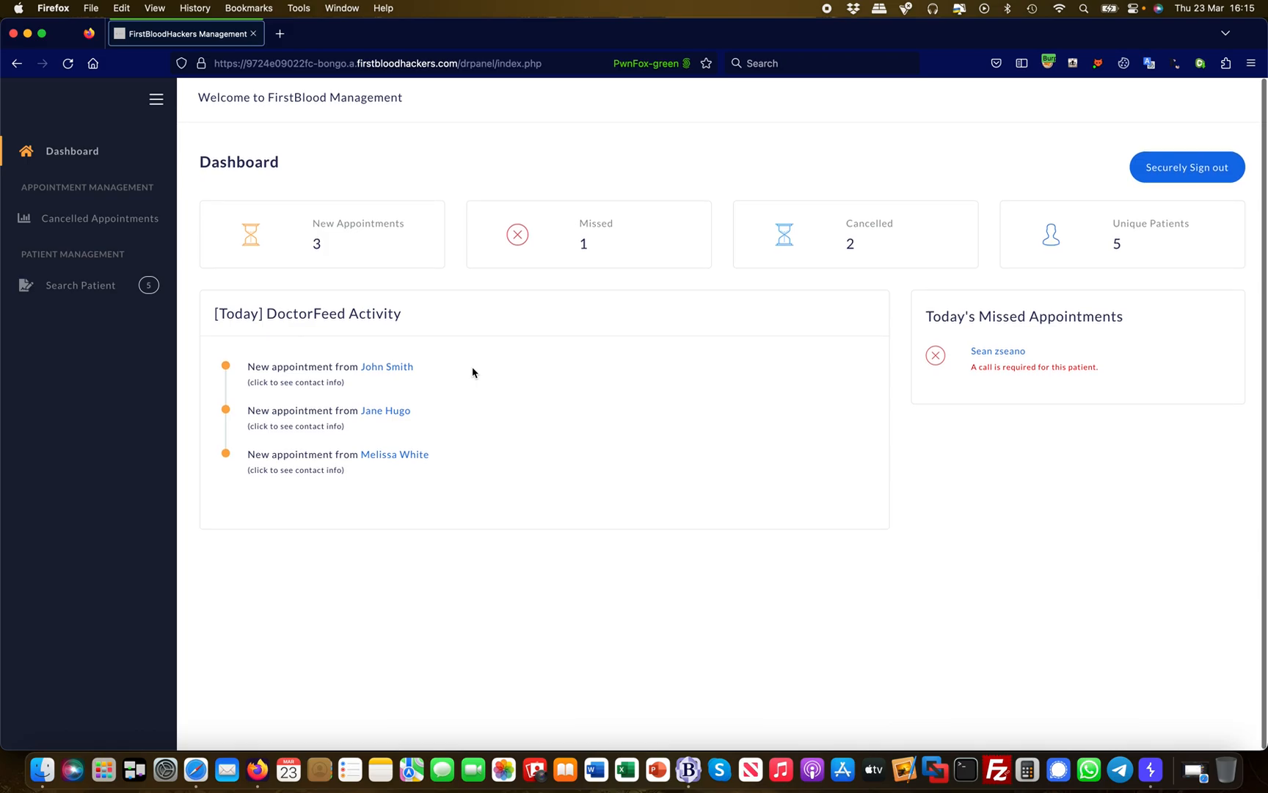
mouse_move(414, 499)
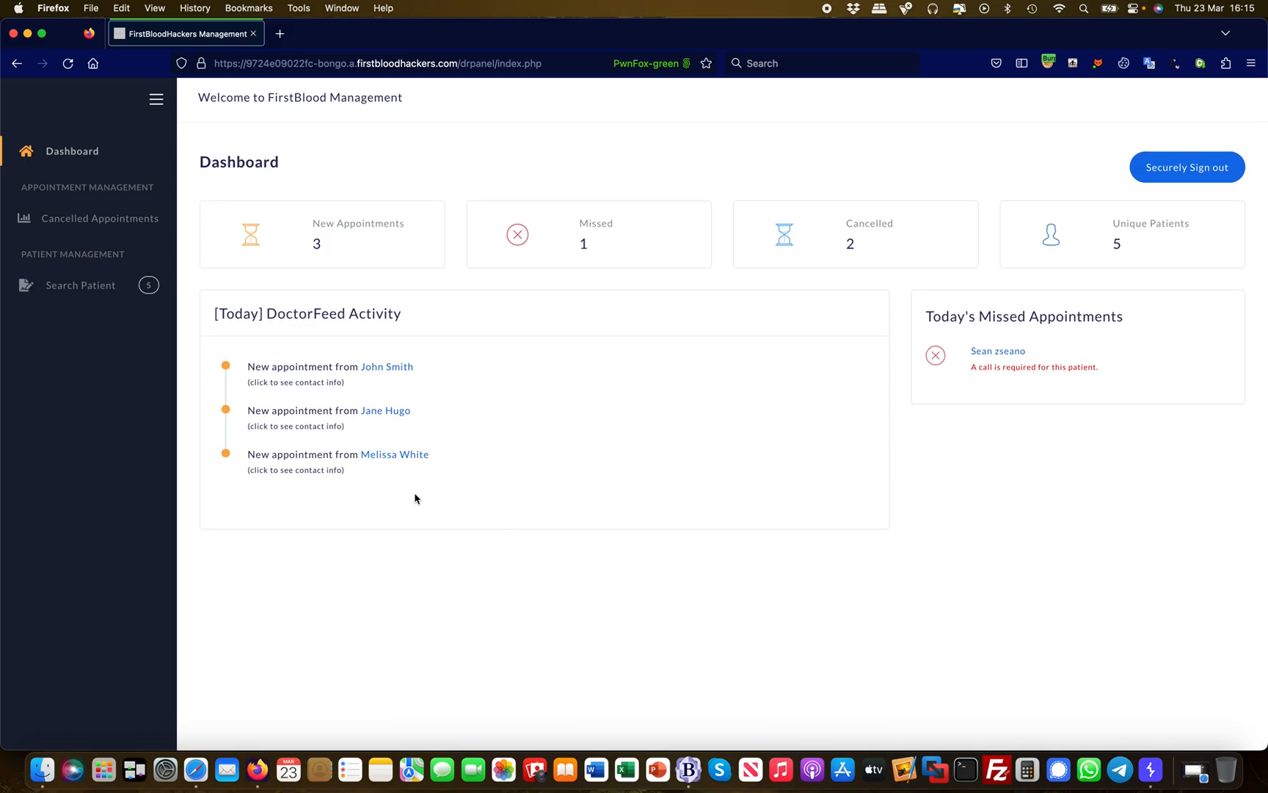
mouse_move(394, 355)
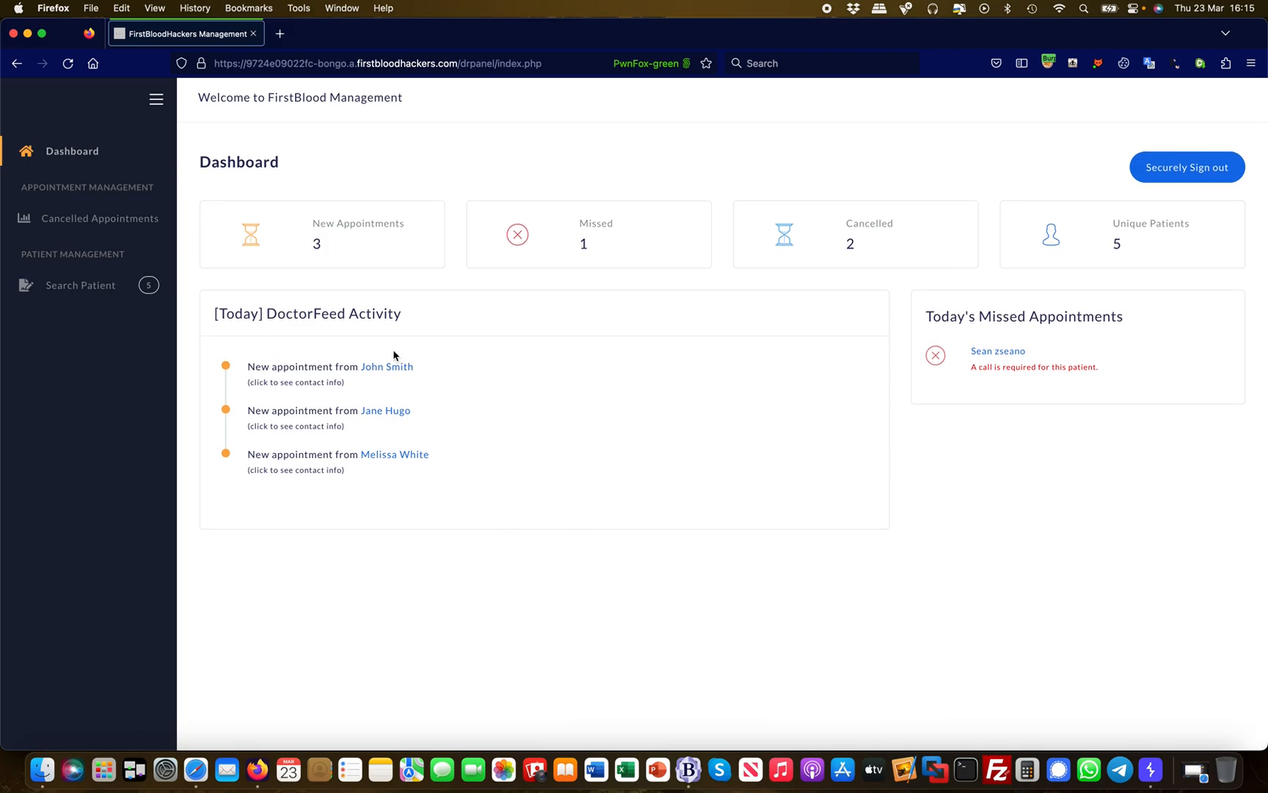
mouse_move(387, 366)
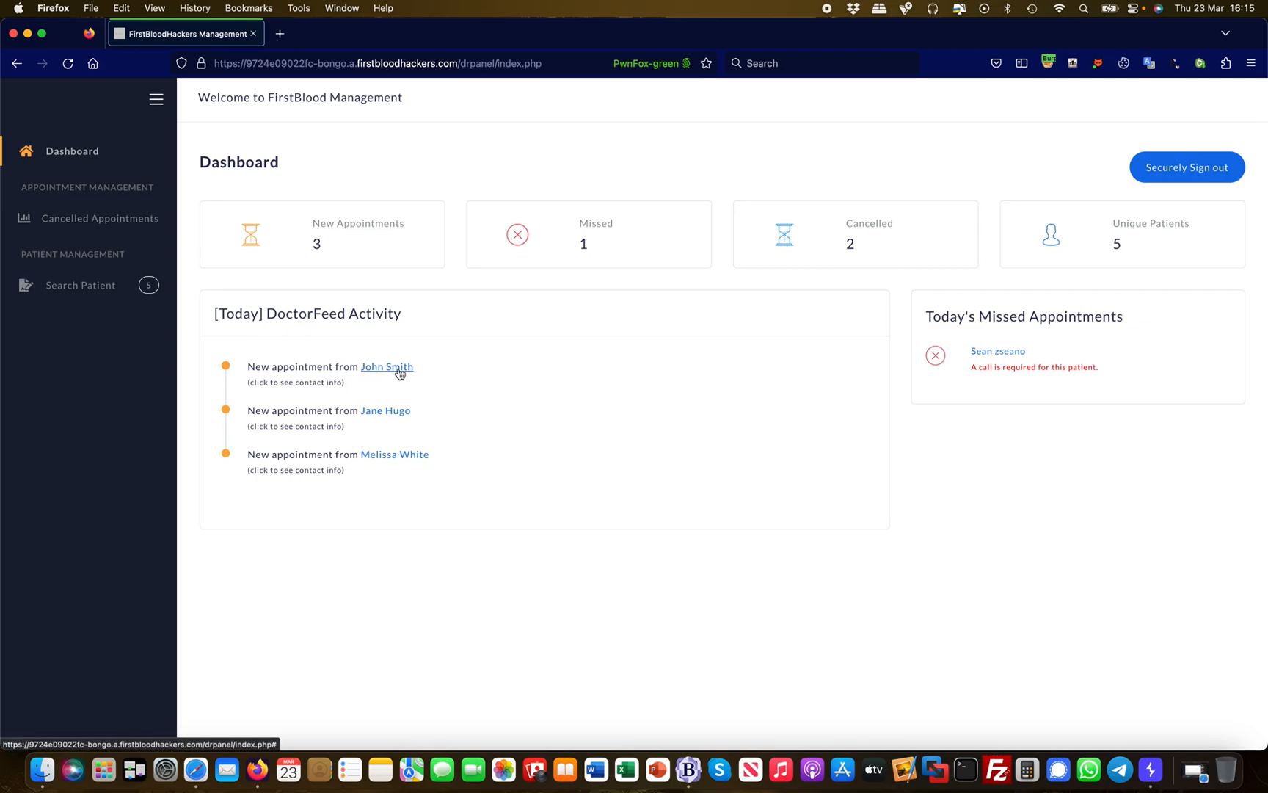
click(387, 366)
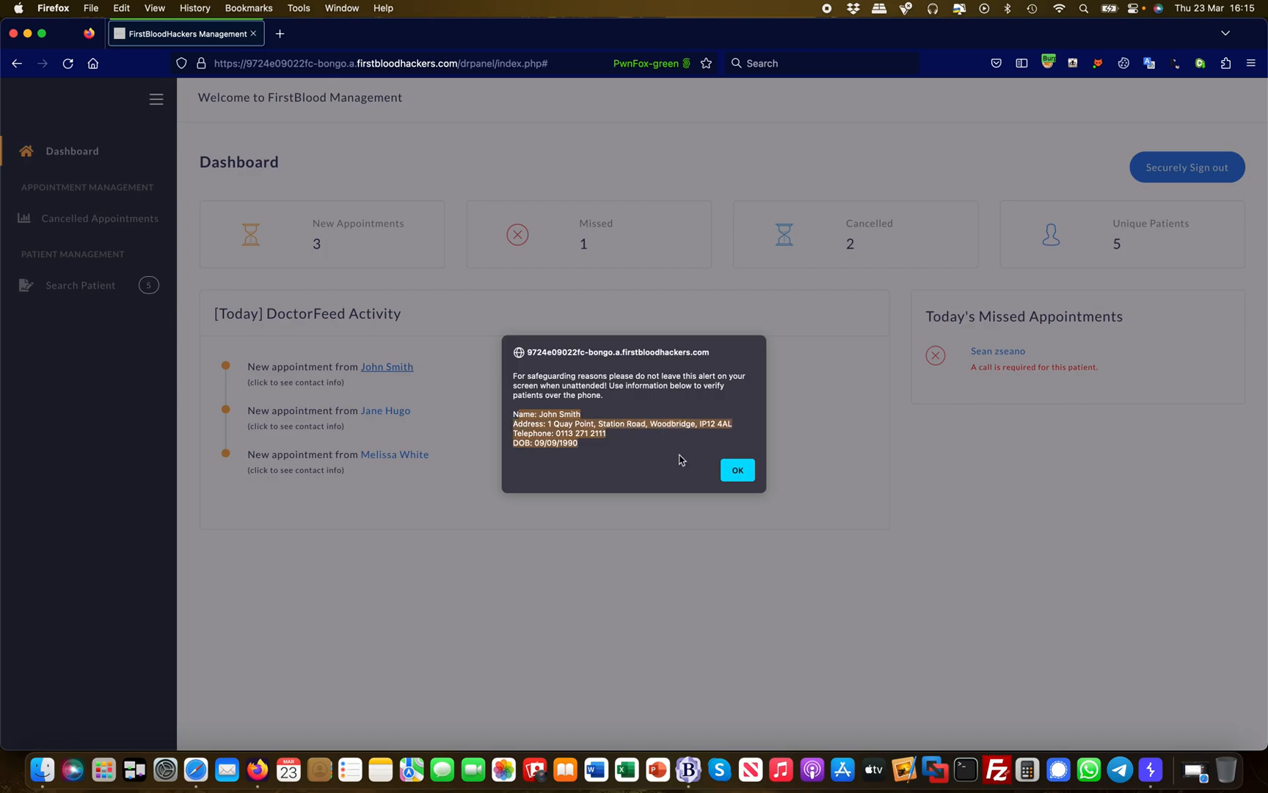
mouse_move(736, 470)
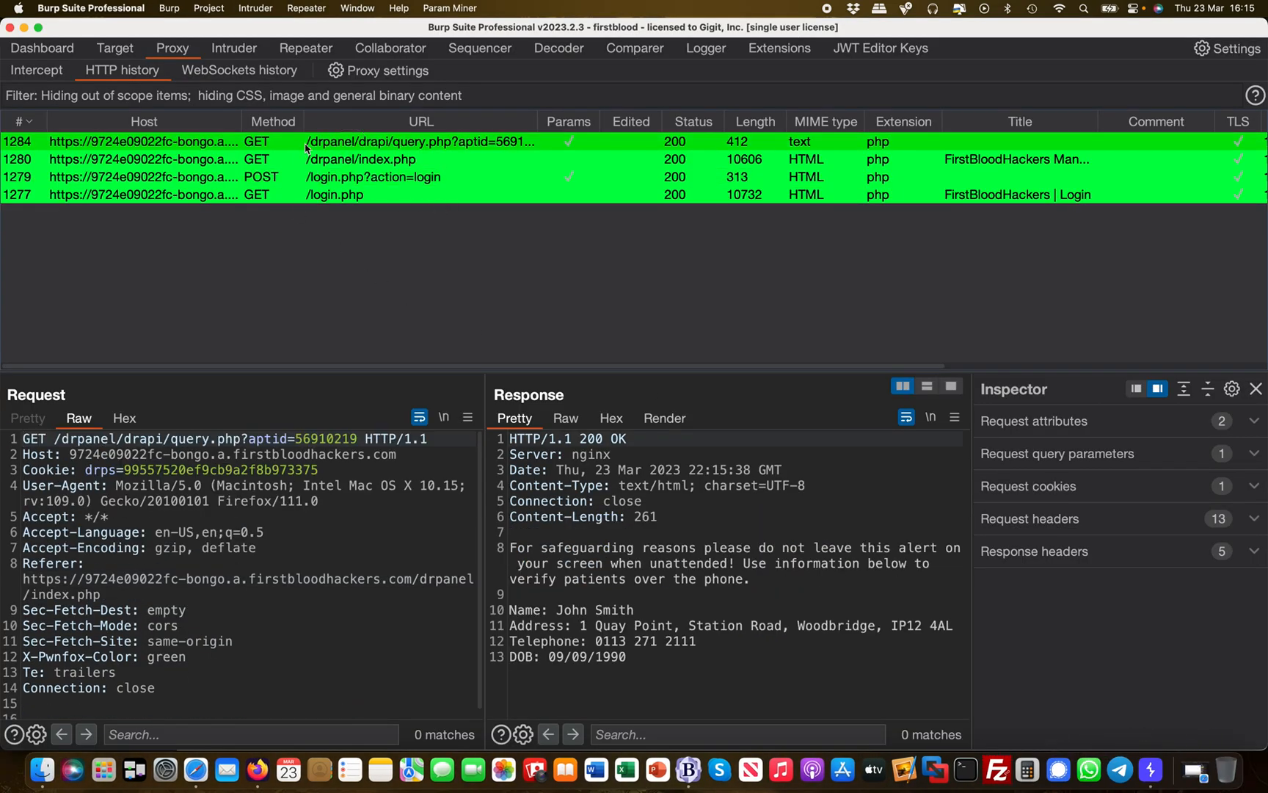
mouse_move(371, 153)
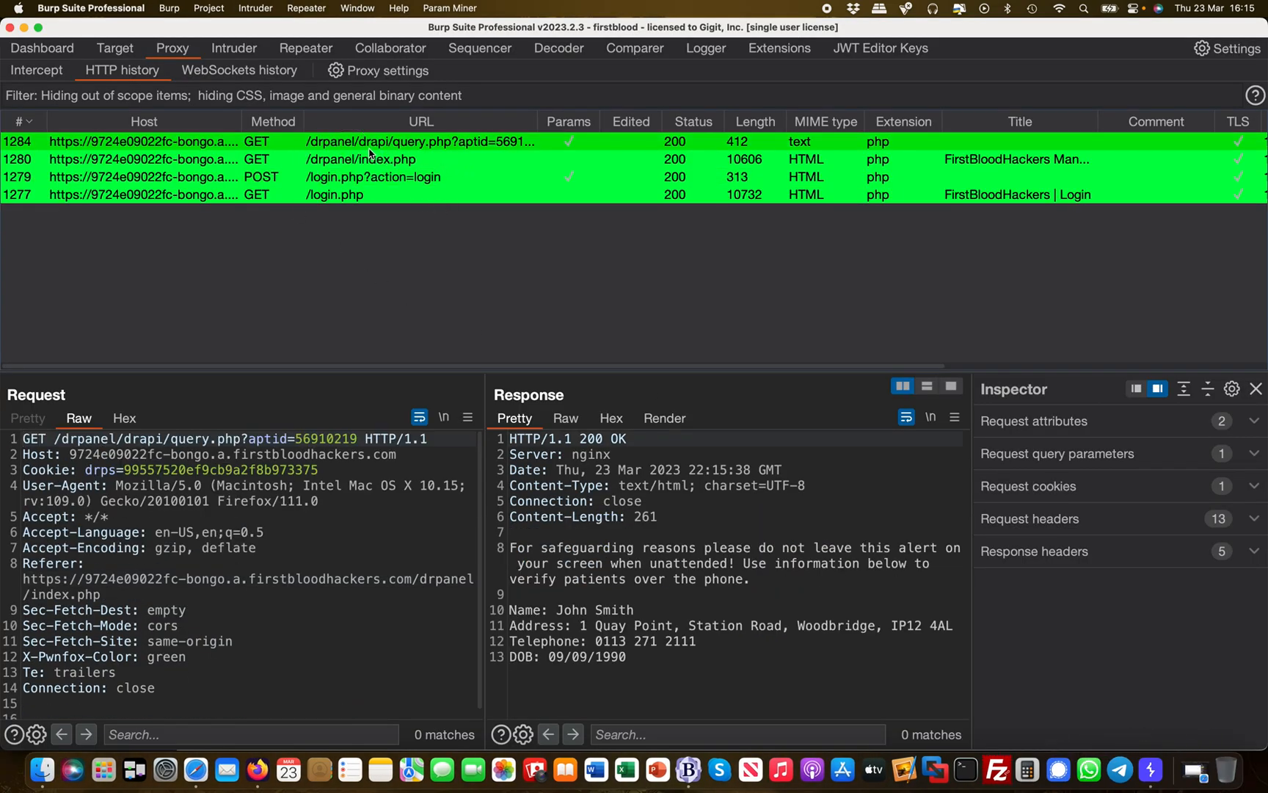
mouse_move(283, 454)
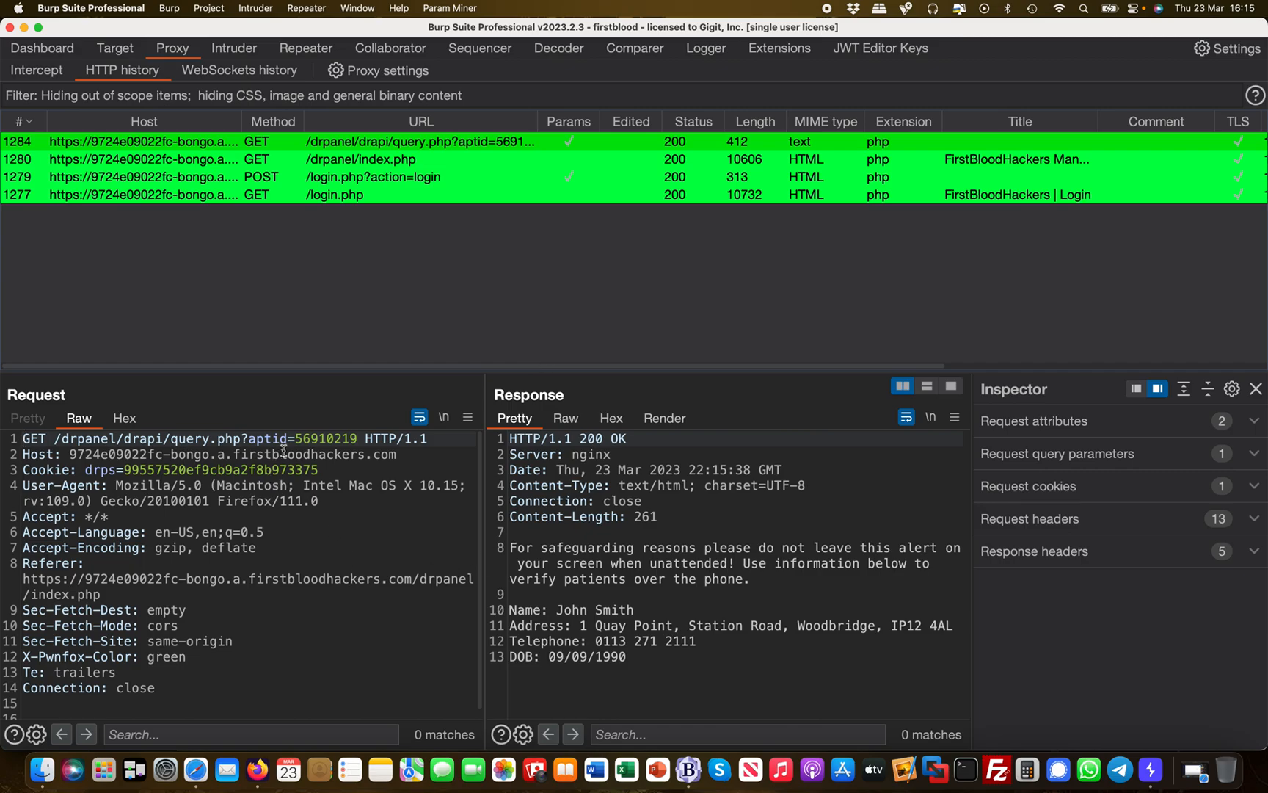
mouse_move(745, 569)
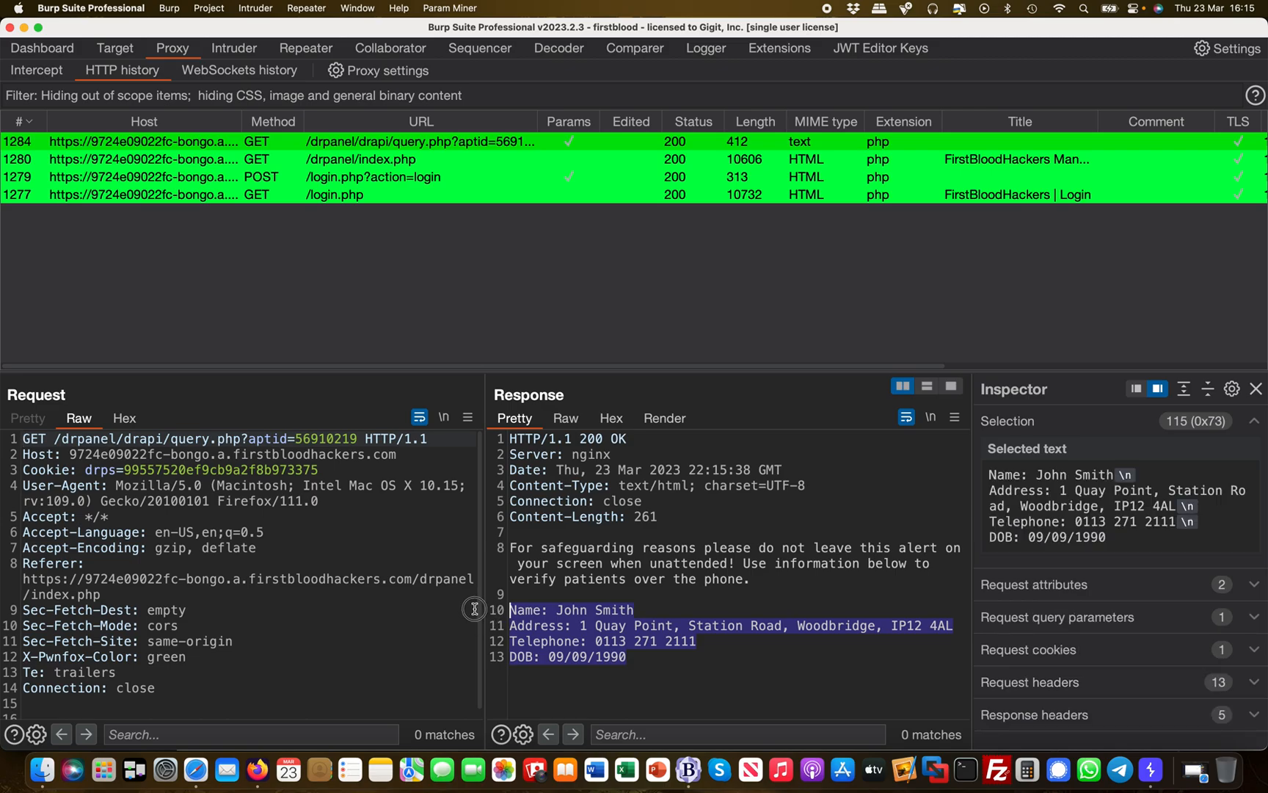
mouse_move(778, 583)
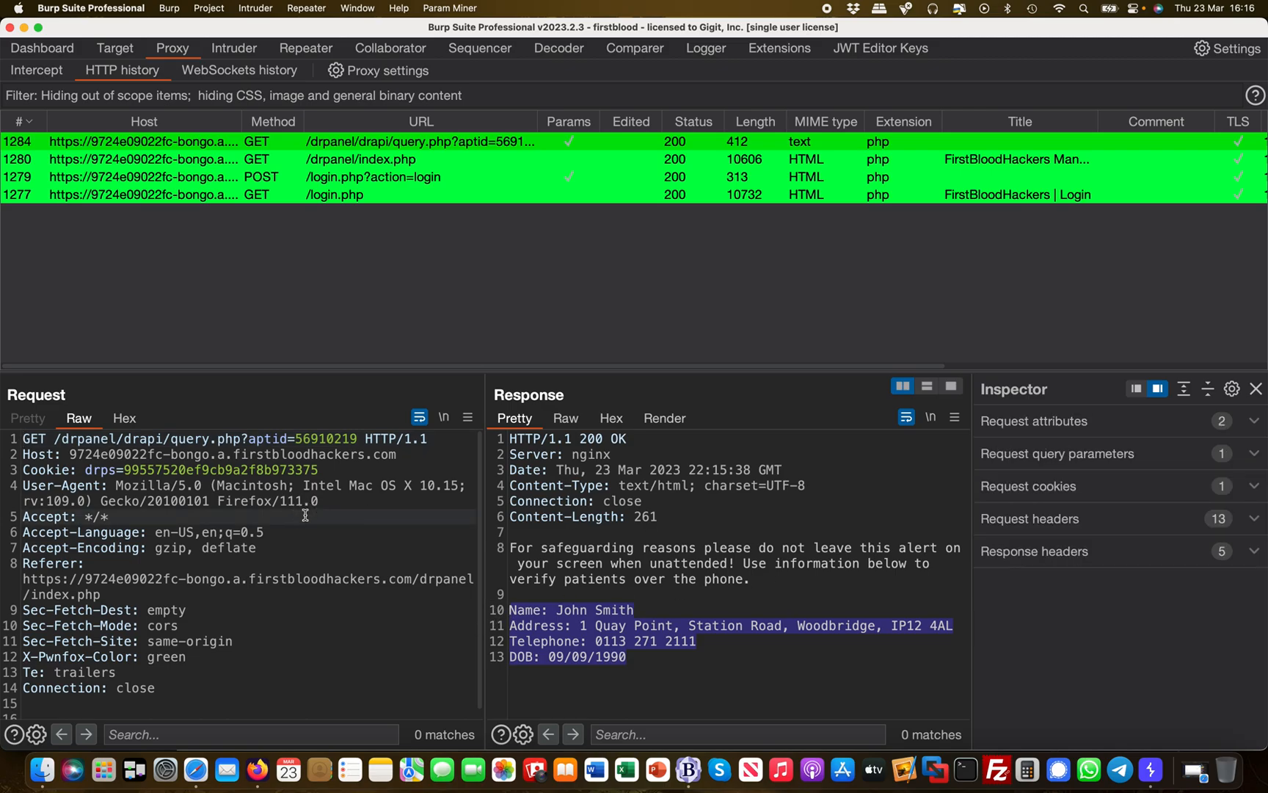
mouse_move(292, 461)
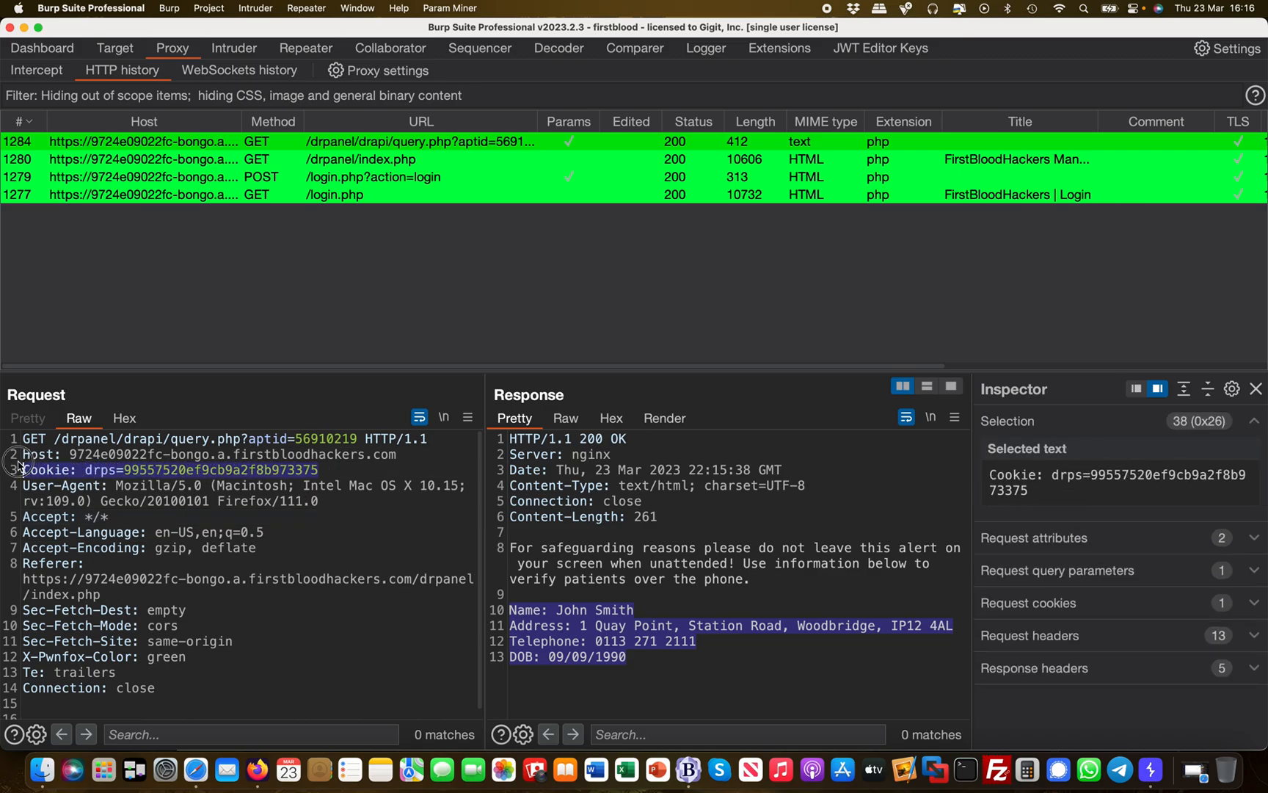
mouse_move(413, 554)
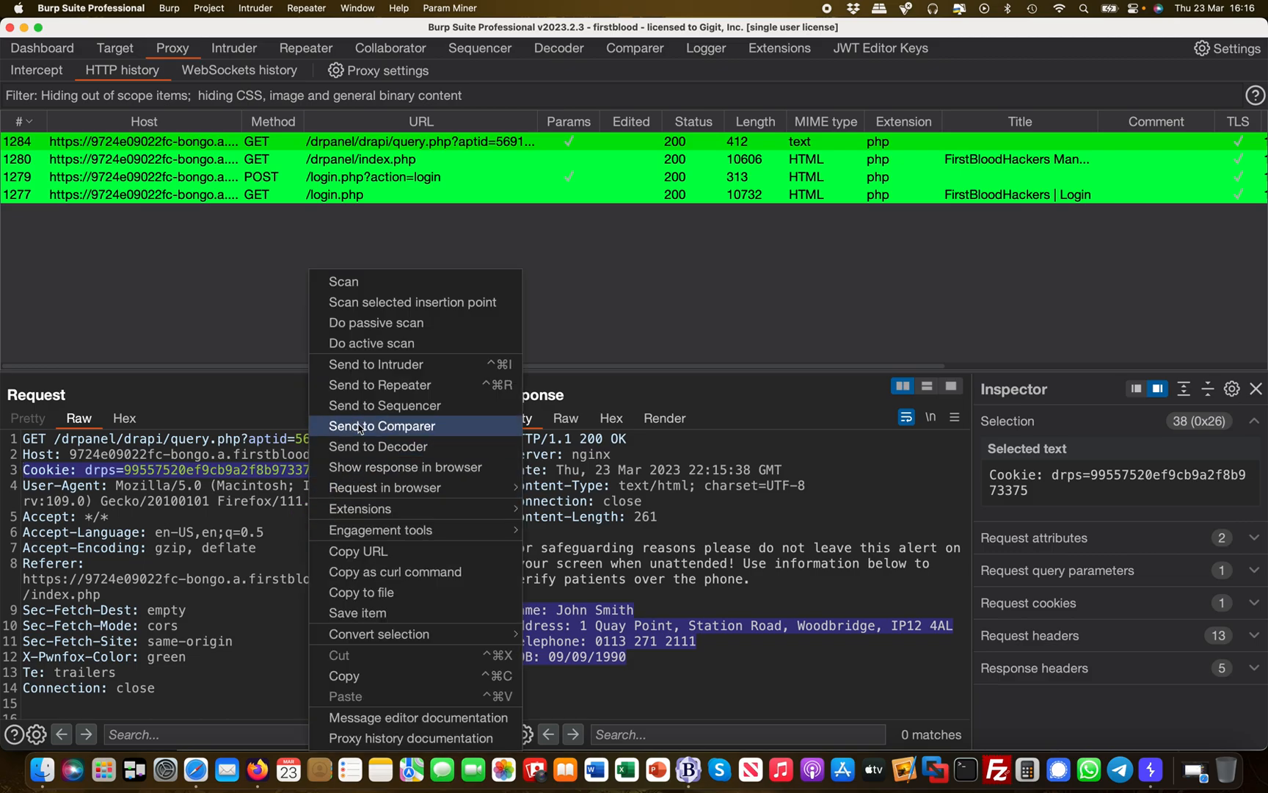
mouse_move(379, 383)
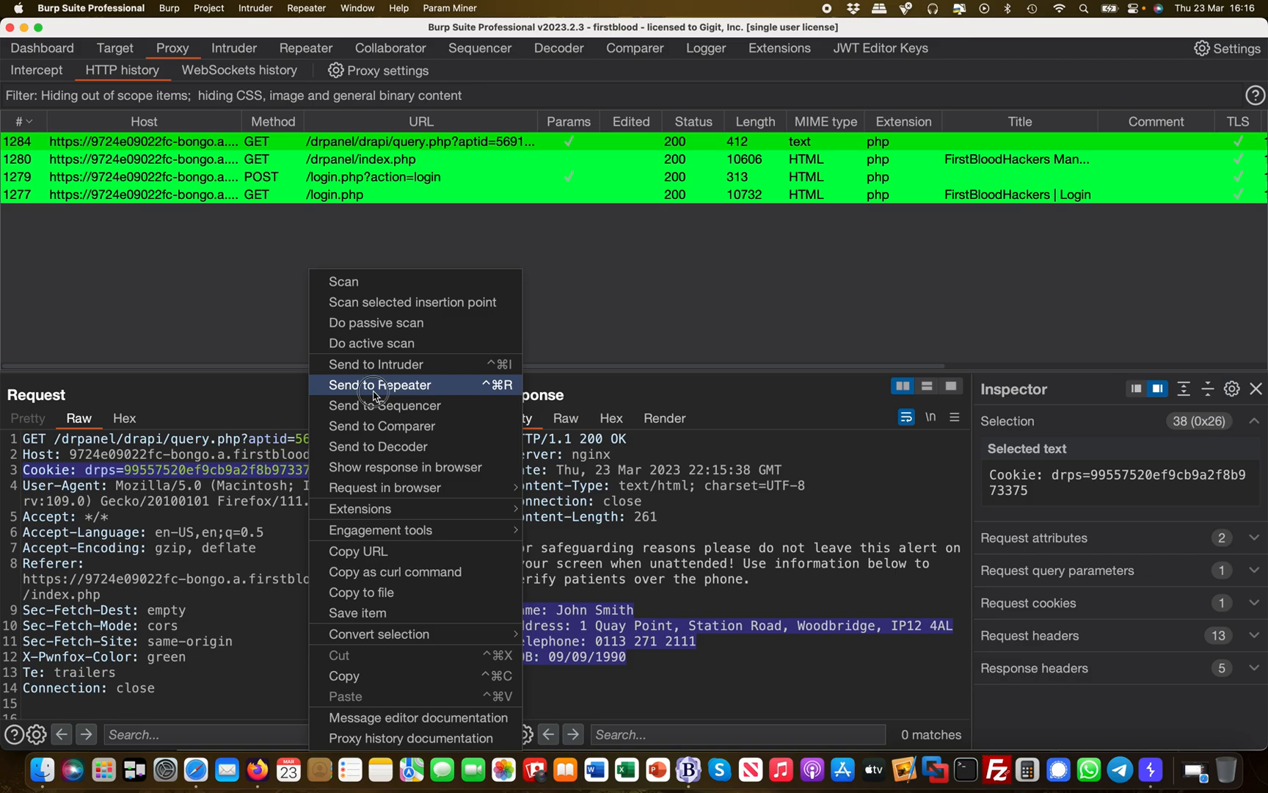
- Send the patient-data query to Repeater and replay it with the original session cookie
click(380, 385)
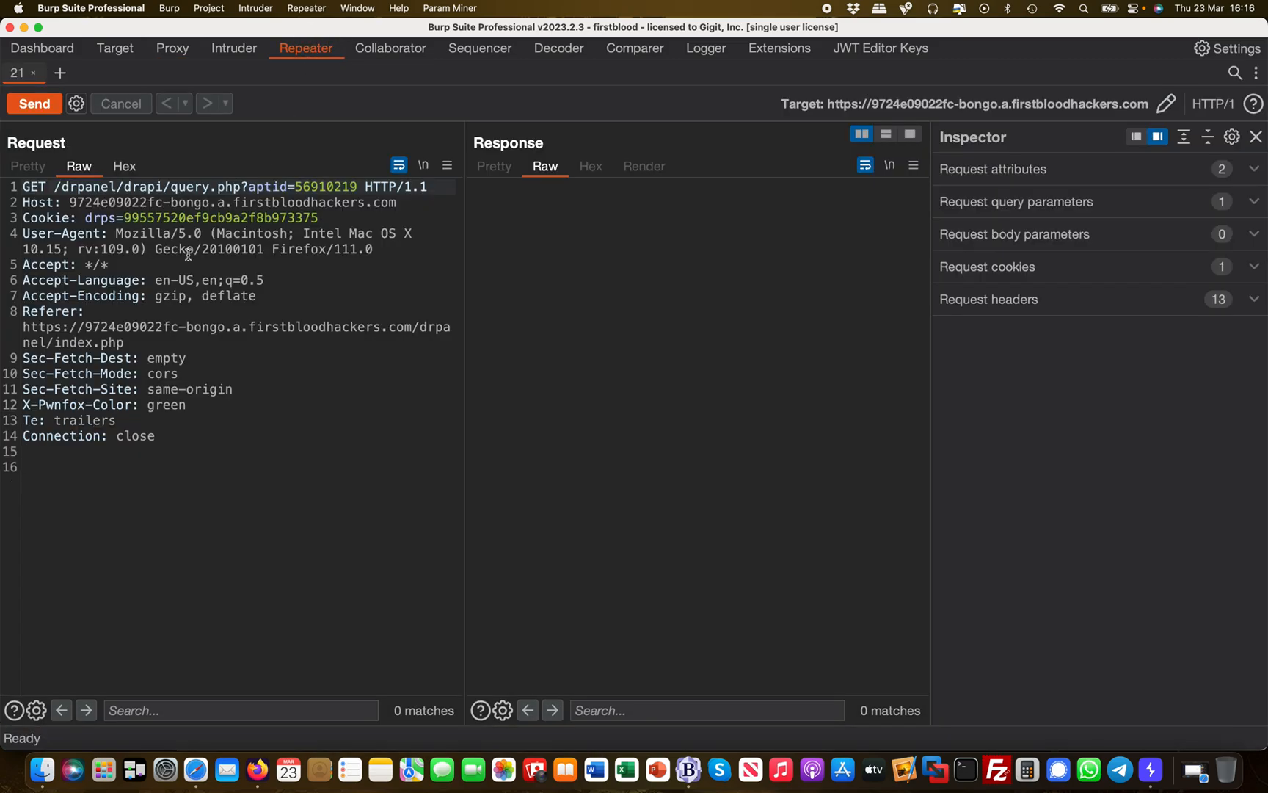
click(59, 73)
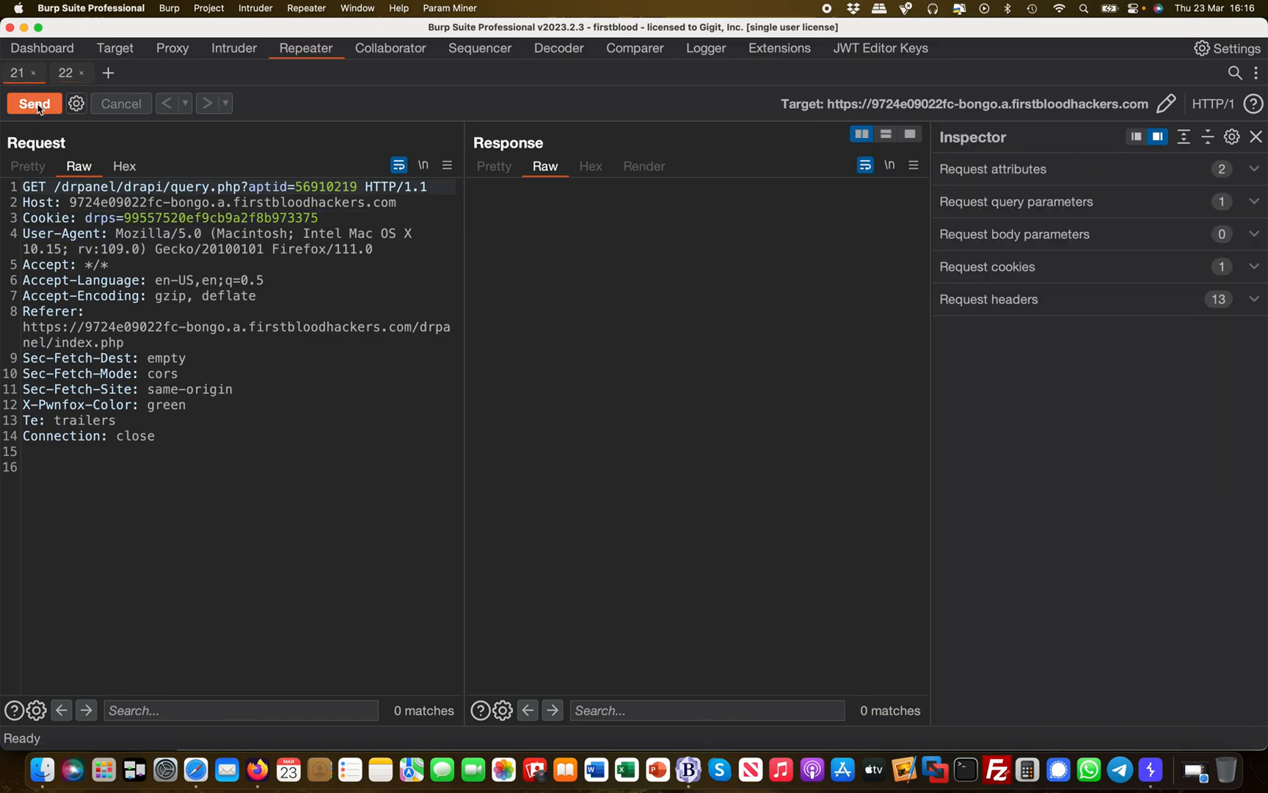
click(33, 104)
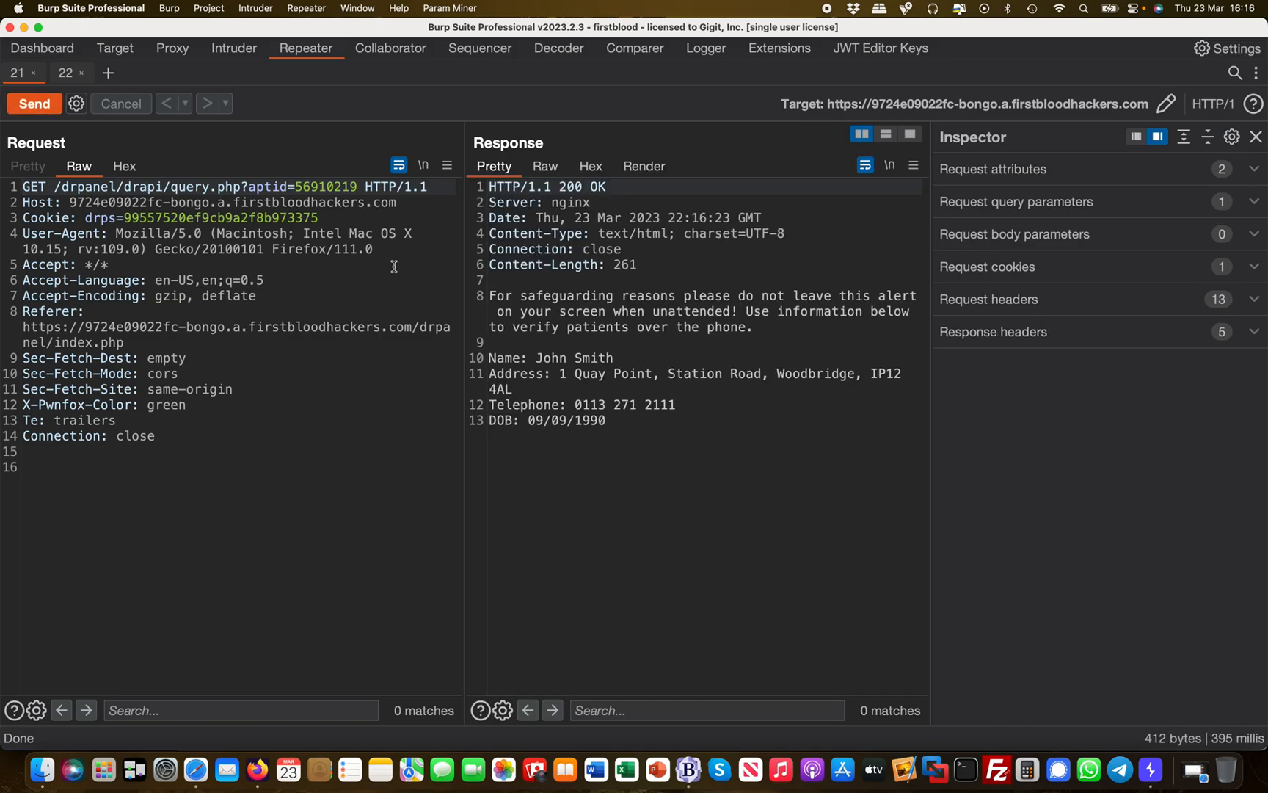
mouse_move(338, 265)
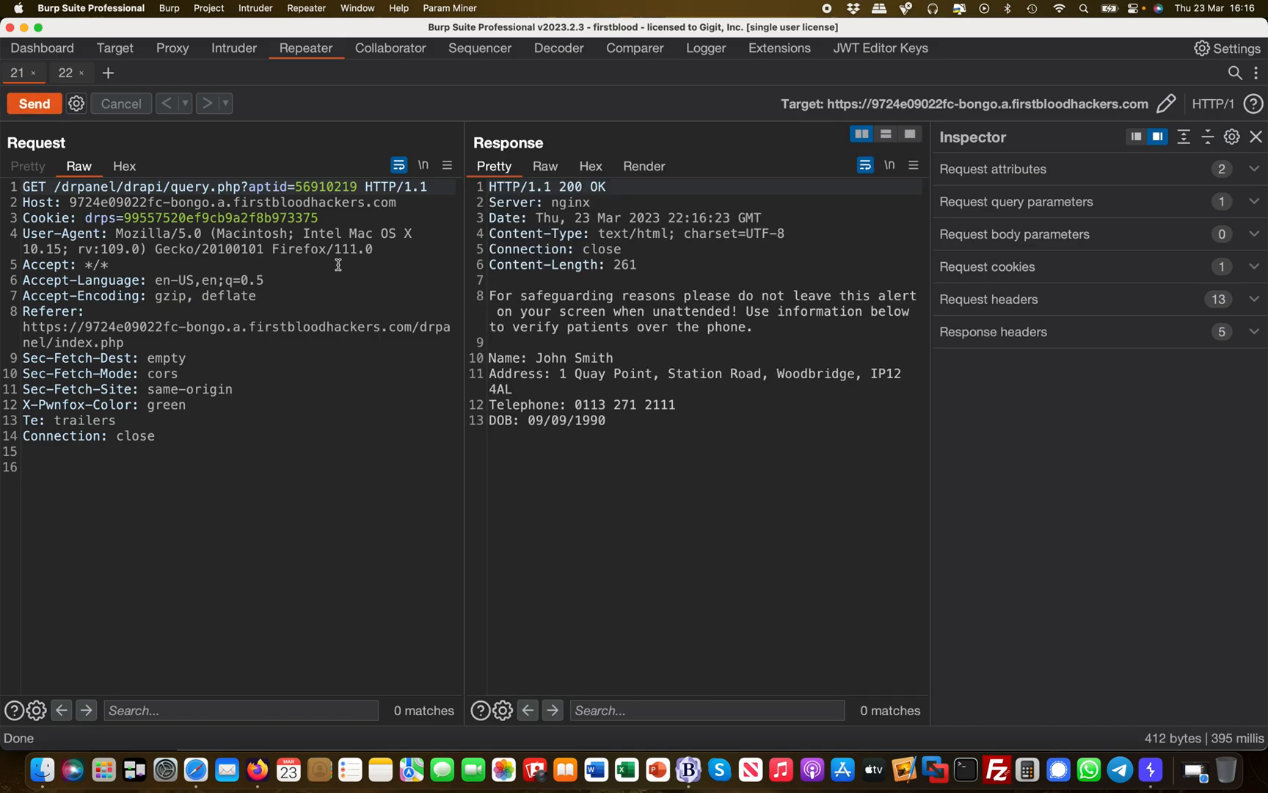
- Remove the Cookie header and resend, getting an empty 200 response
click(66, 73)
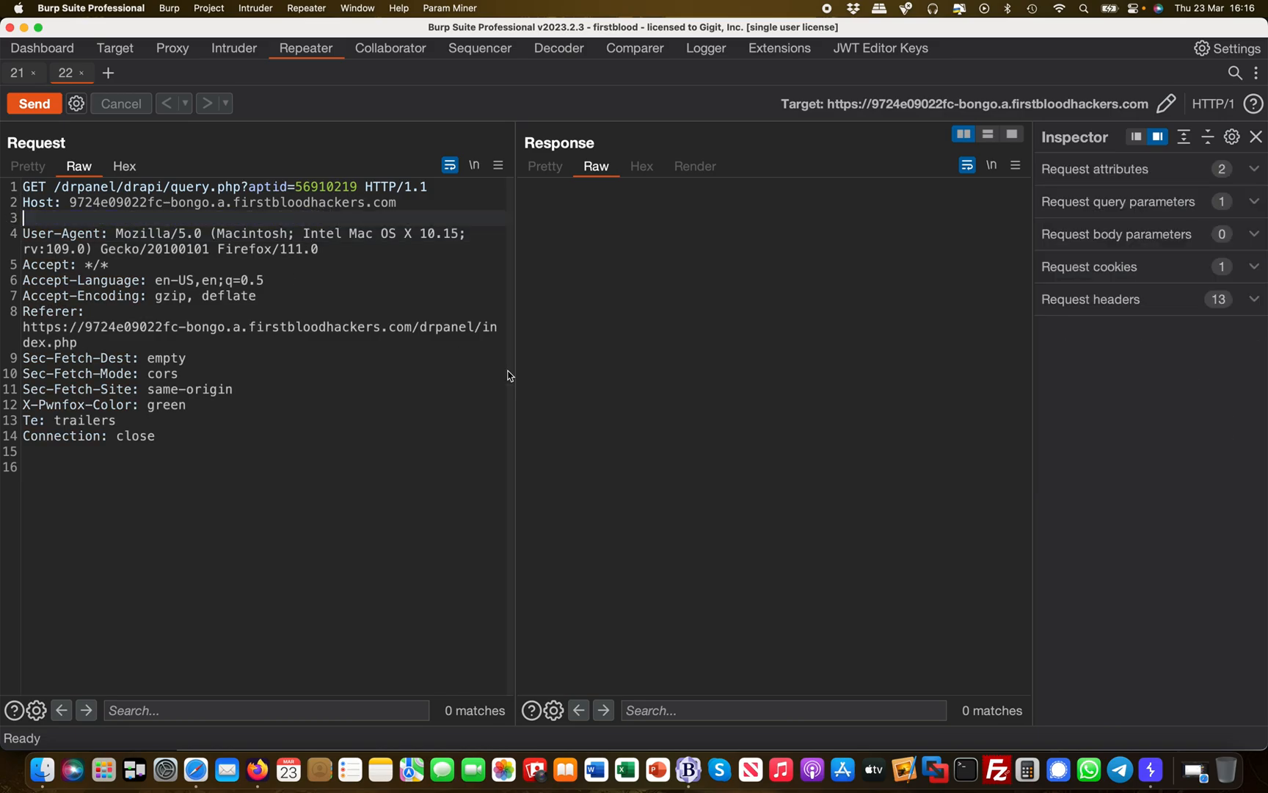
click(33, 104)
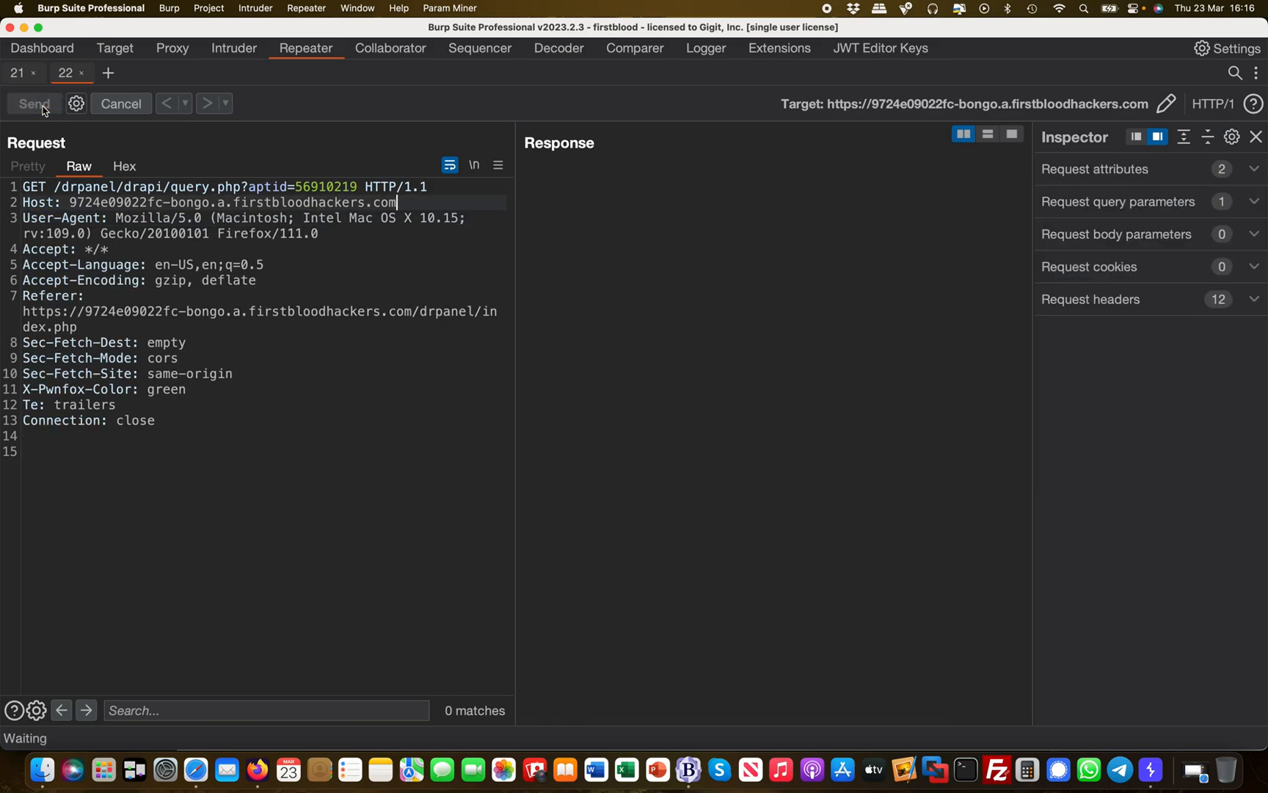
click(34, 104)
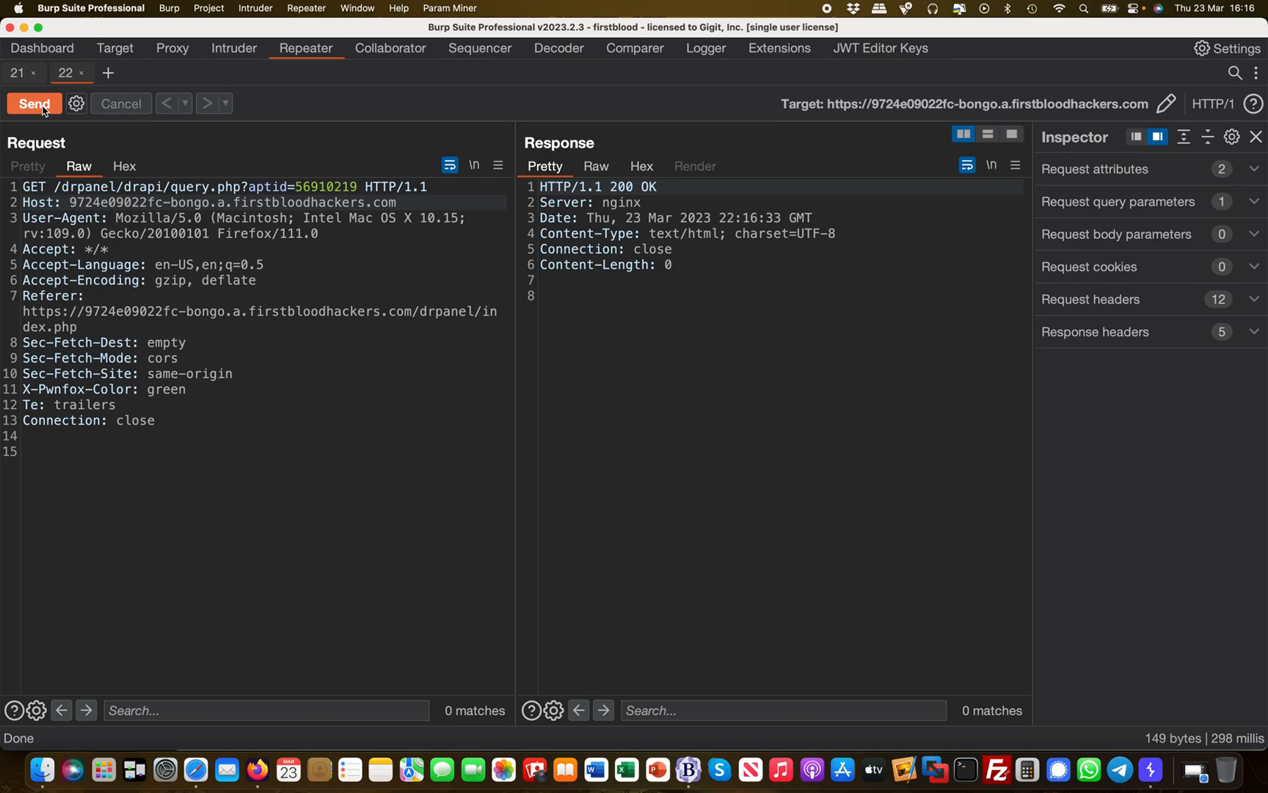
mouse_move(193, 518)
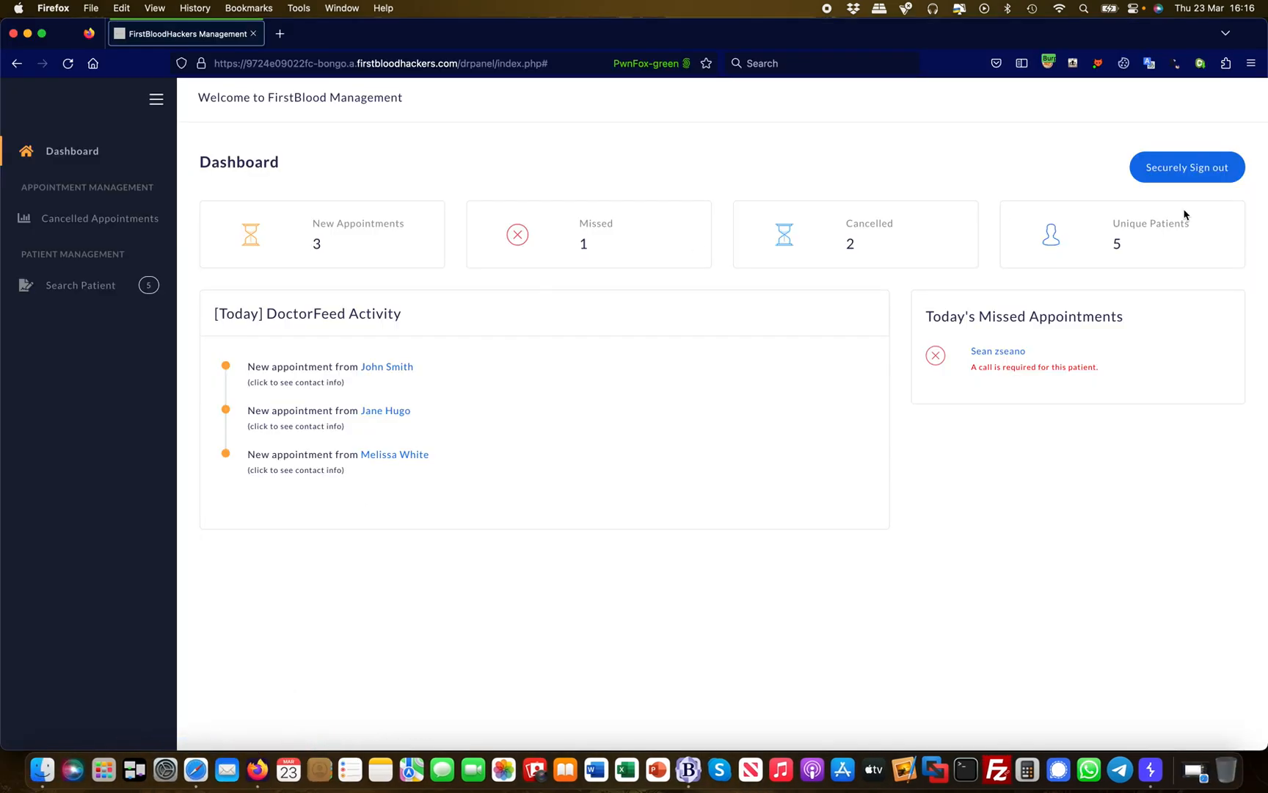
mouse_move(1187, 166)
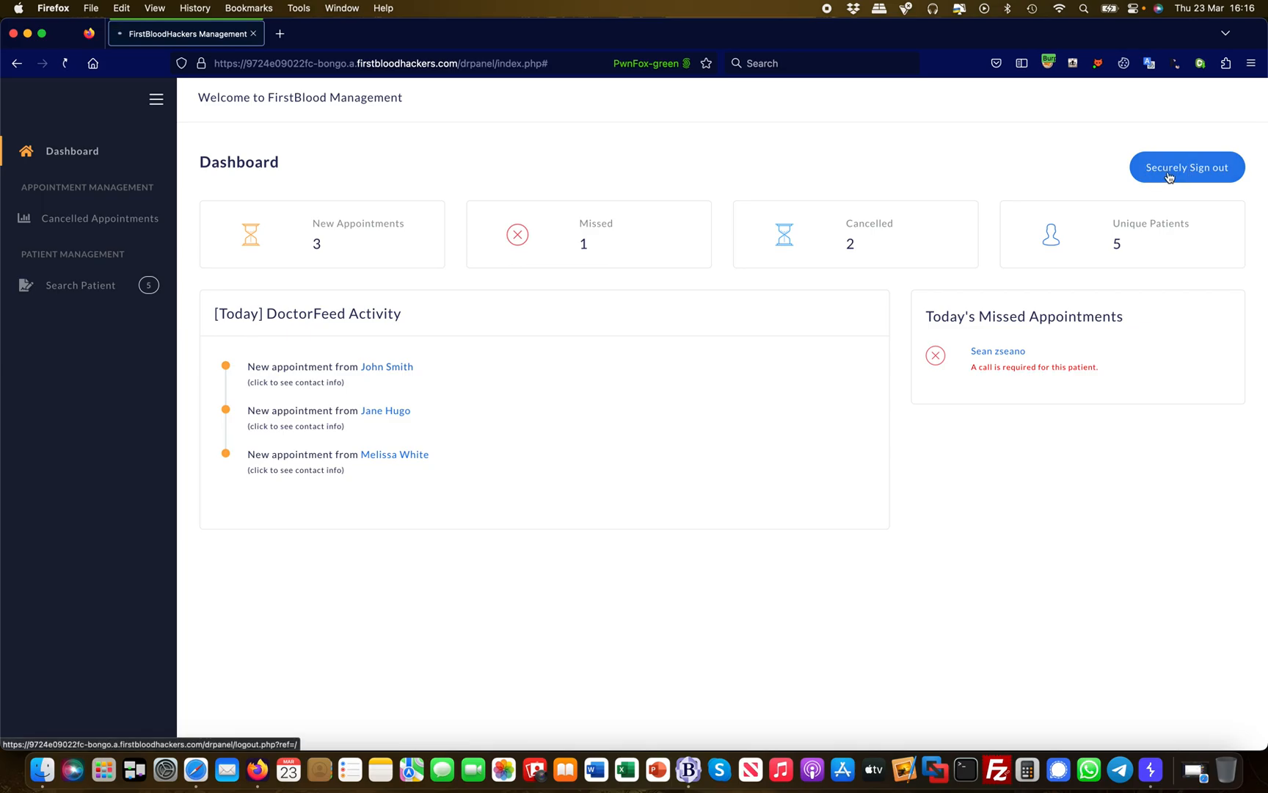
- Securely sign out of the doctor panel and return to Burp Suite
click(1187, 167)
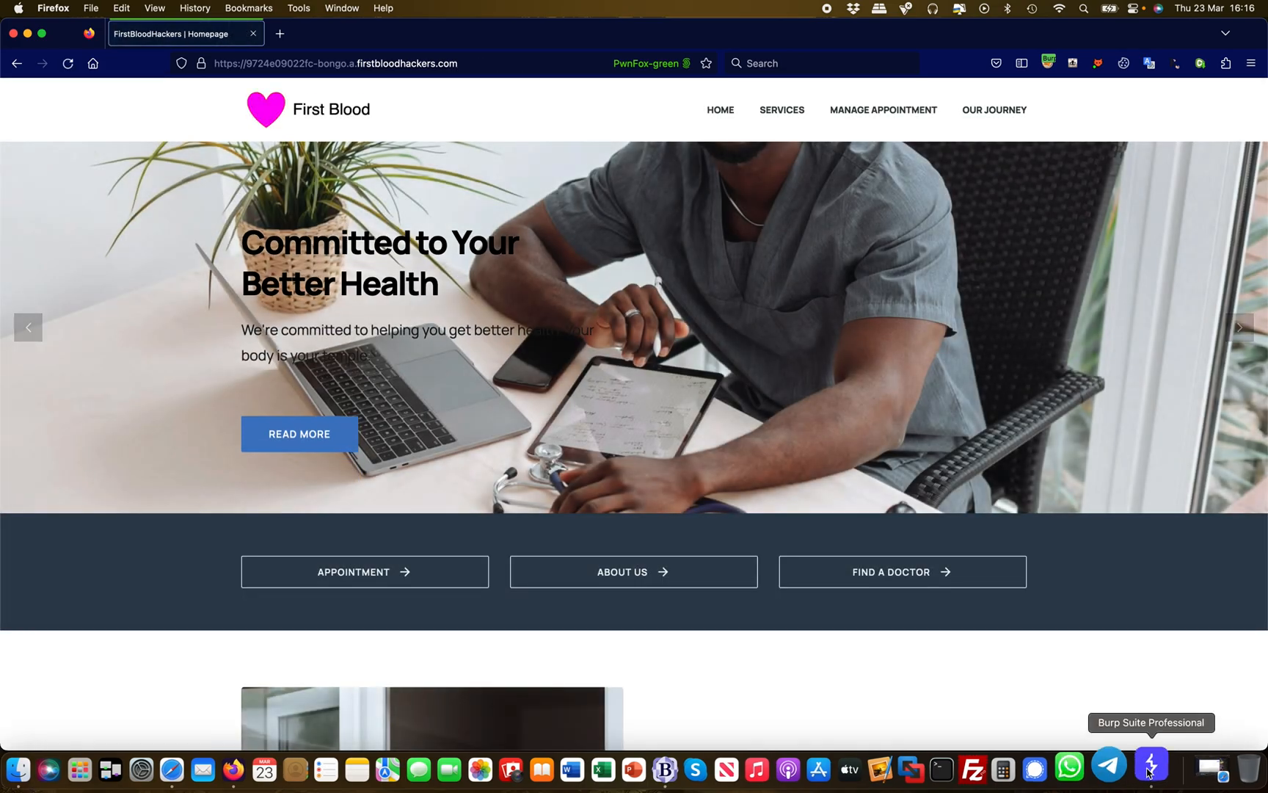
click(1149, 766)
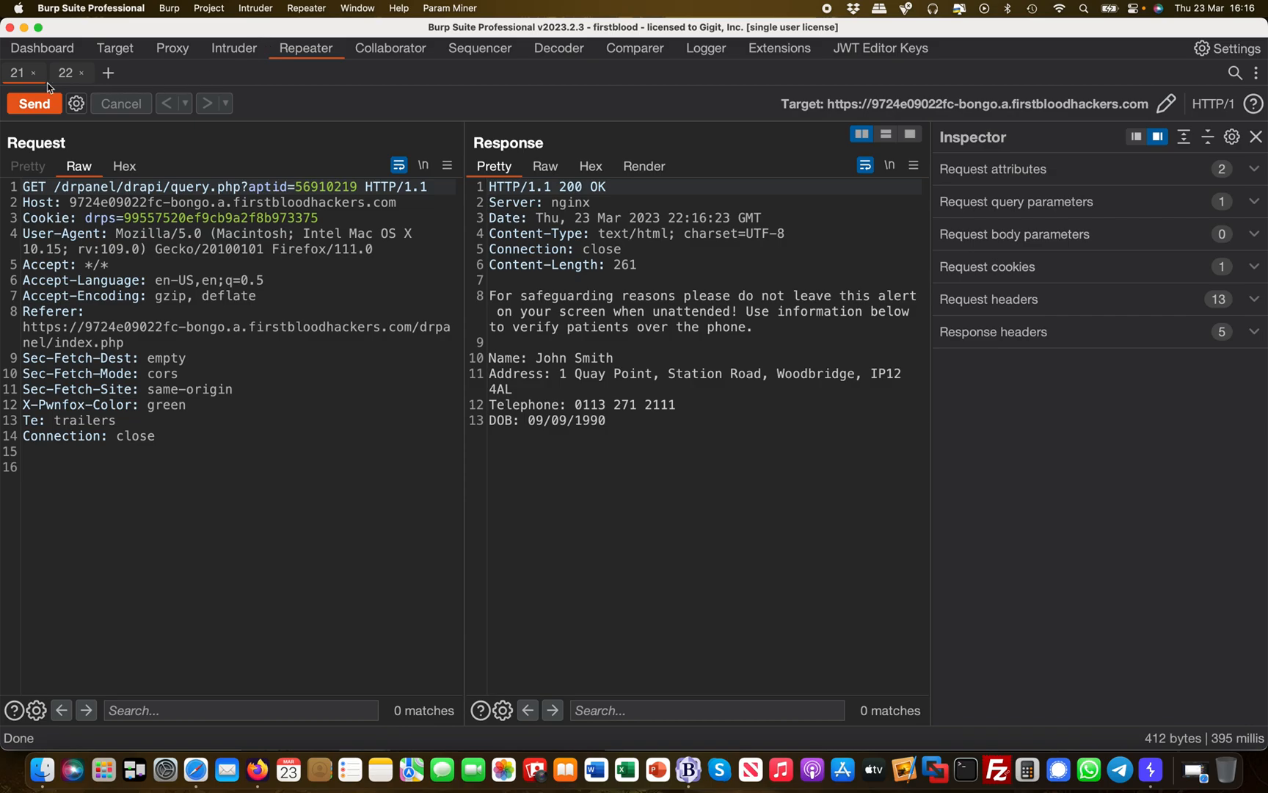
- In Proxy HTTP history, inspect /drpanel/logout.php and its 302 response deleting the drps cookie
click(171, 48)
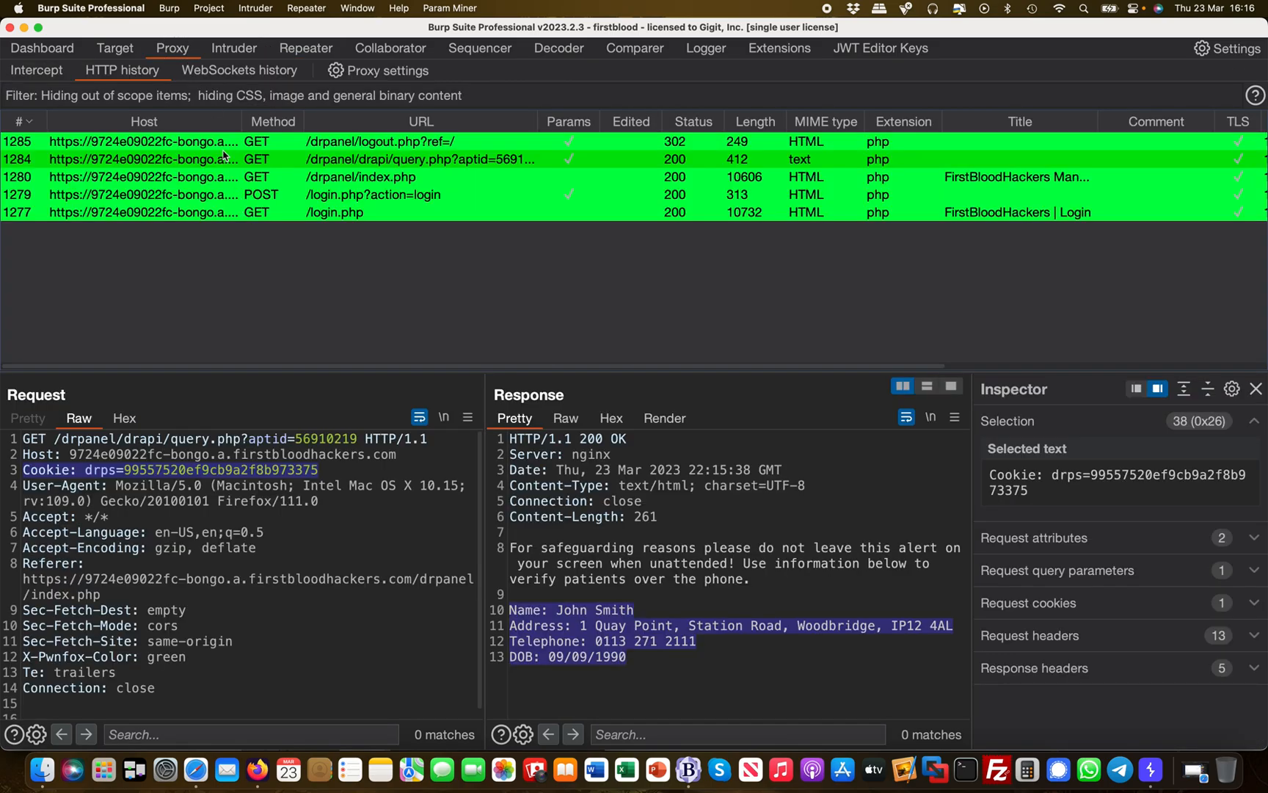
mouse_move(346, 171)
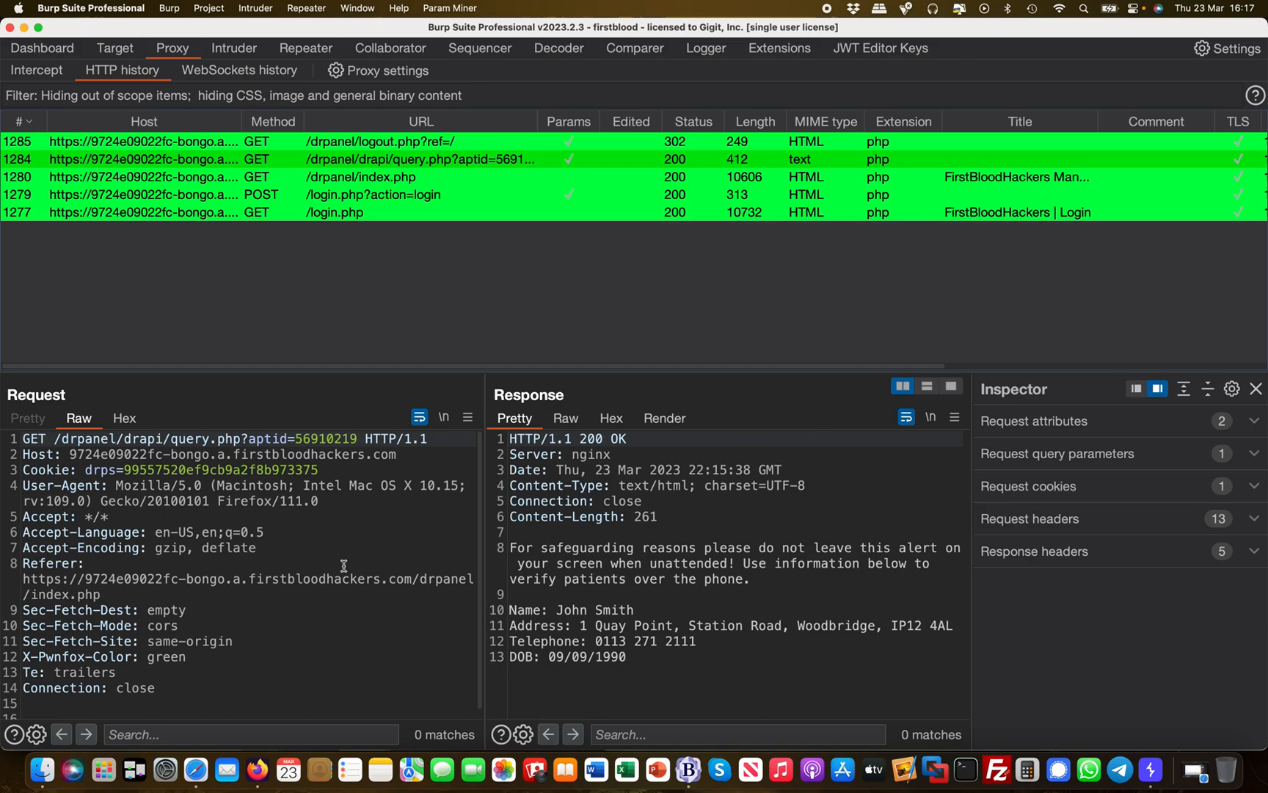
mouse_move(310, 184)
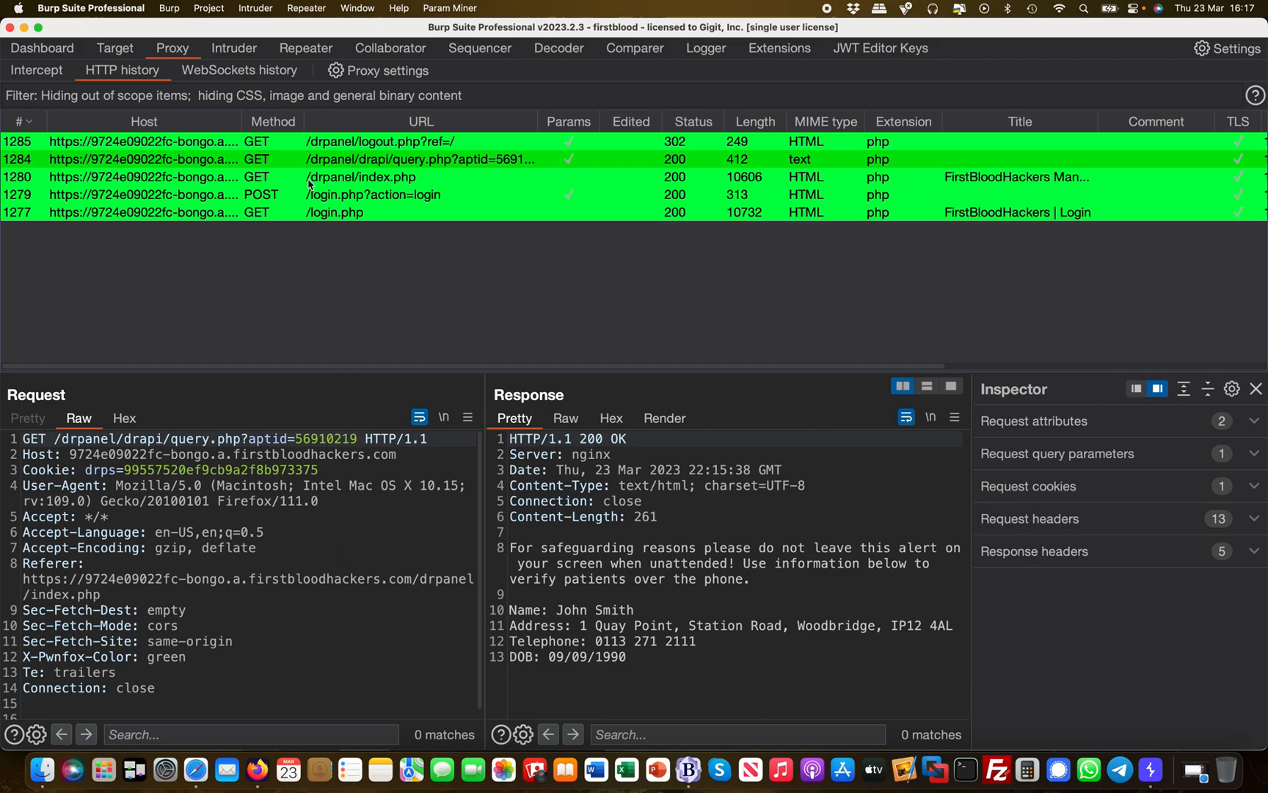
click(364, 142)
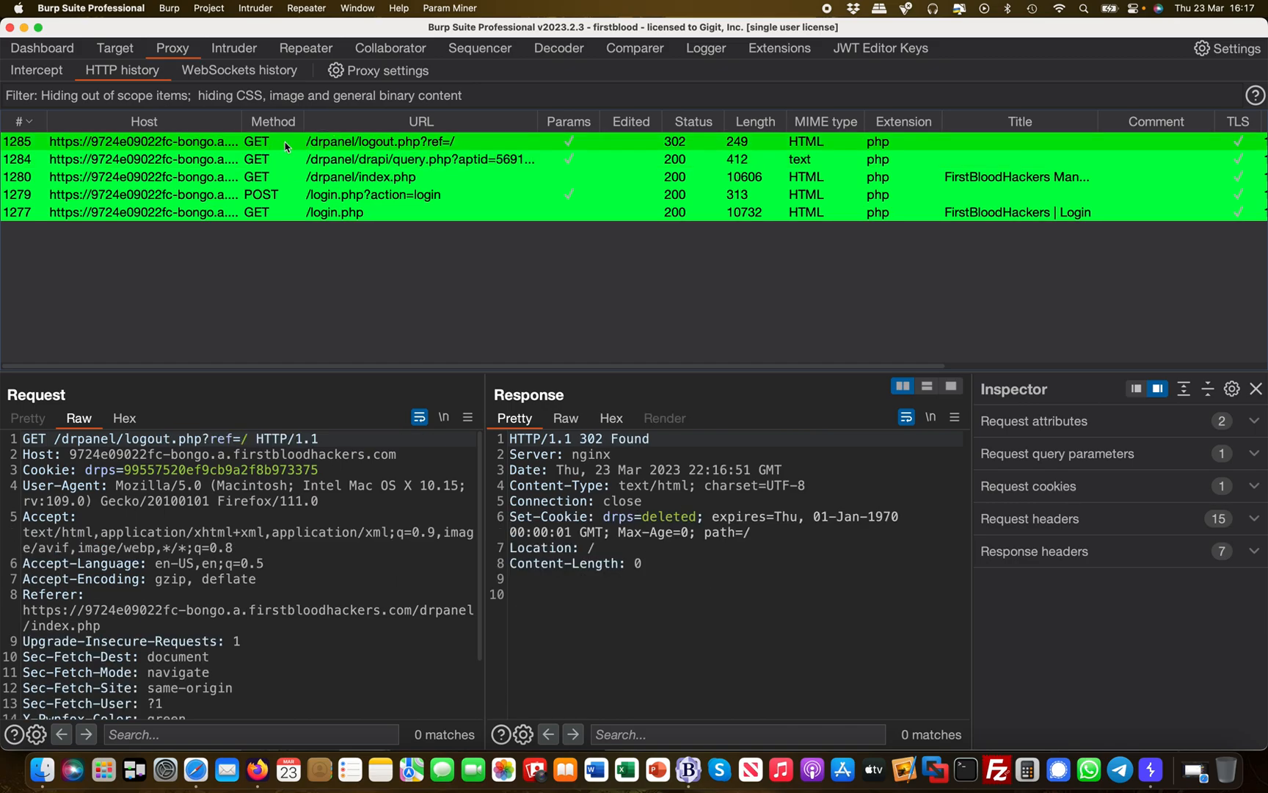
mouse_move(432, 434)
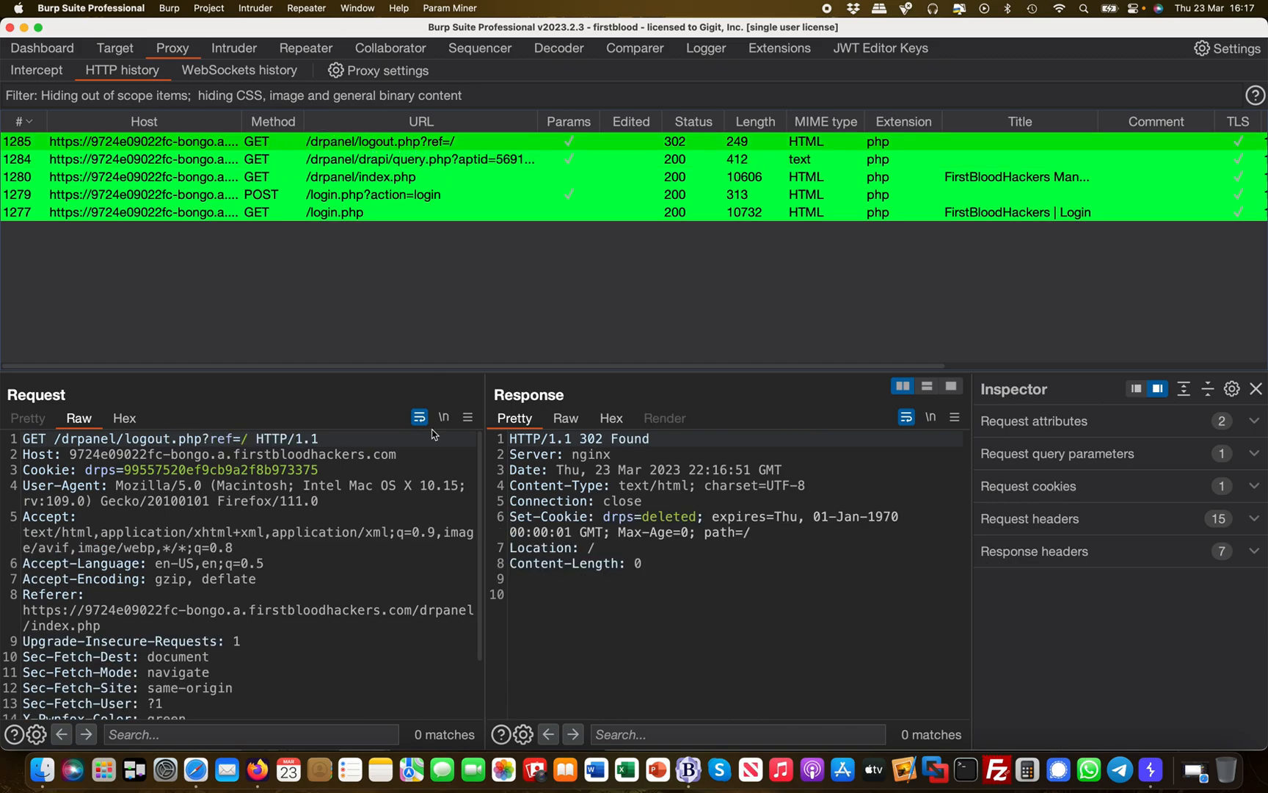
mouse_move(392, 544)
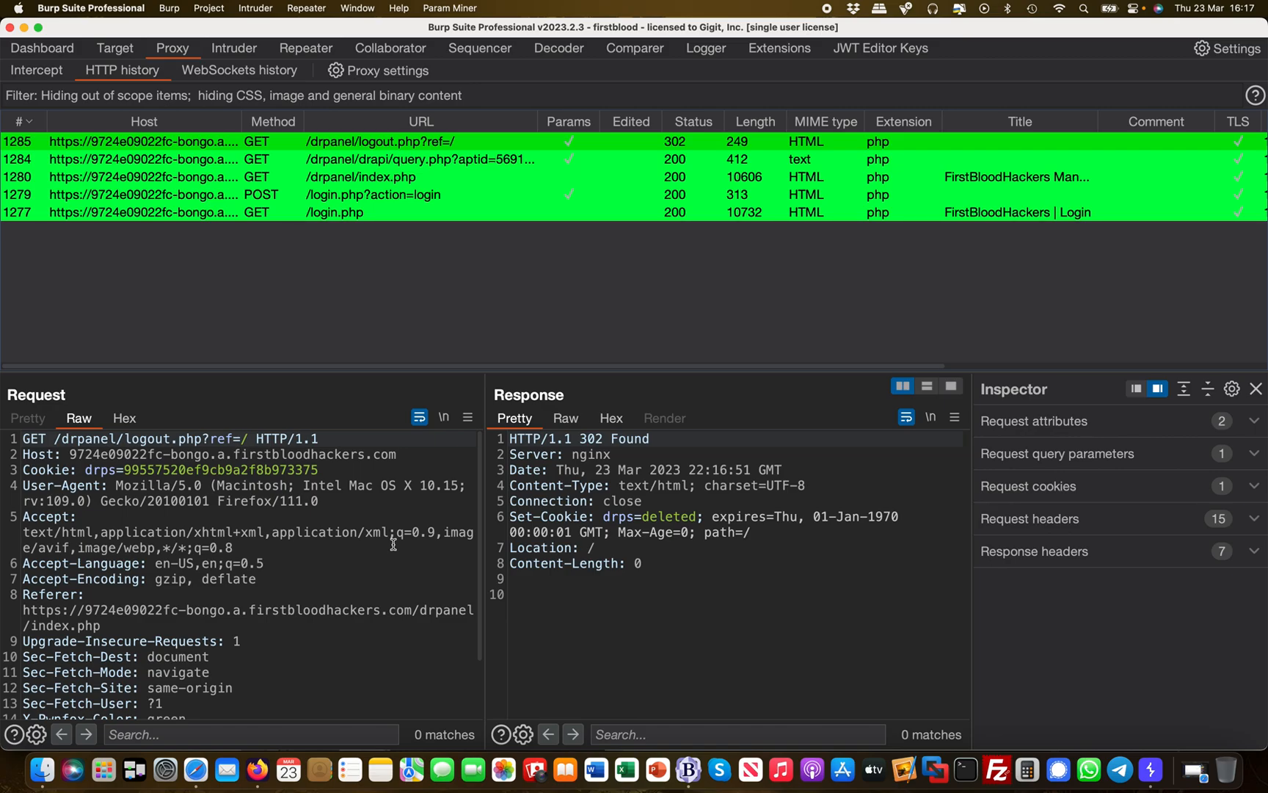
mouse_move(331, 499)
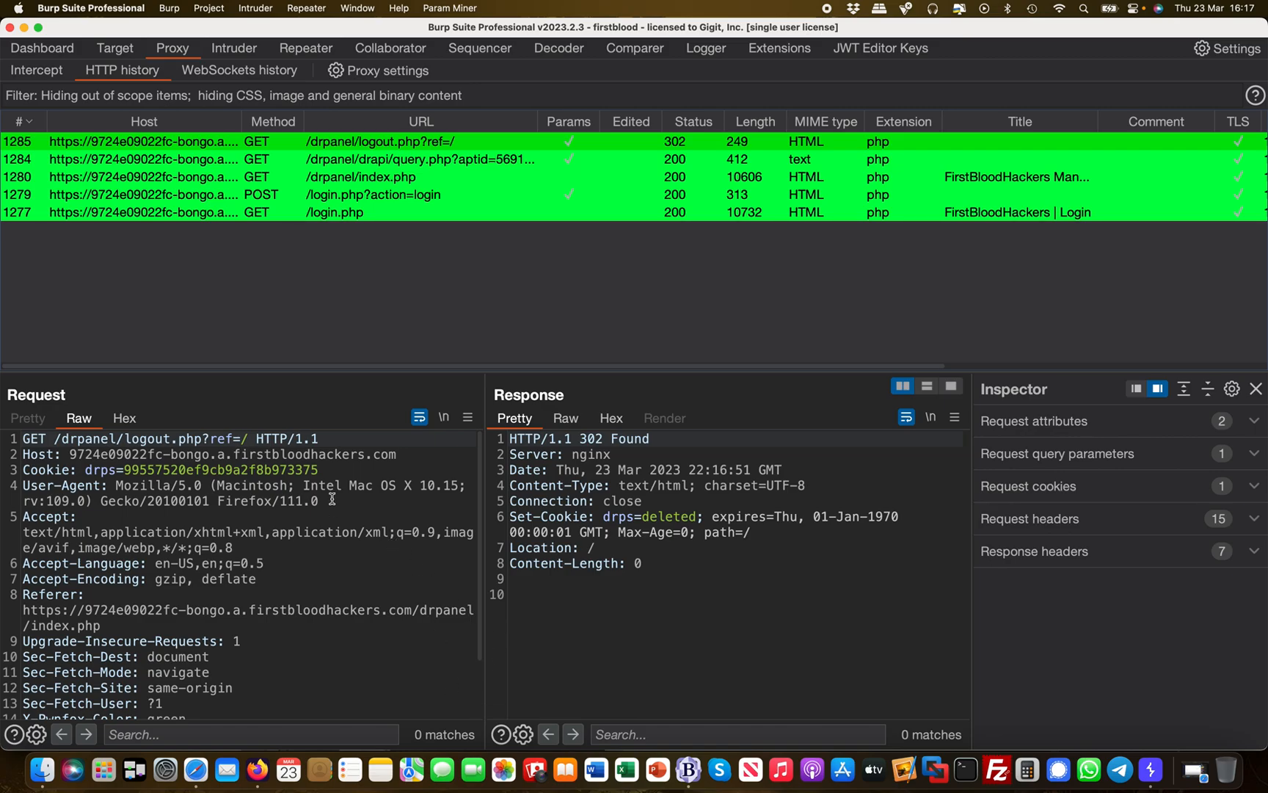
mouse_move(513, 523)
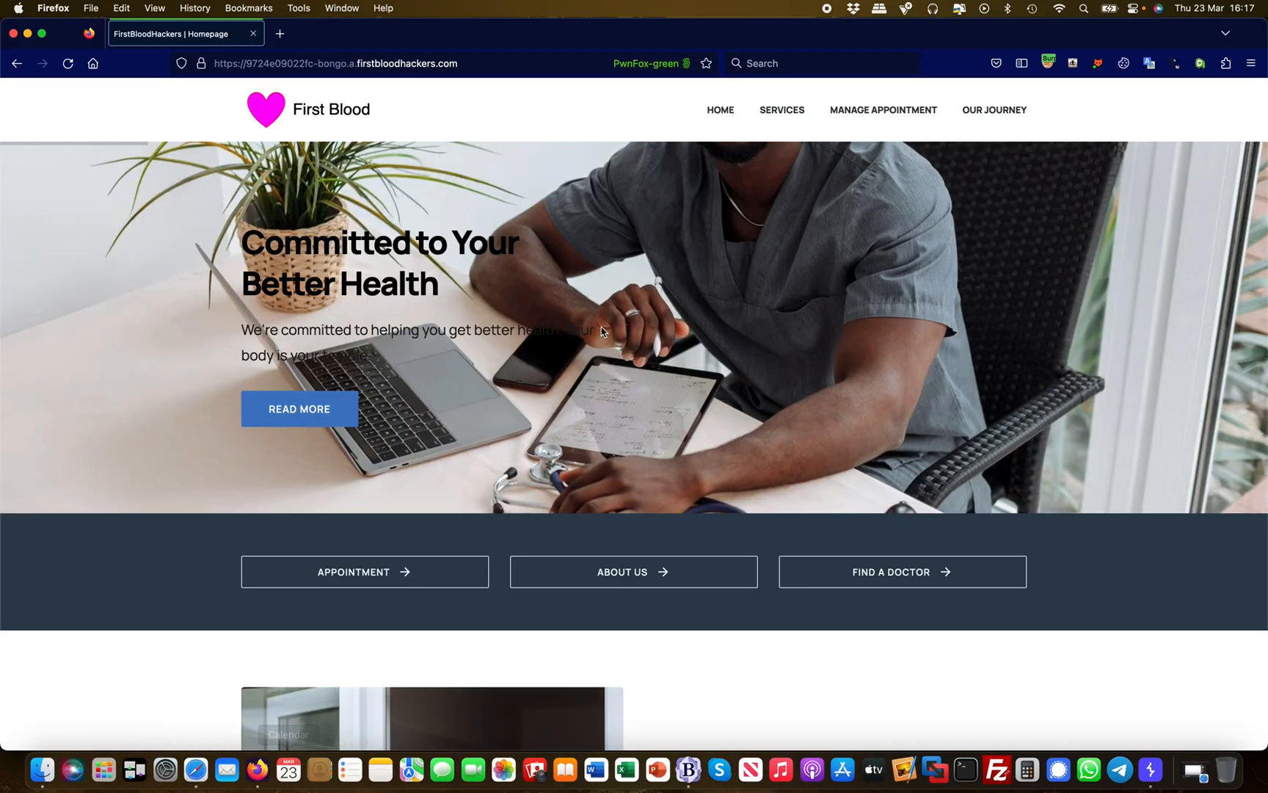
- Reopen the Doctor Login page via the SERVICES menu, then return to Burp Suite
click(782, 110)
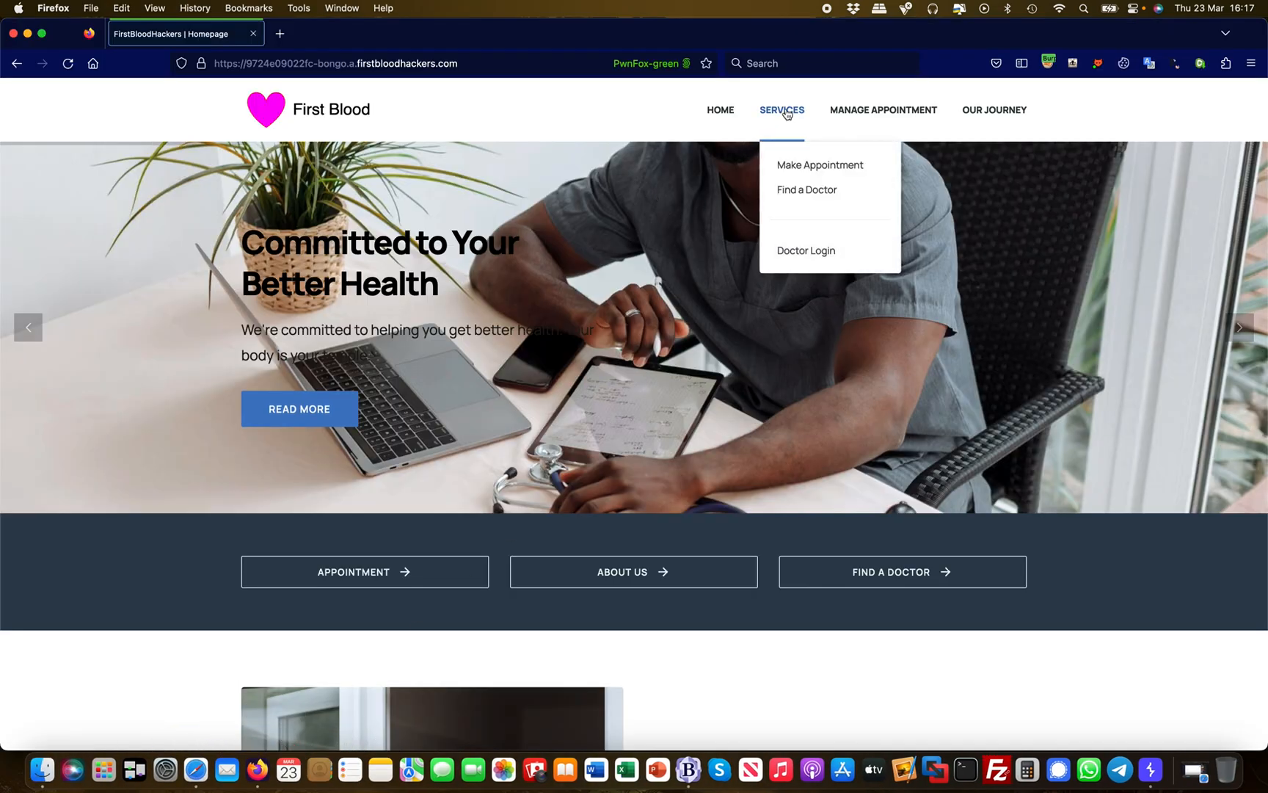
click(806, 250)
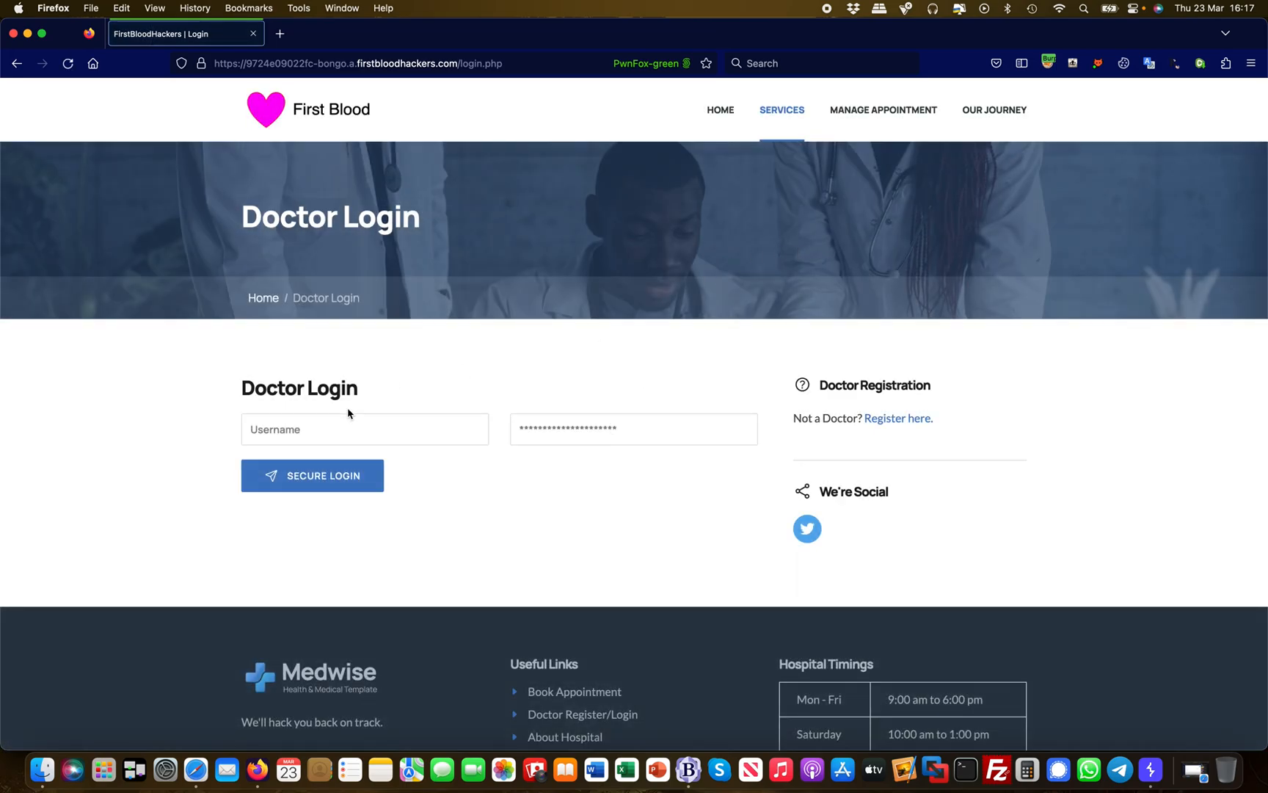
mouse_move(607, 382)
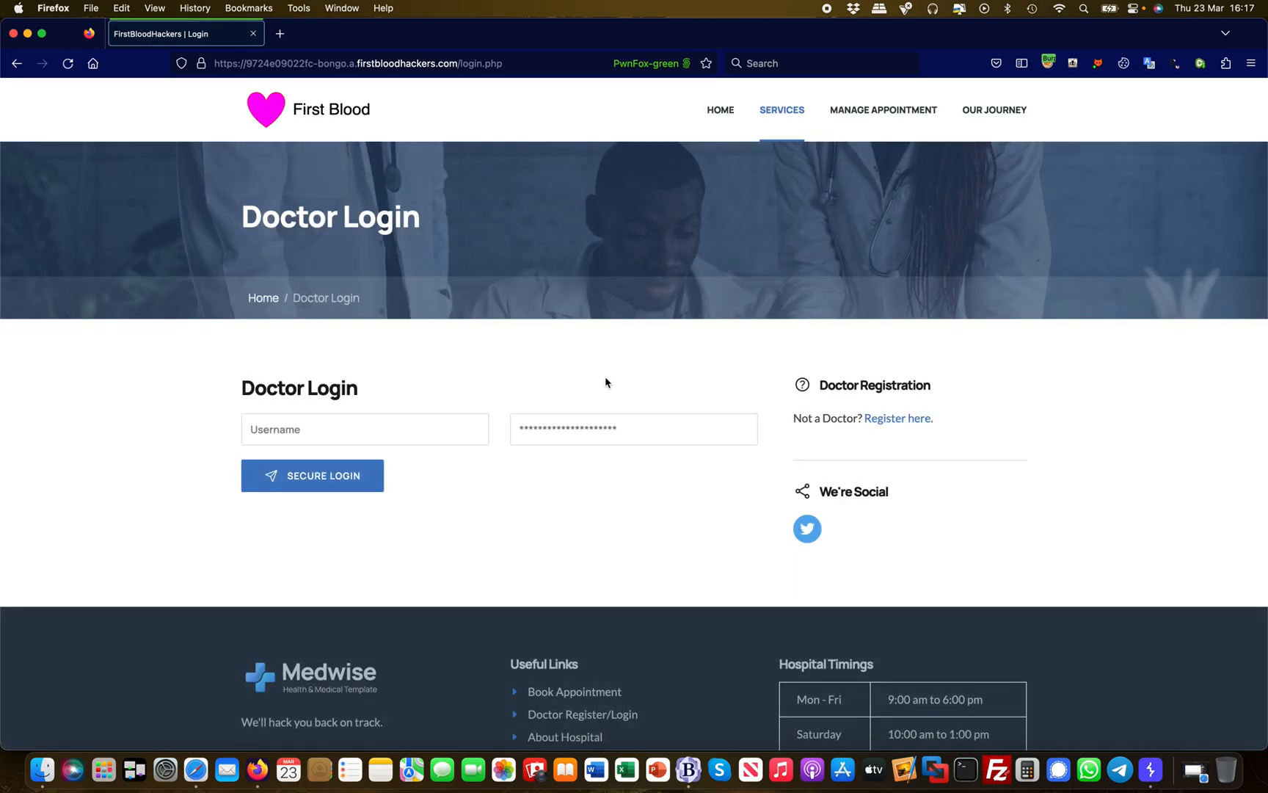
click(1143, 748)
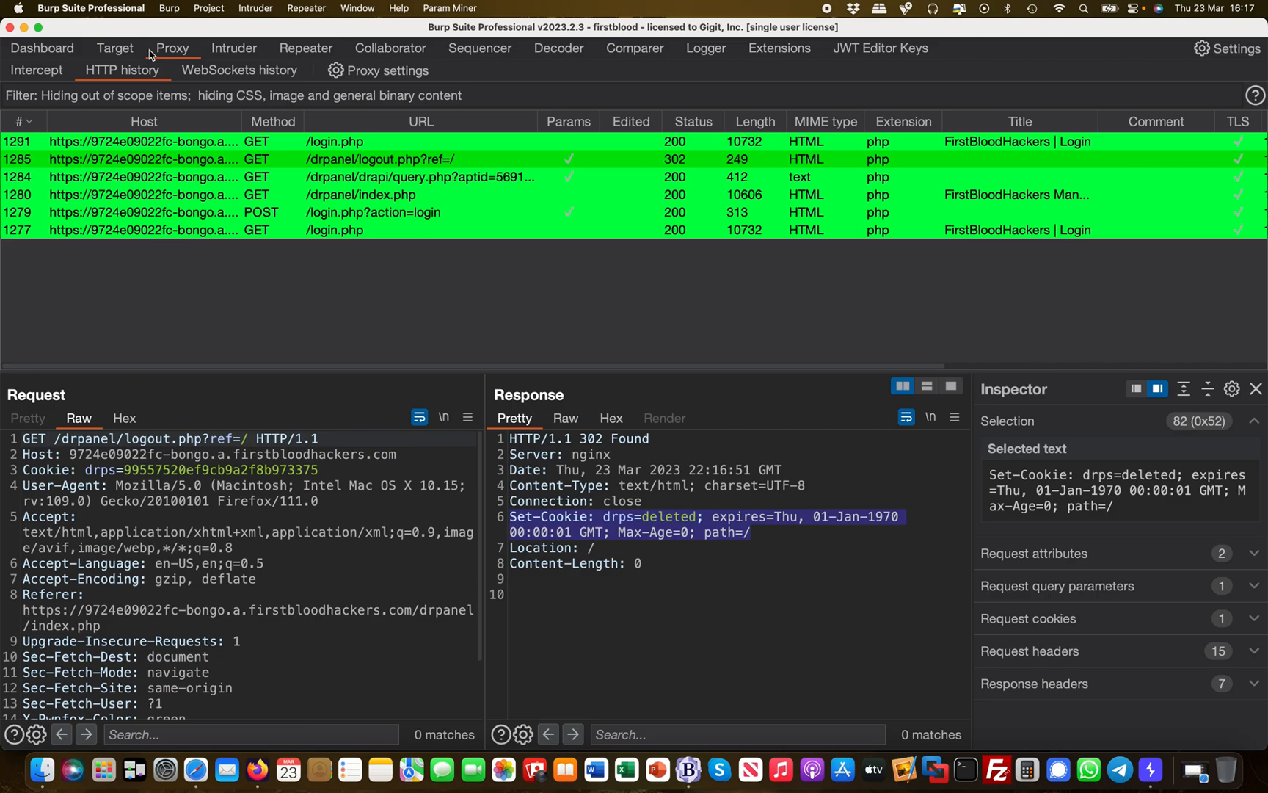
mouse_move(121, 53)
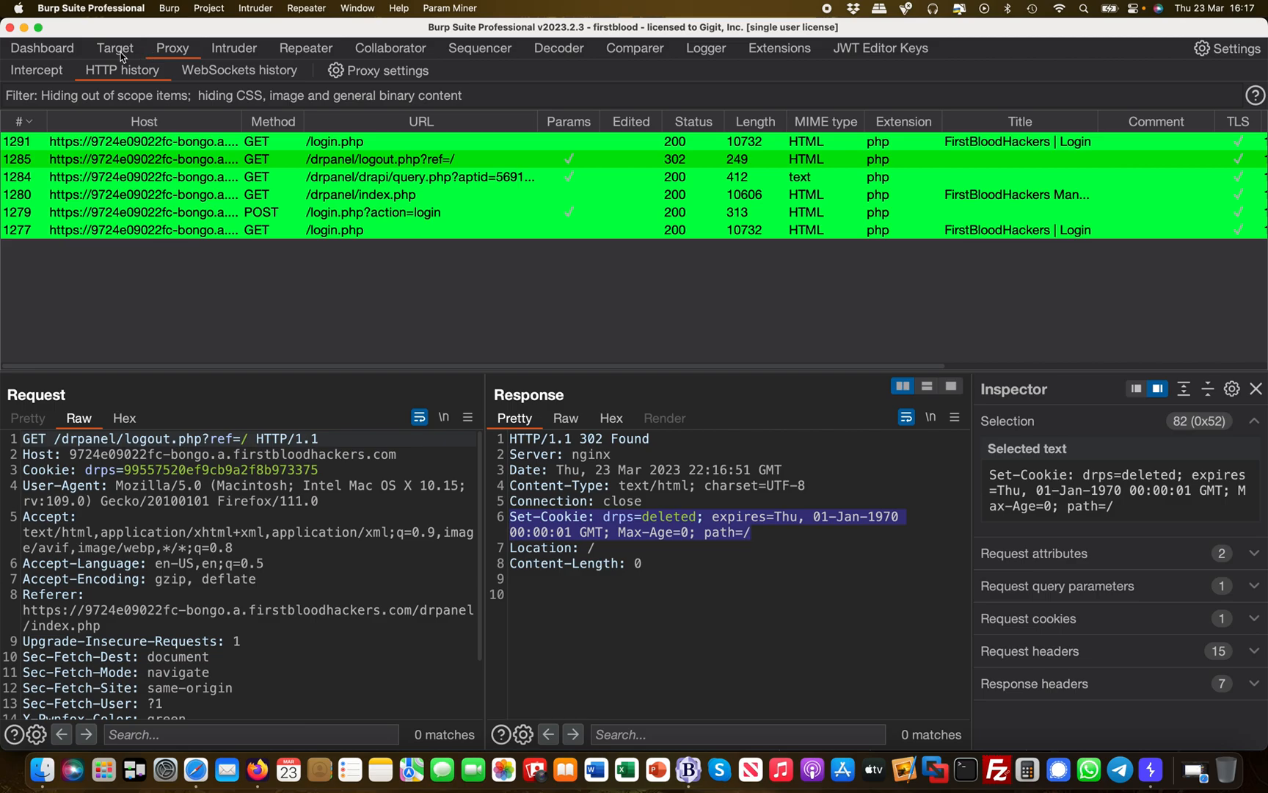
- In Repeater, resend query.php with the old drps cookie and get John Smith's details after logout
click(306, 47)
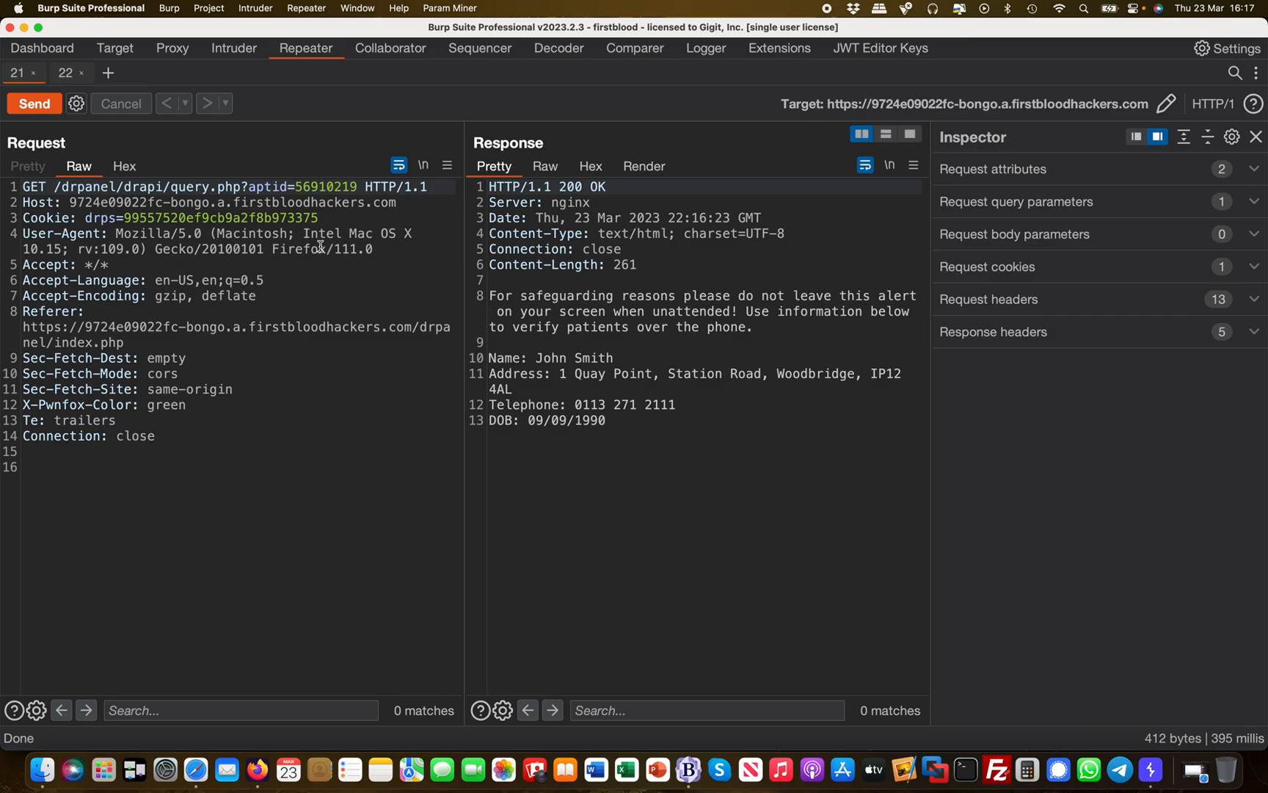
mouse_move(135, 265)
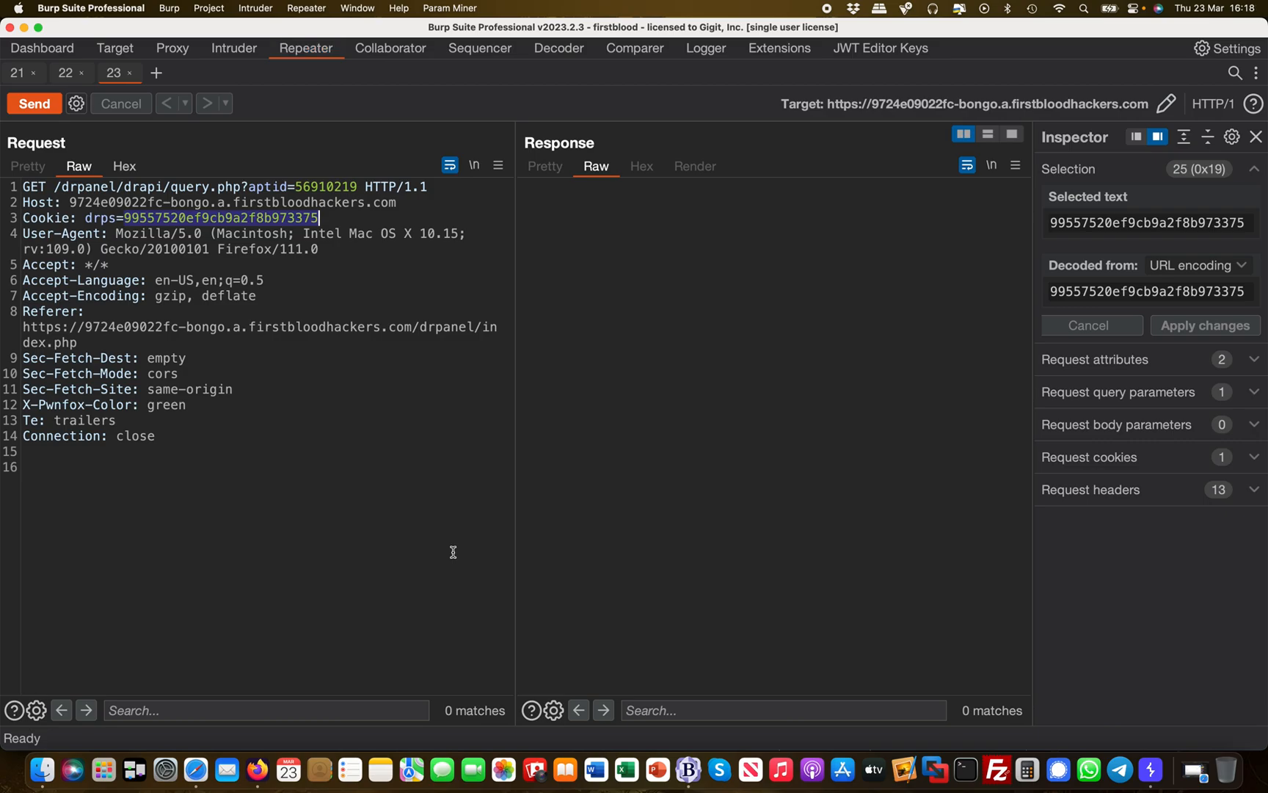
click(34, 104)
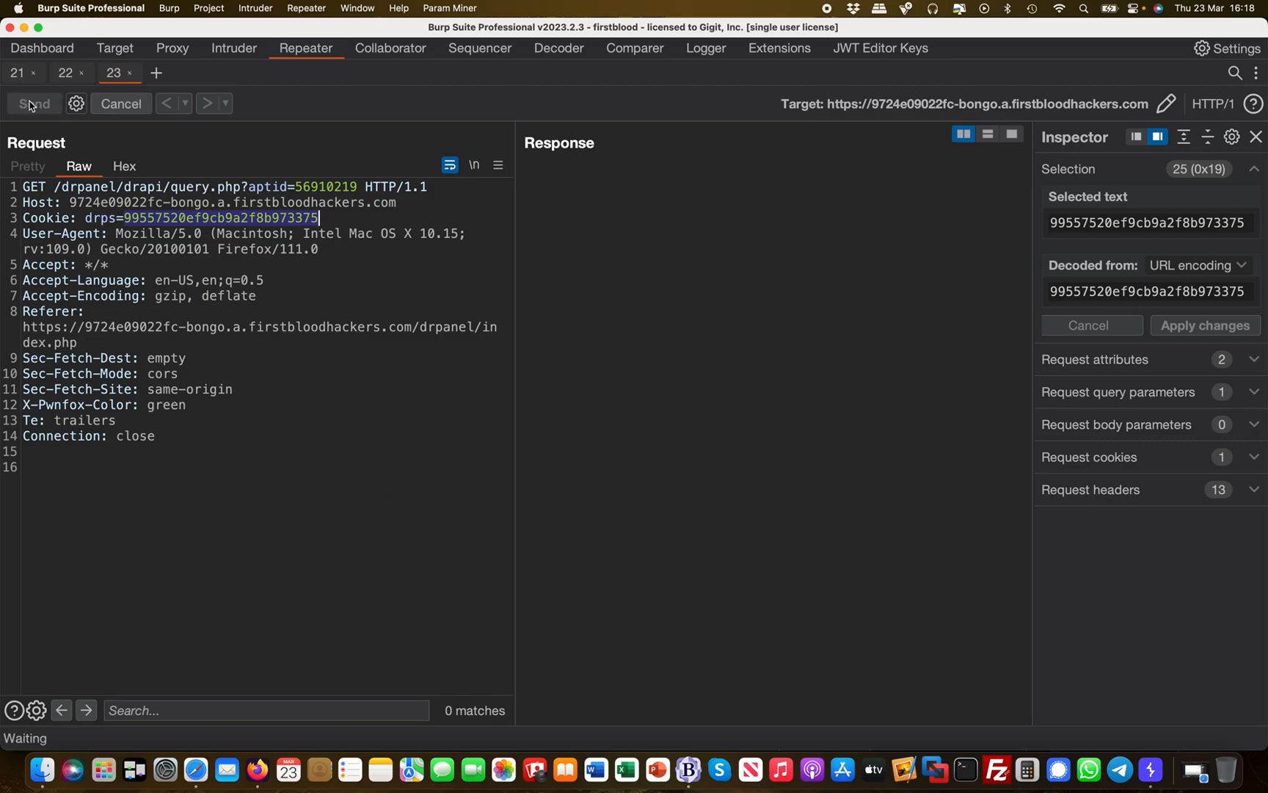
click(34, 104)
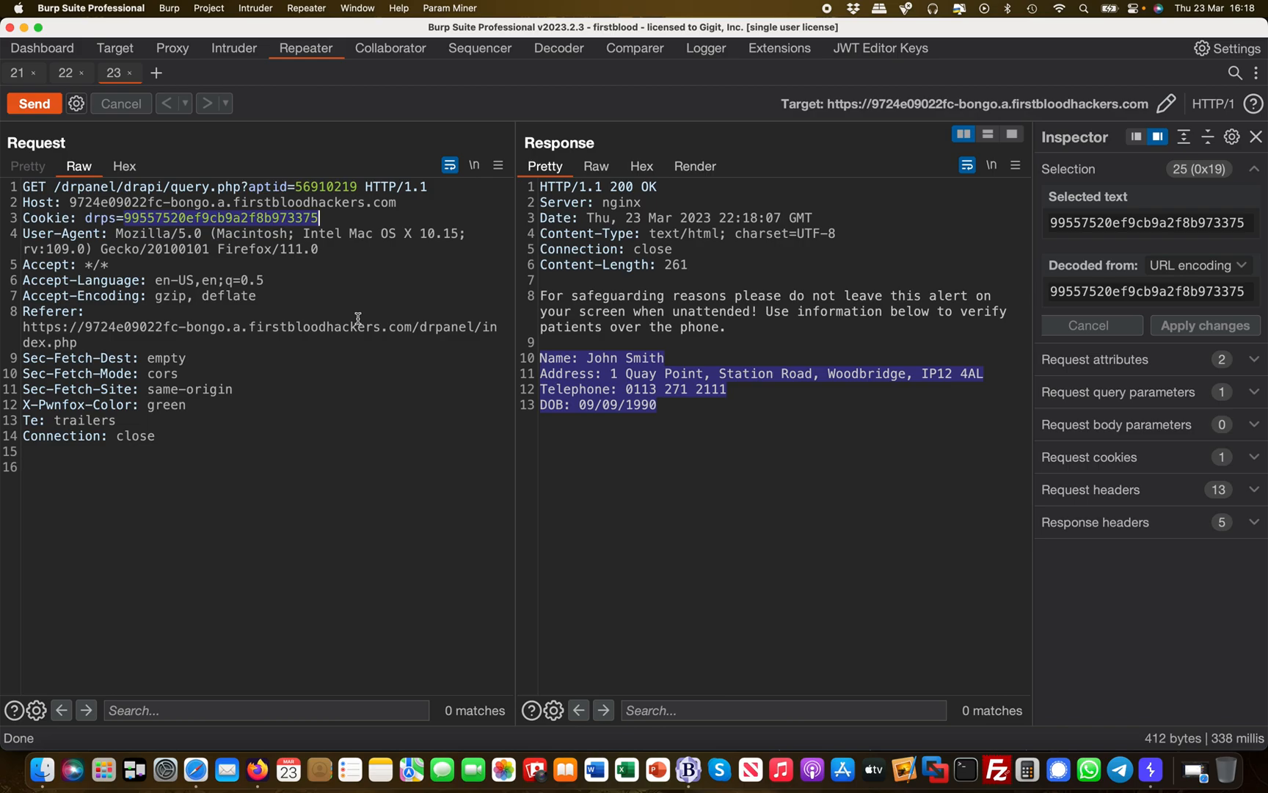
mouse_move(295, 233)
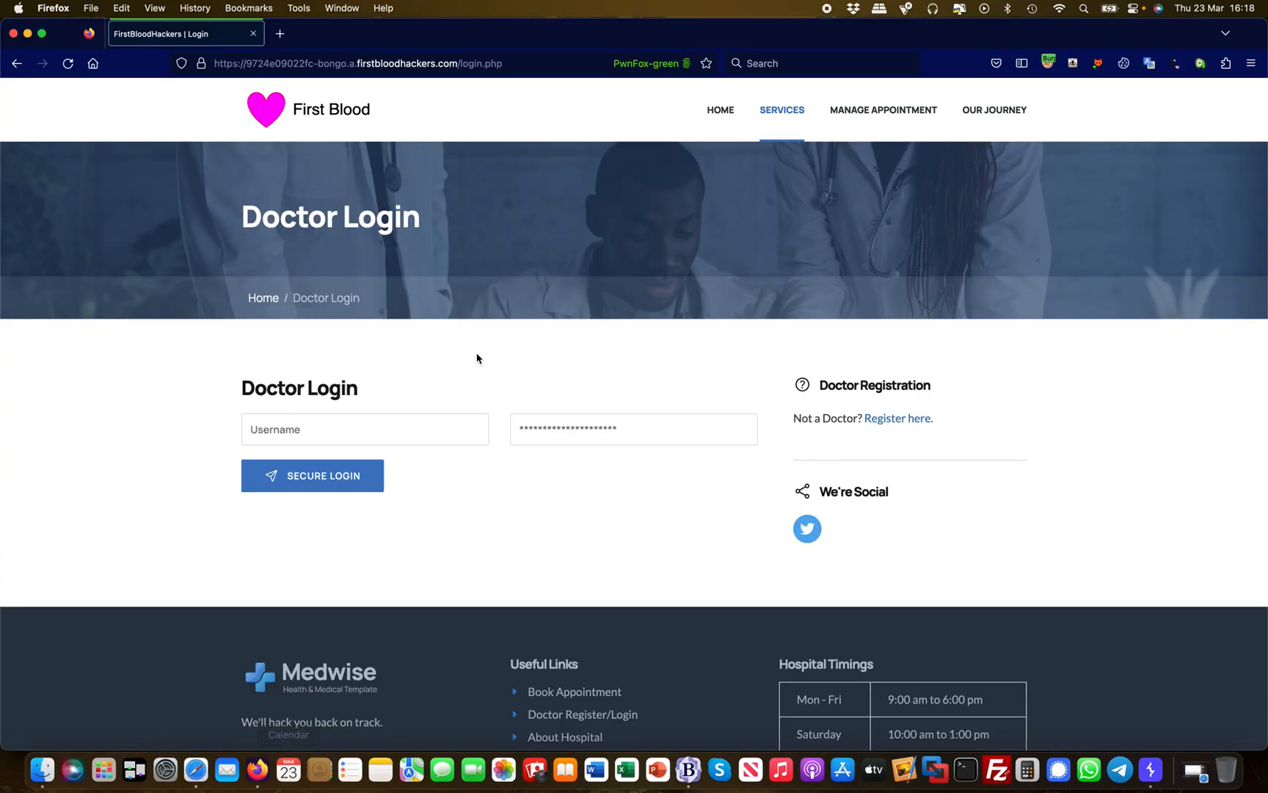
mouse_move(1109, 717)
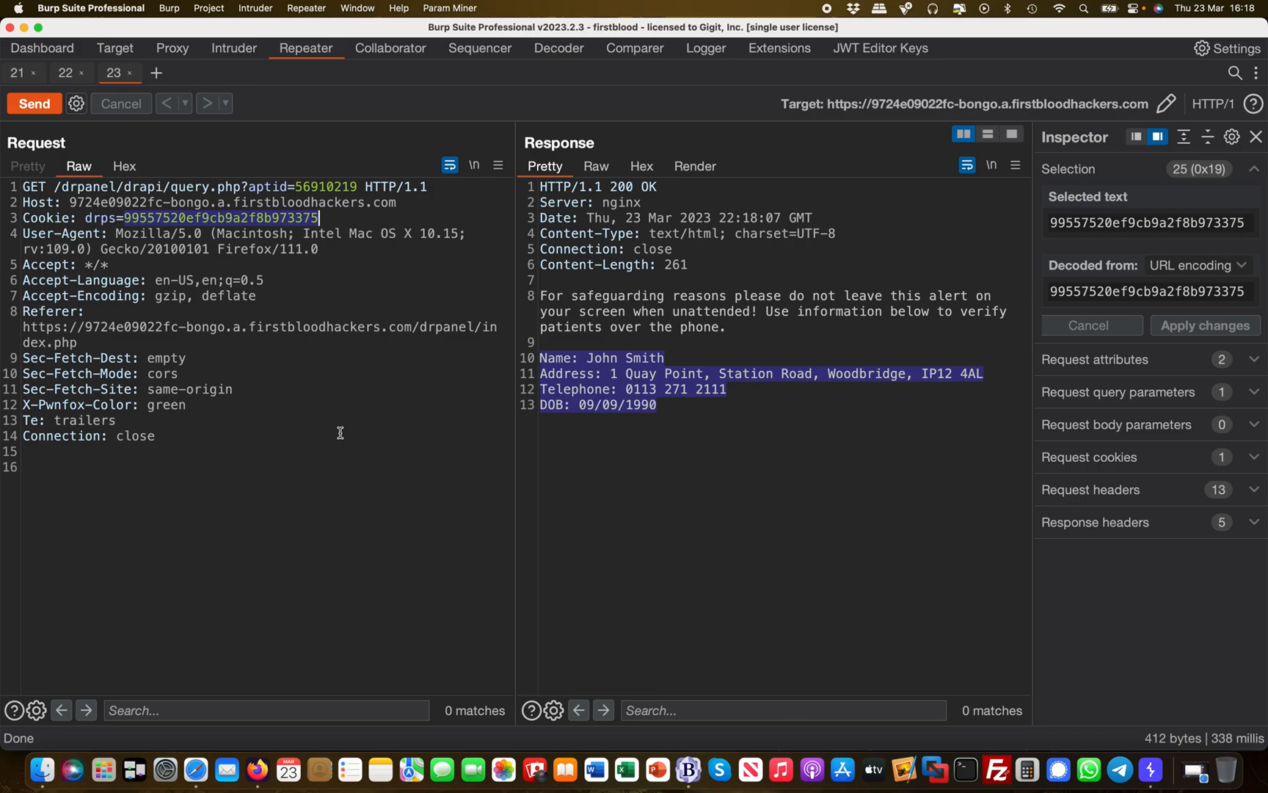
mouse_move(263, 430)
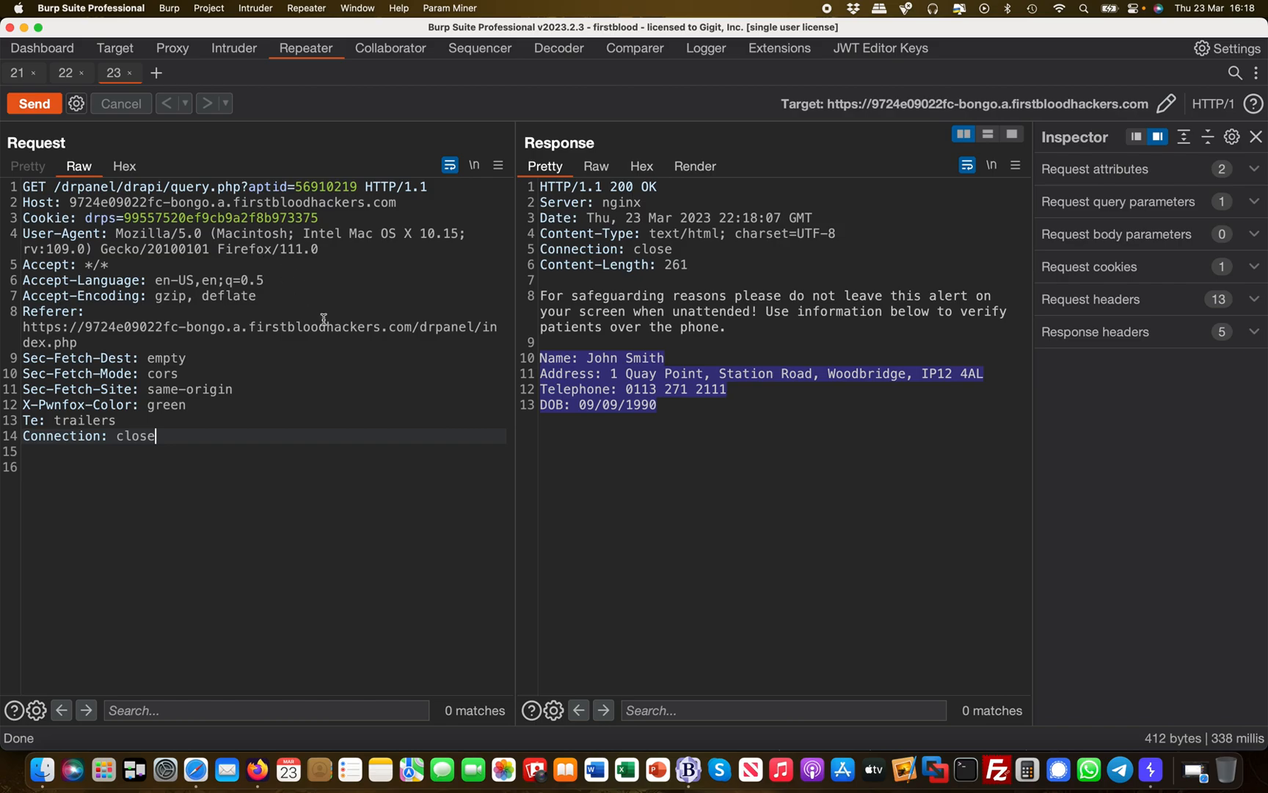
mouse_move(325, 517)
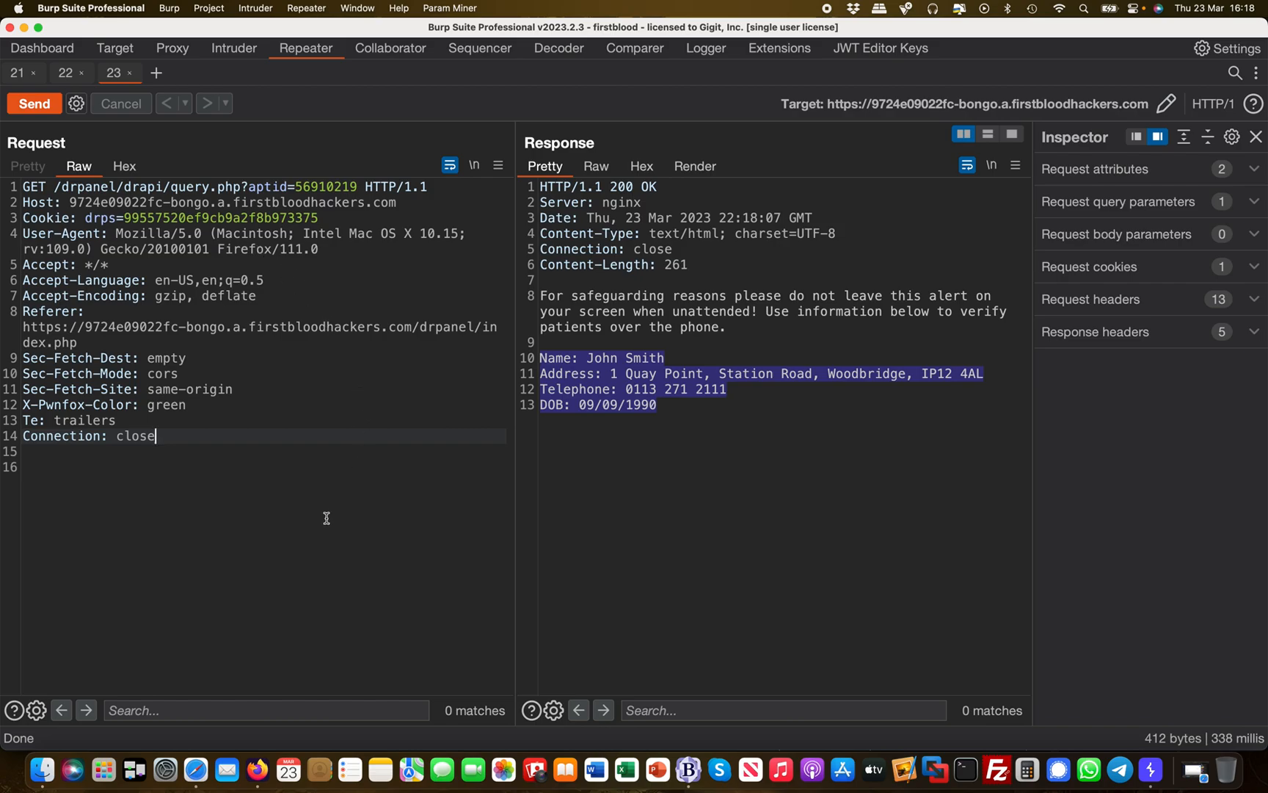
mouse_move(284, 466)
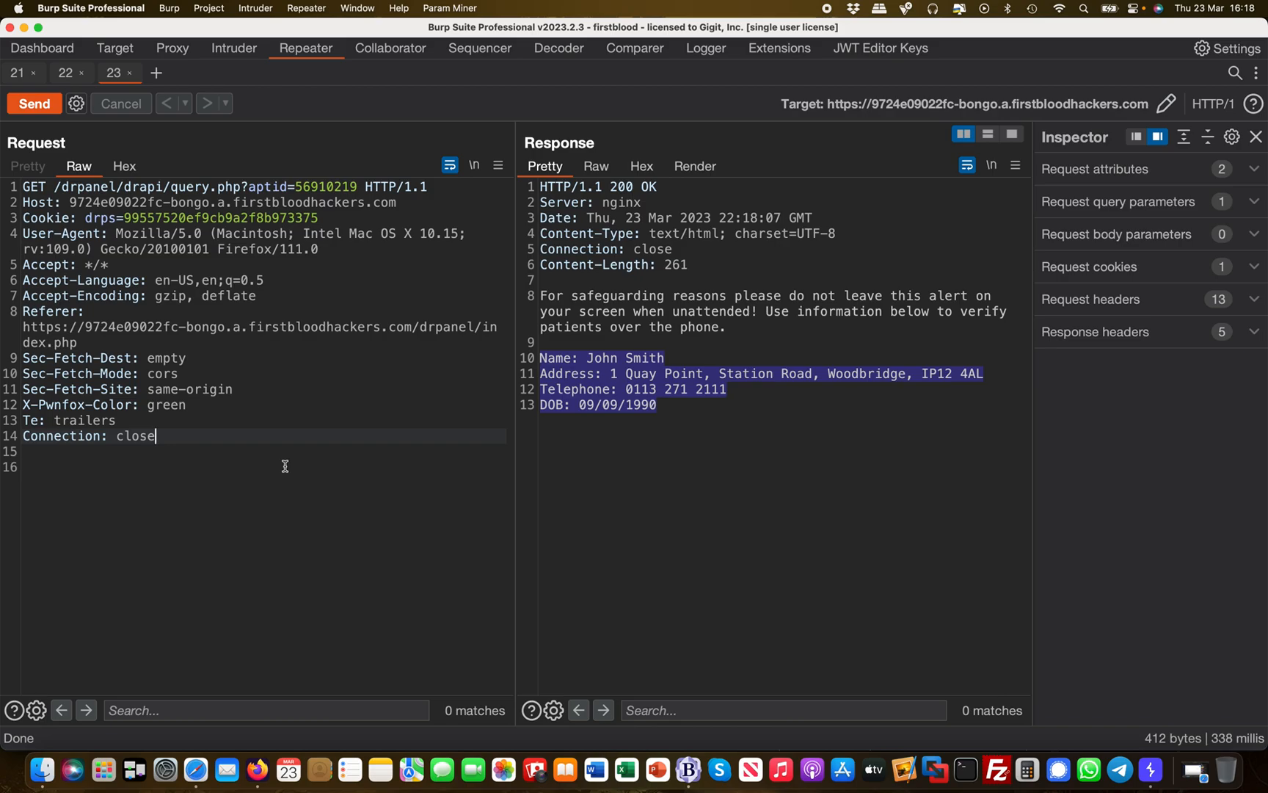
mouse_move(254, 749)
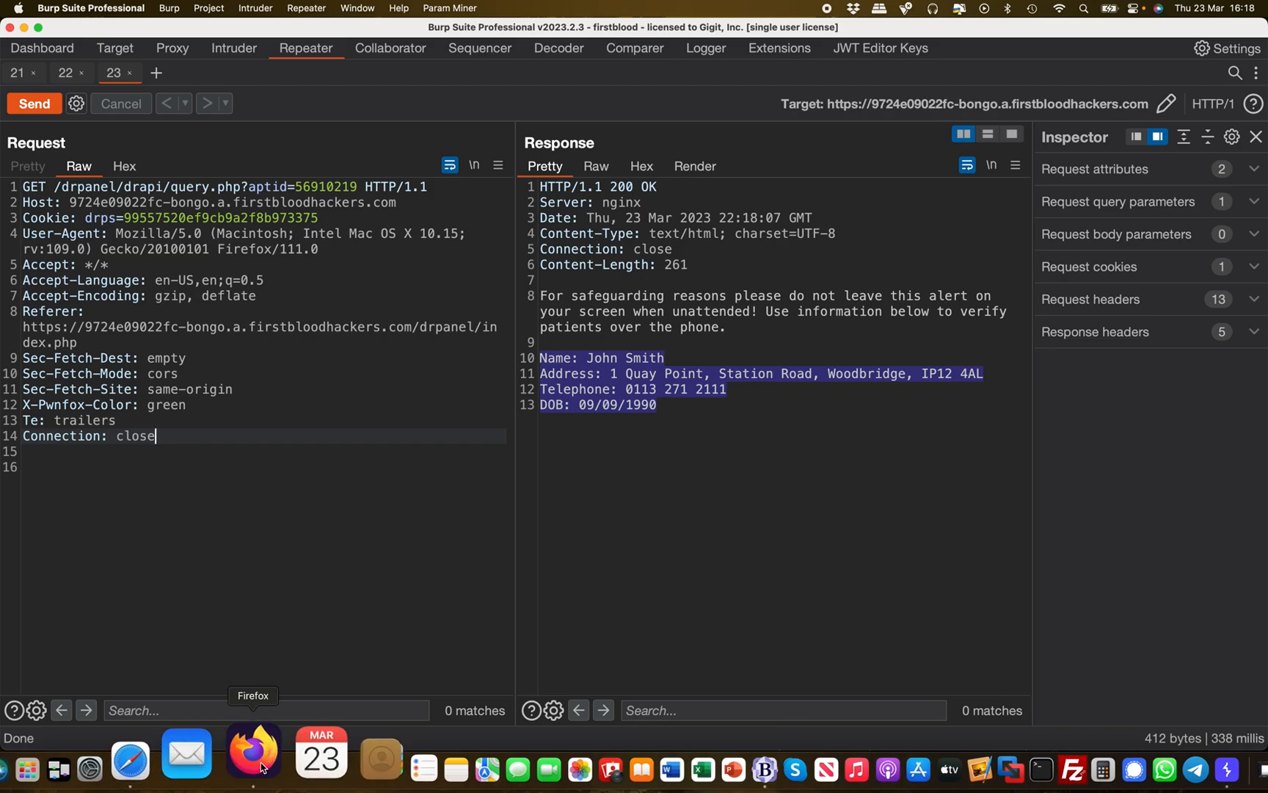